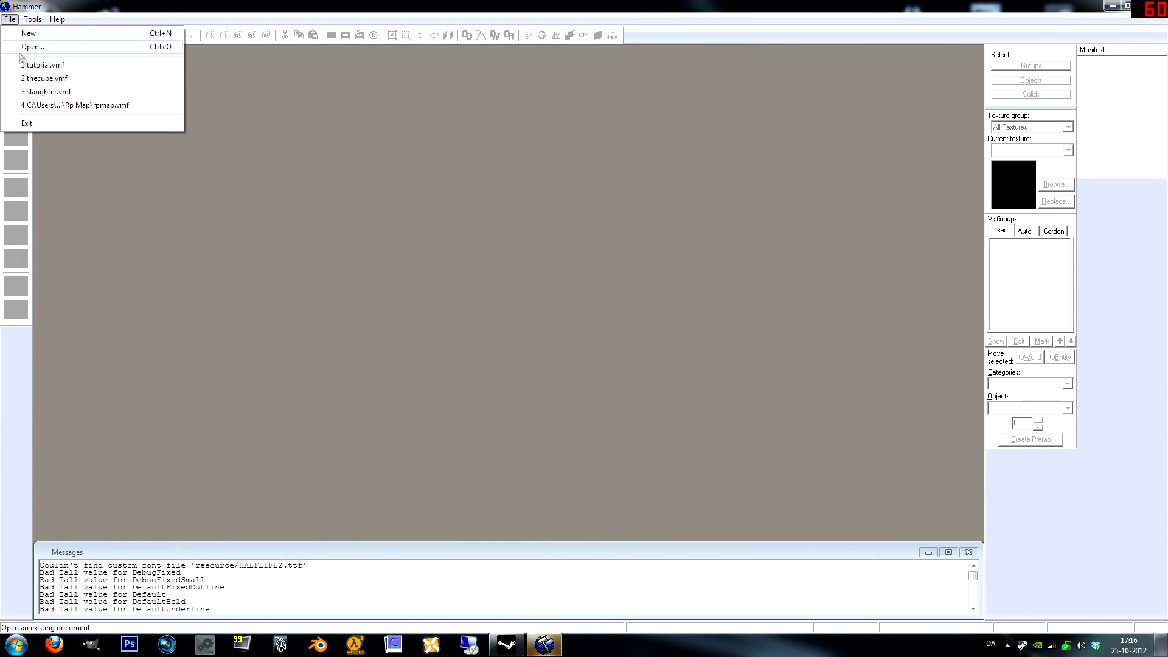
# Load tutorial.vmf with its walled arena and purple blocks
pyautogui.click(47, 64)
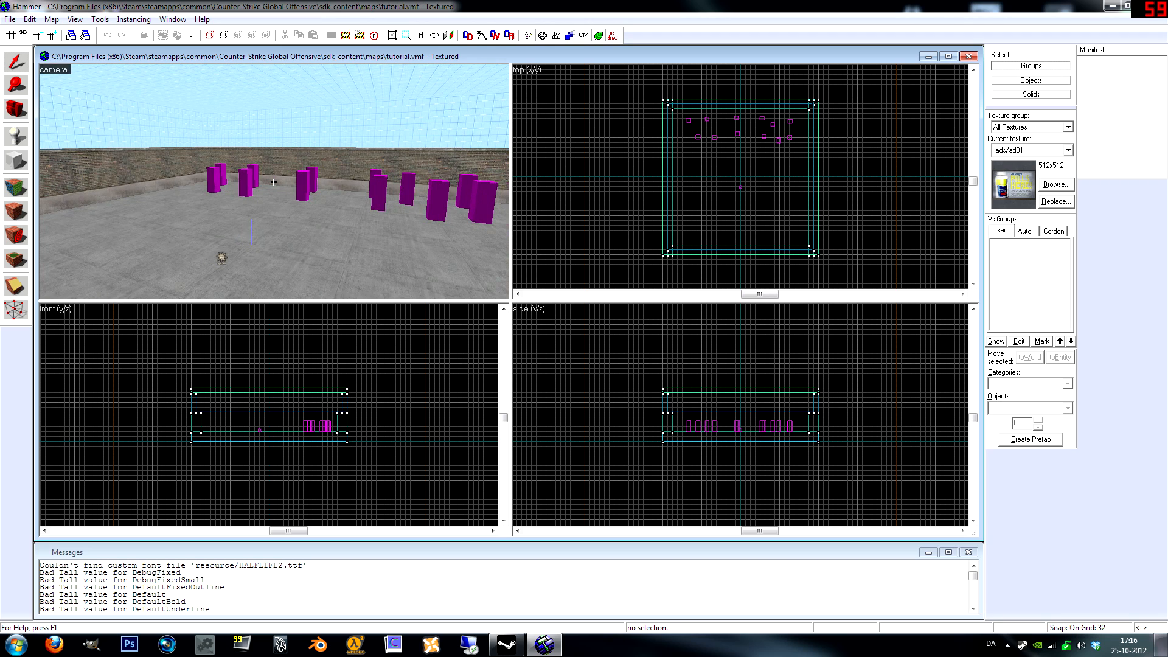
pyautogui.moveTo(313, 180)
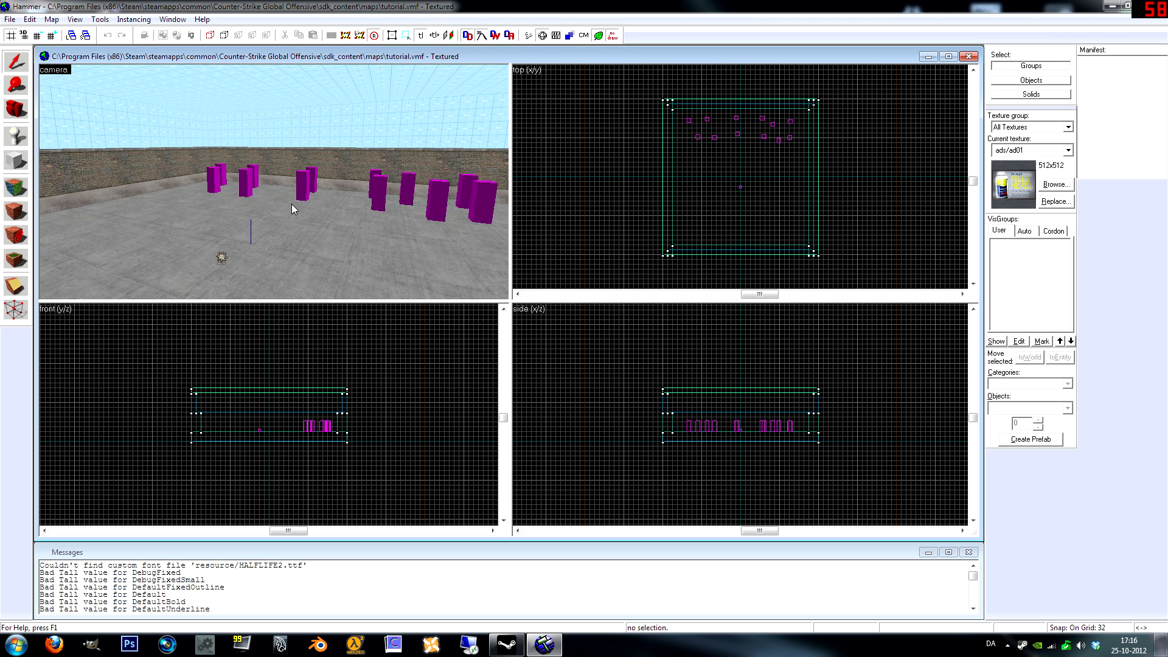
pyautogui.moveTo(282, 220)
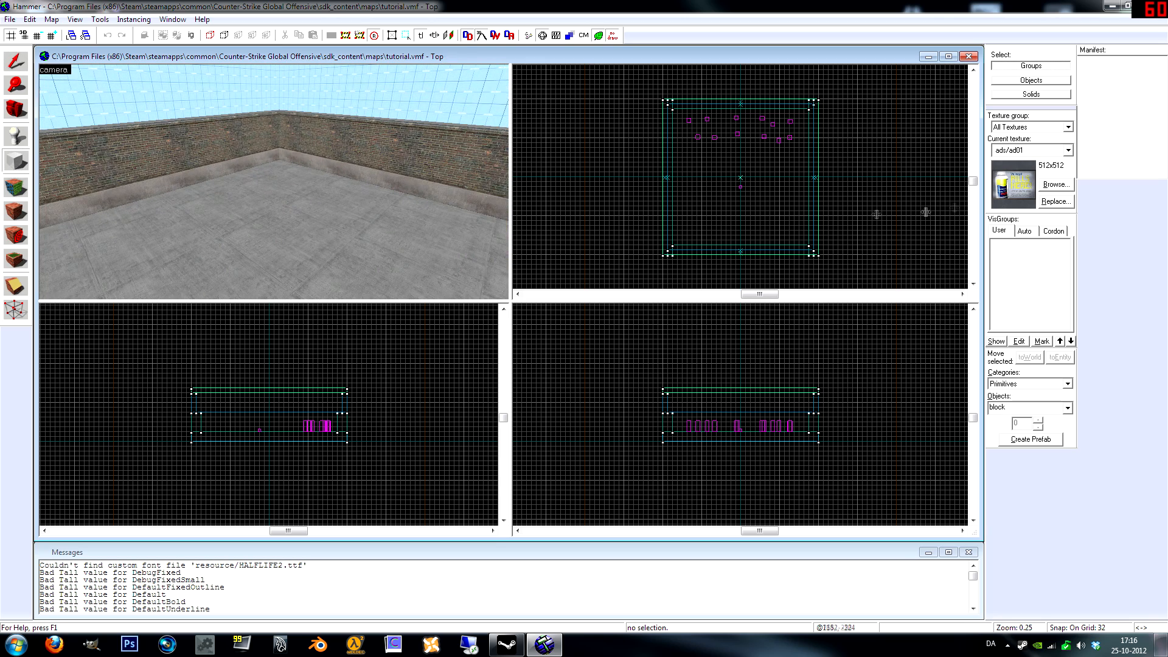
# Make tools/toolsnodraw the active texture from the texture library
pyautogui.click(1072, 150)
pyautogui.write('nodraw')
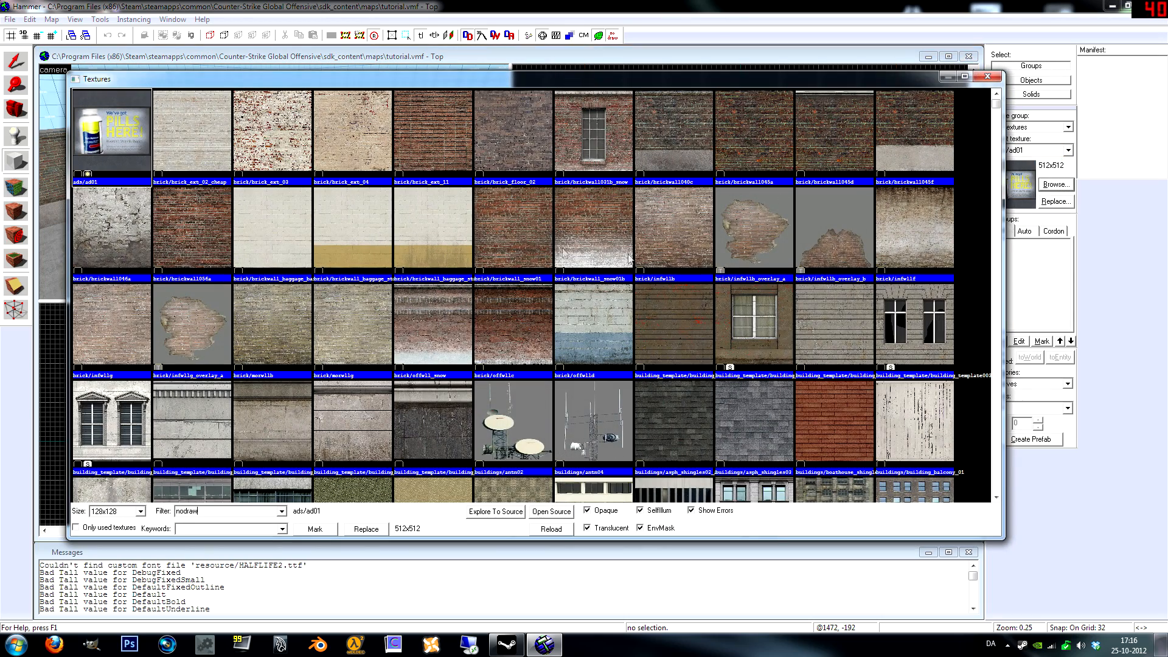
pyautogui.click(988, 76)
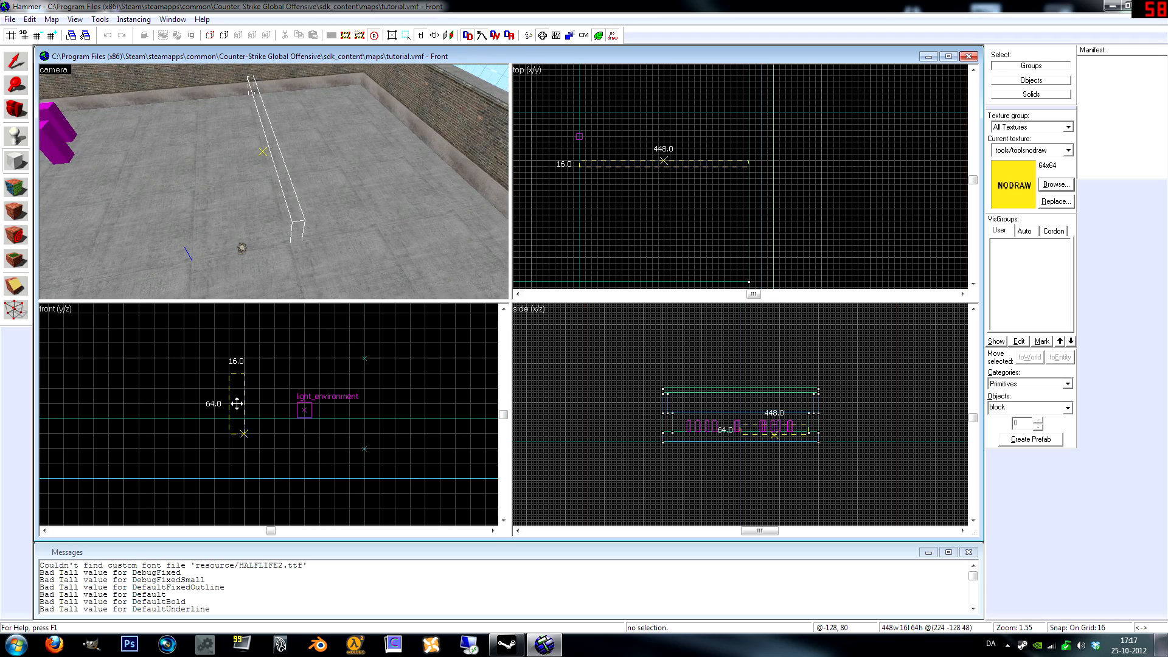
# Draw the first nodraw wall block in the 2D view
pyautogui.moveTo(238, 404); pyautogui.dragTo(238, 303)
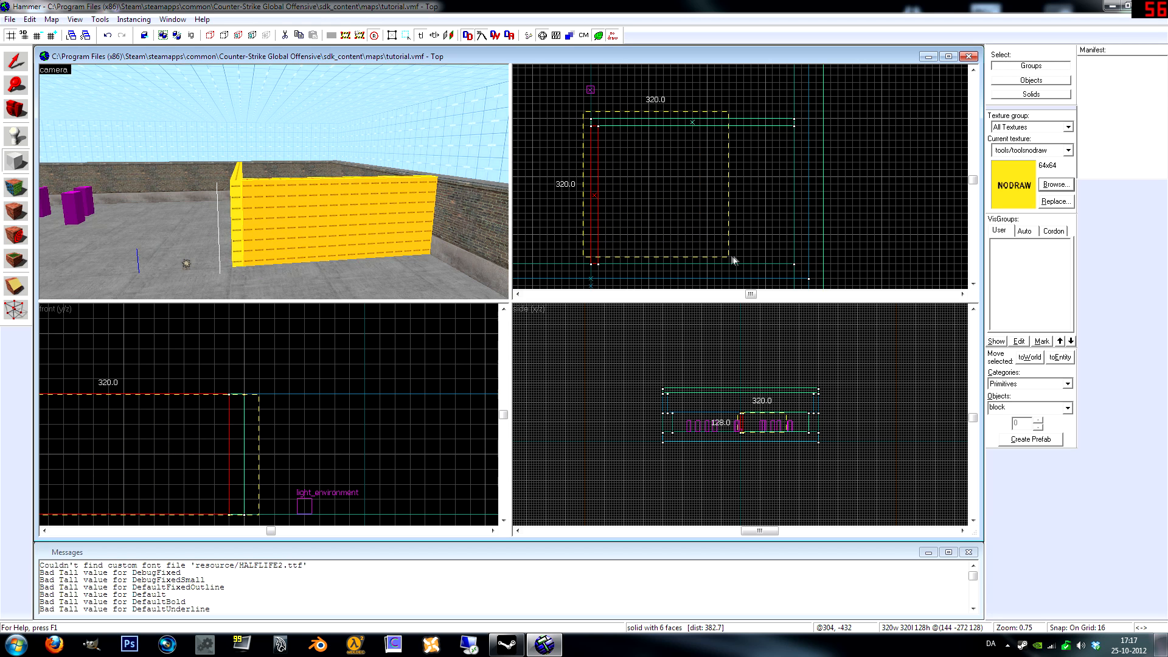
# Create the 320x320x128 house block and clip its top into a sloped roof
pyautogui.moveTo(734, 260); pyautogui.dragTo(809, 281)
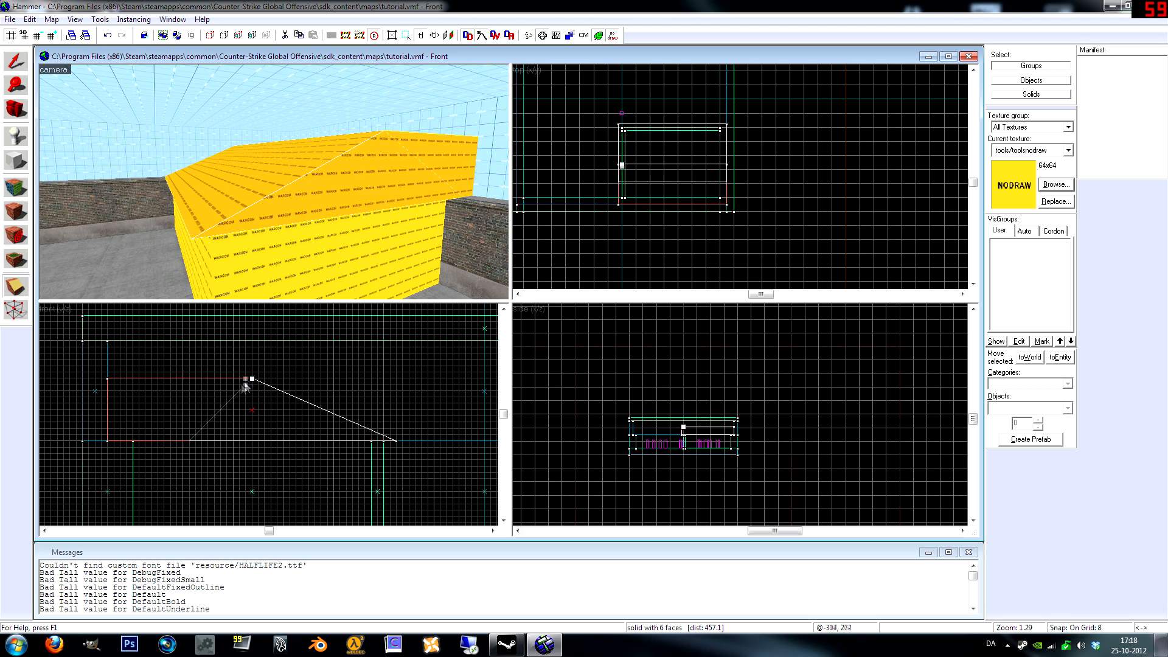
pyautogui.moveTo(250, 380); pyautogui.dragTo(108, 444)
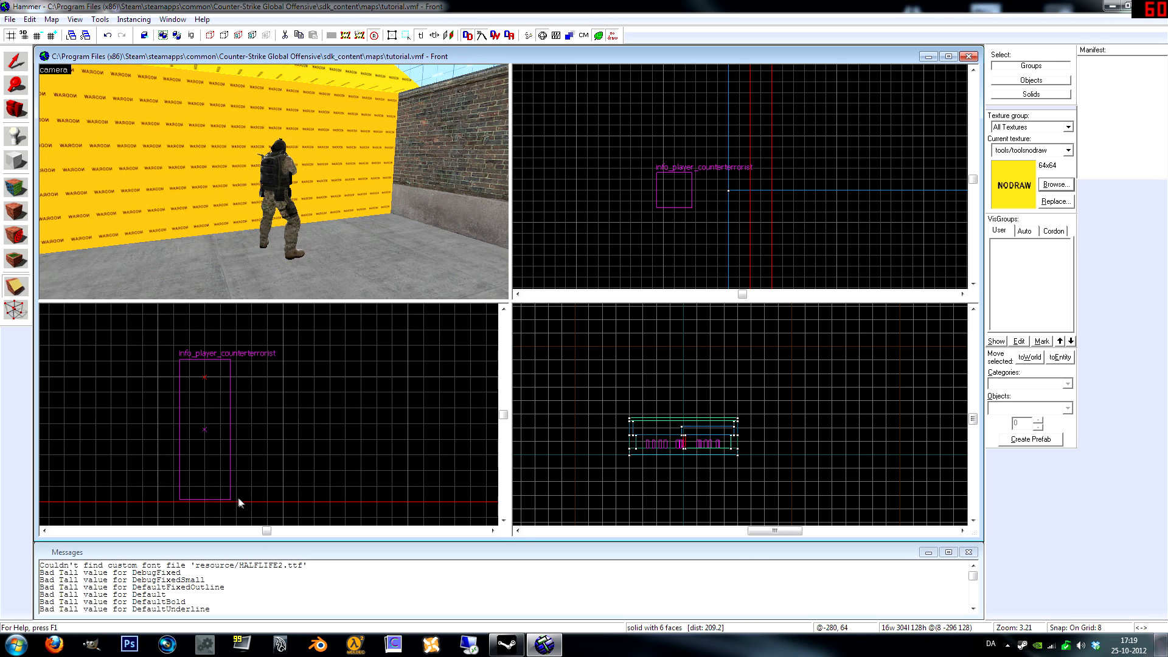
# Zoom the view out near the house wall and spawn point
pyautogui.scroll(-3)
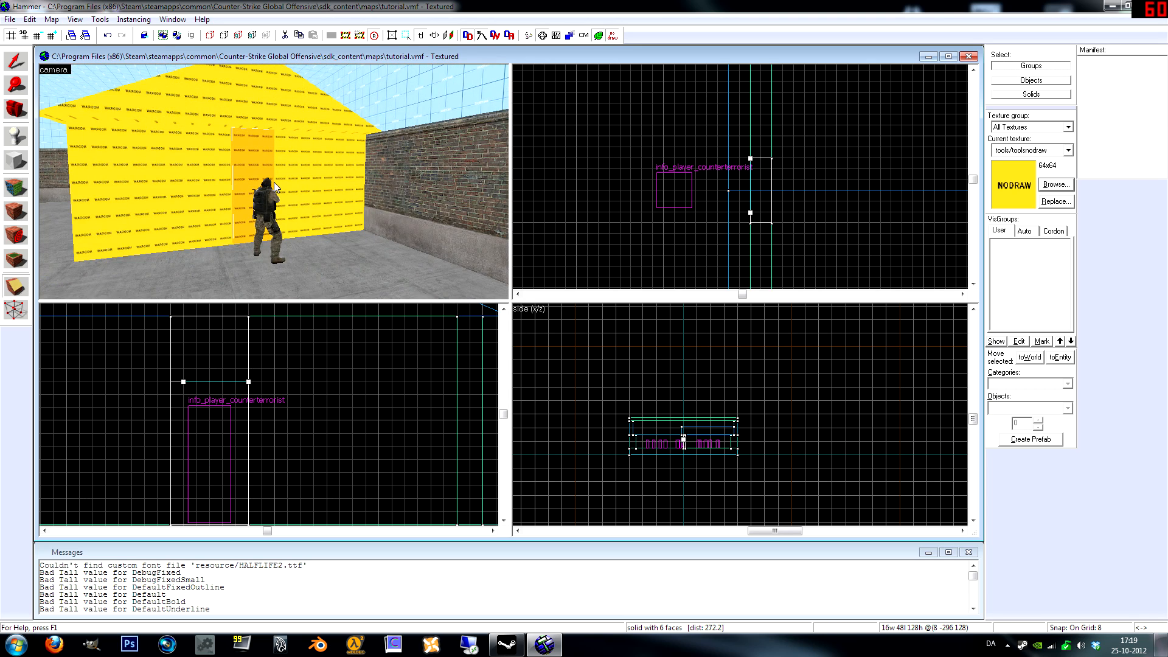
# Create the 48x88x4 door slab brush against the house wall
pyautogui.click(11, 62)
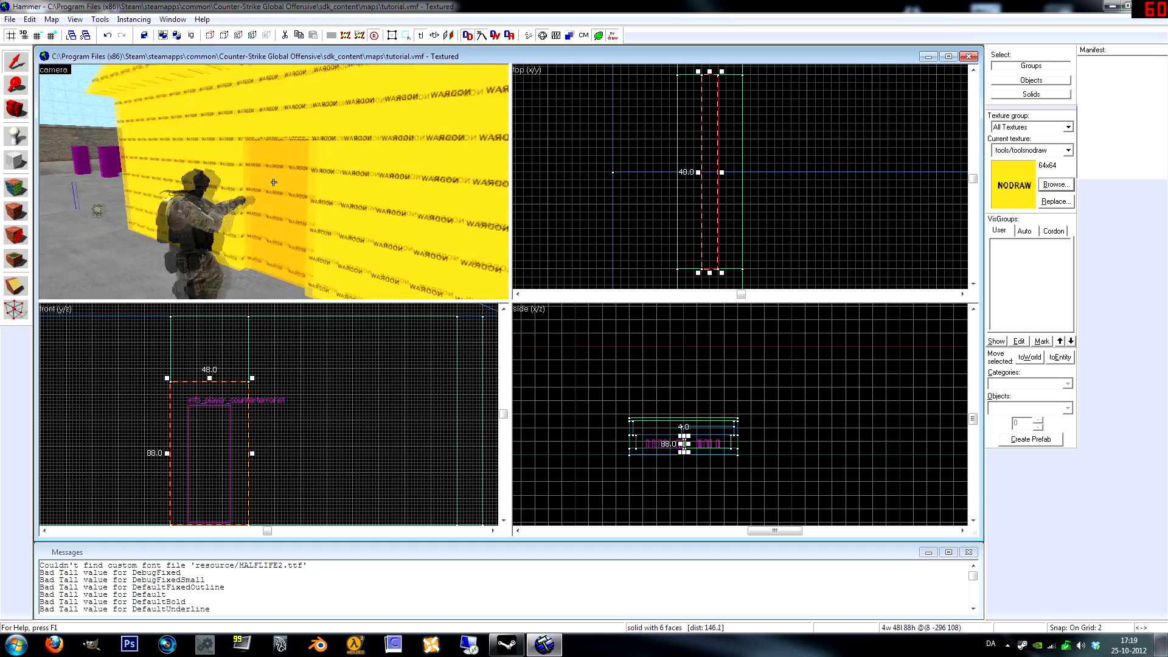
# Browse the texture library and apply wood/infdoorc to the door slab
pyautogui.click(395, 33)
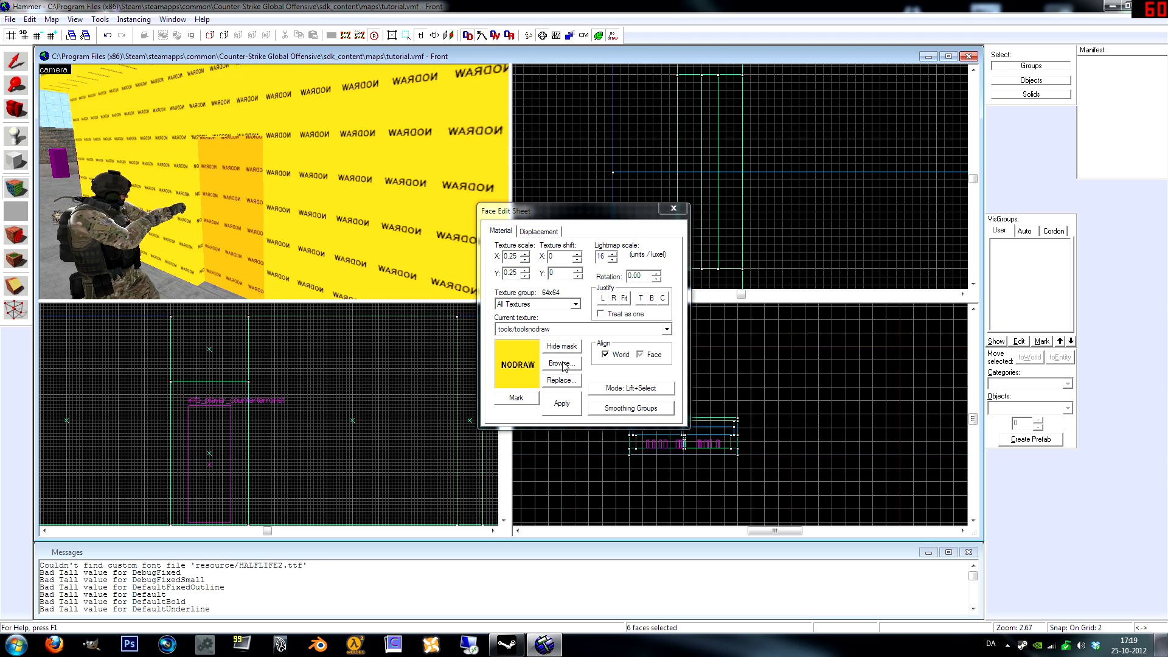
pyautogui.click(560, 363)
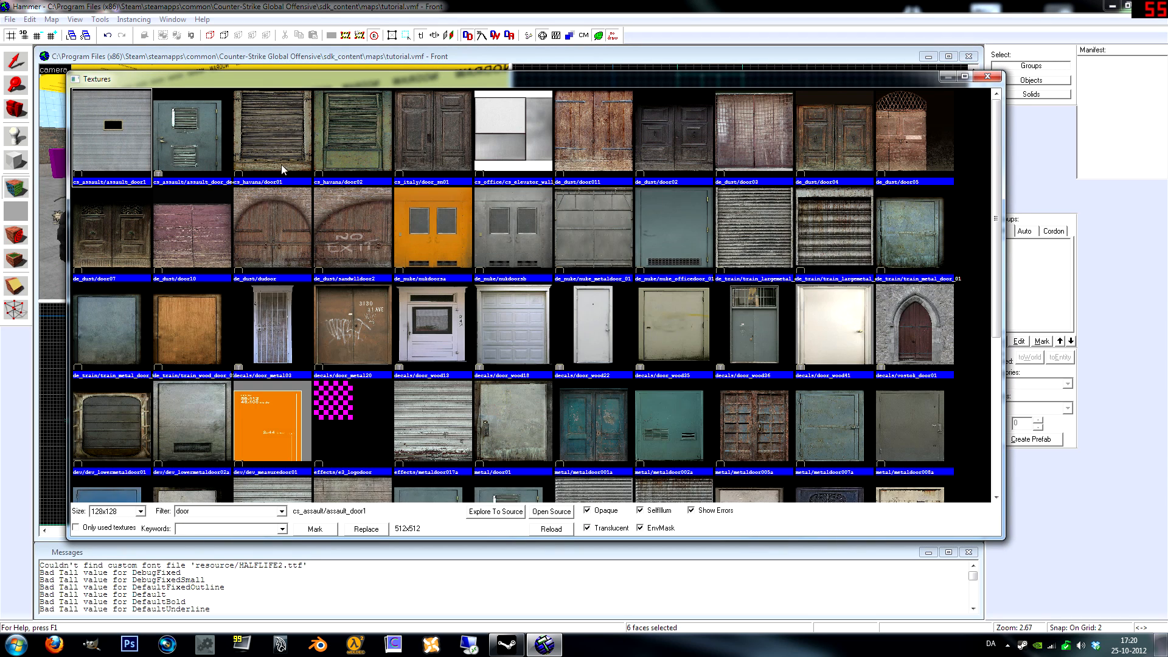
pyautogui.moveTo(572, 386)
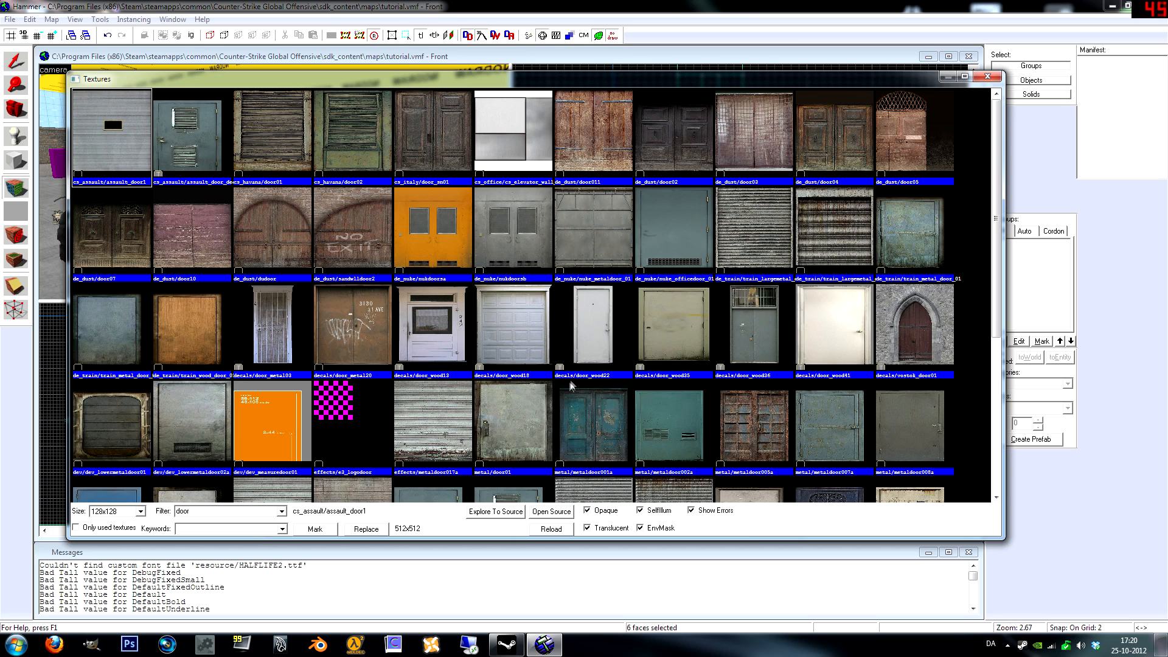
pyautogui.moveTo(205, 258)
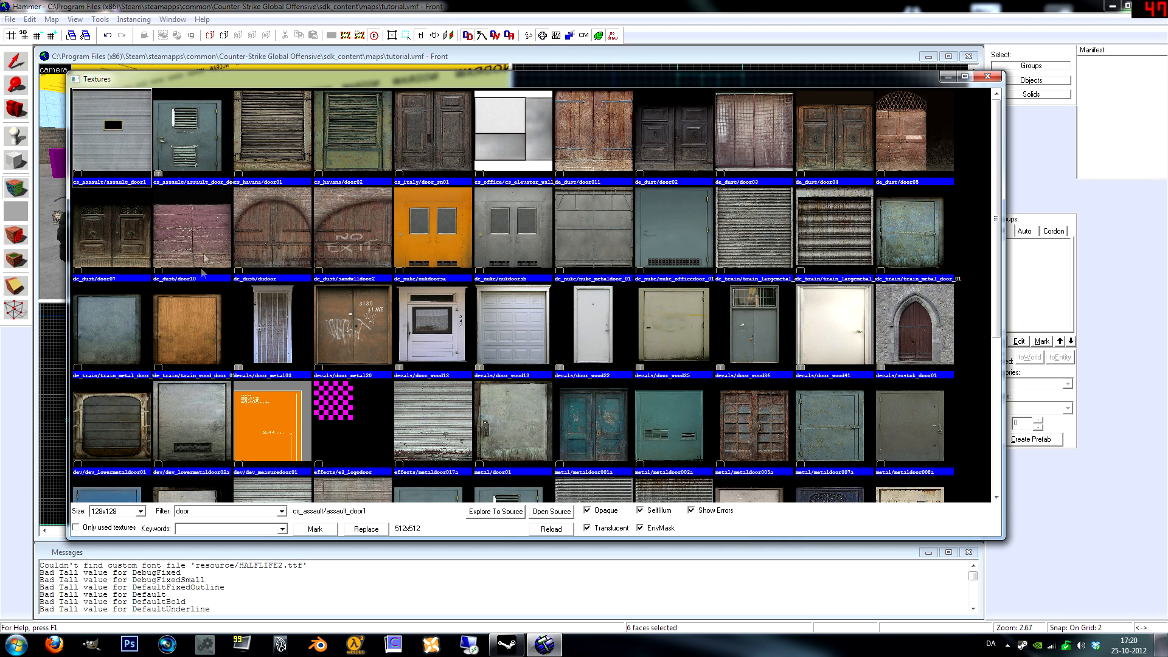
pyautogui.moveTo(900, 202)
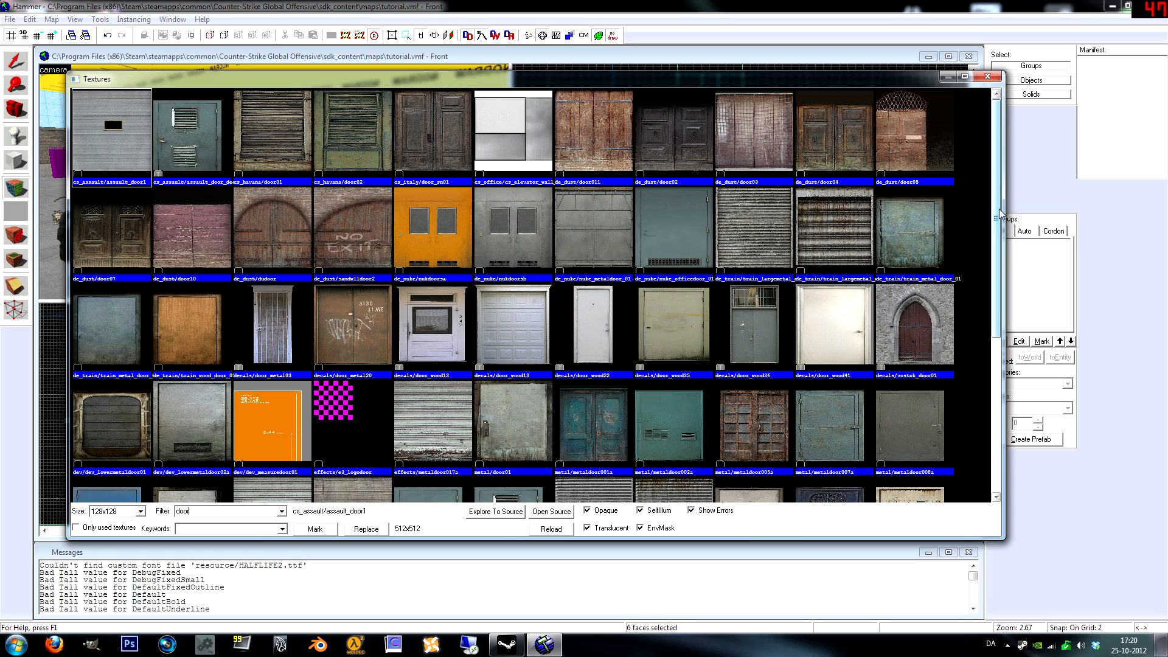
pyautogui.scroll(-3)
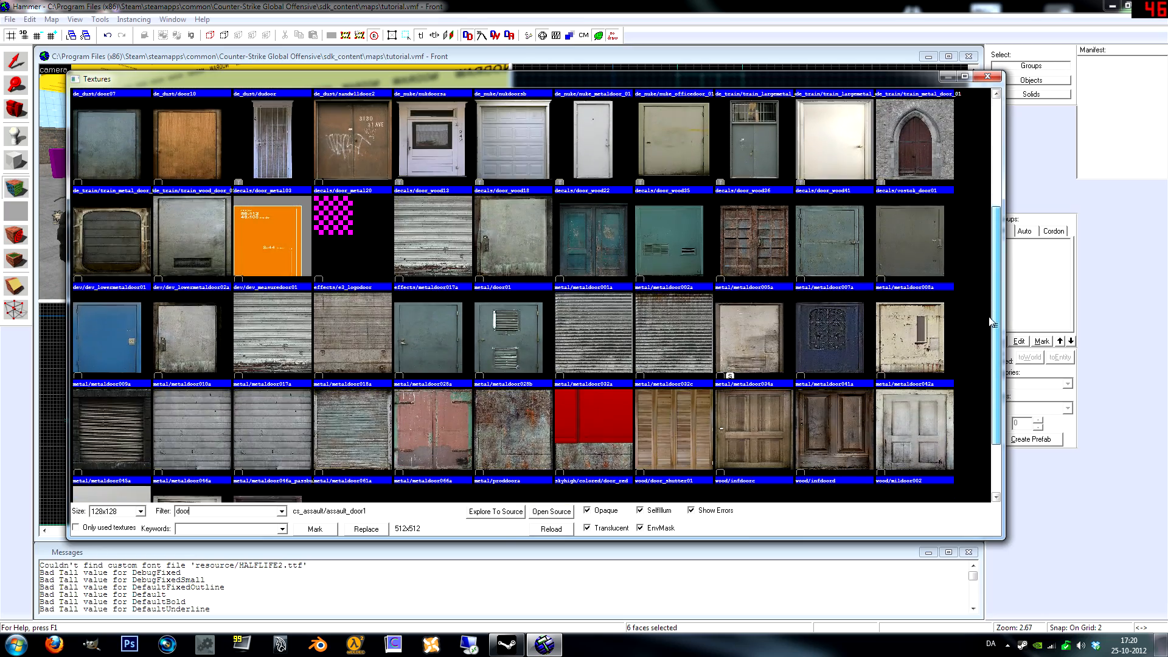
pyautogui.scroll(-3)
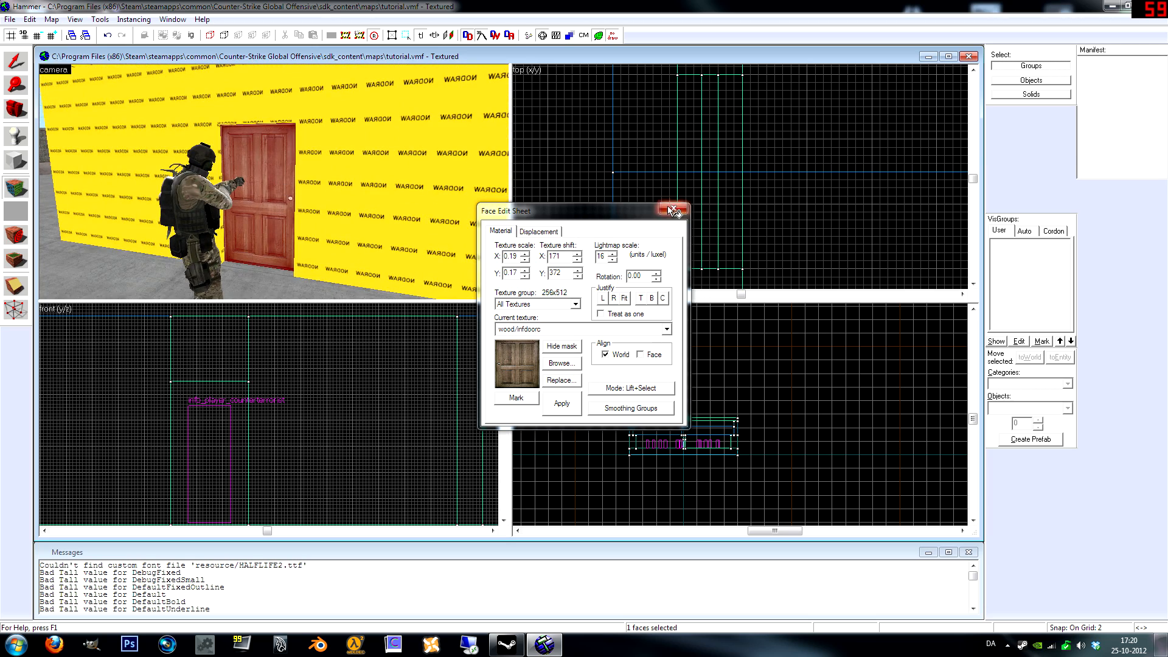
# Fit the wood door texture across the door's front face
pyautogui.click(672, 210)
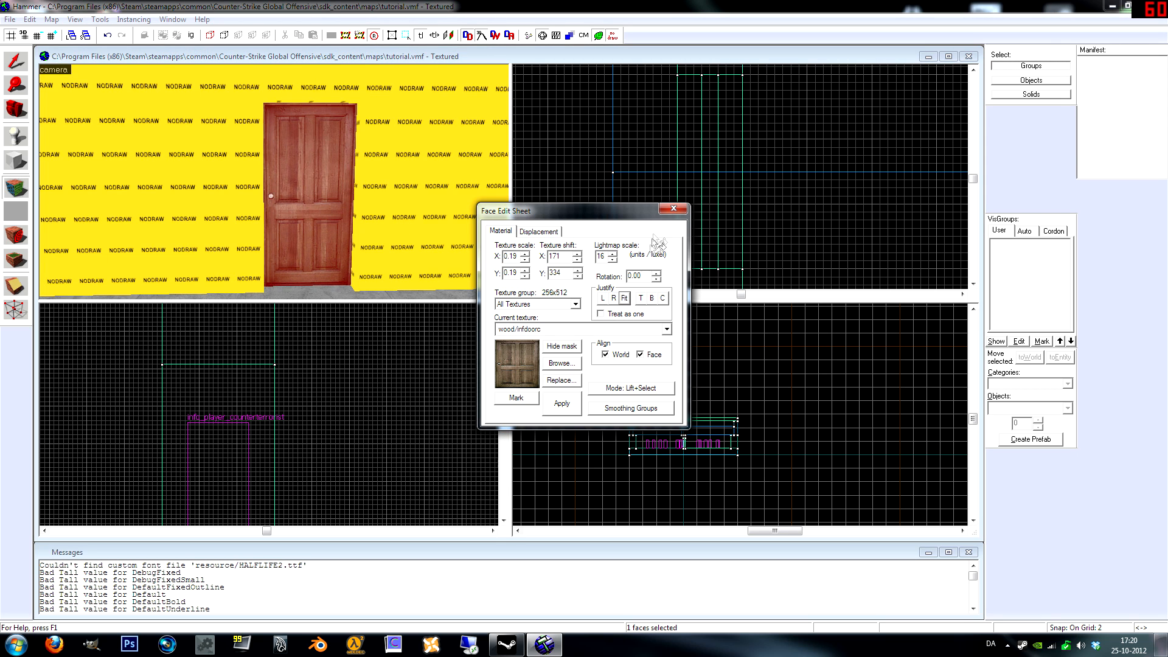
pyautogui.click(673, 208)
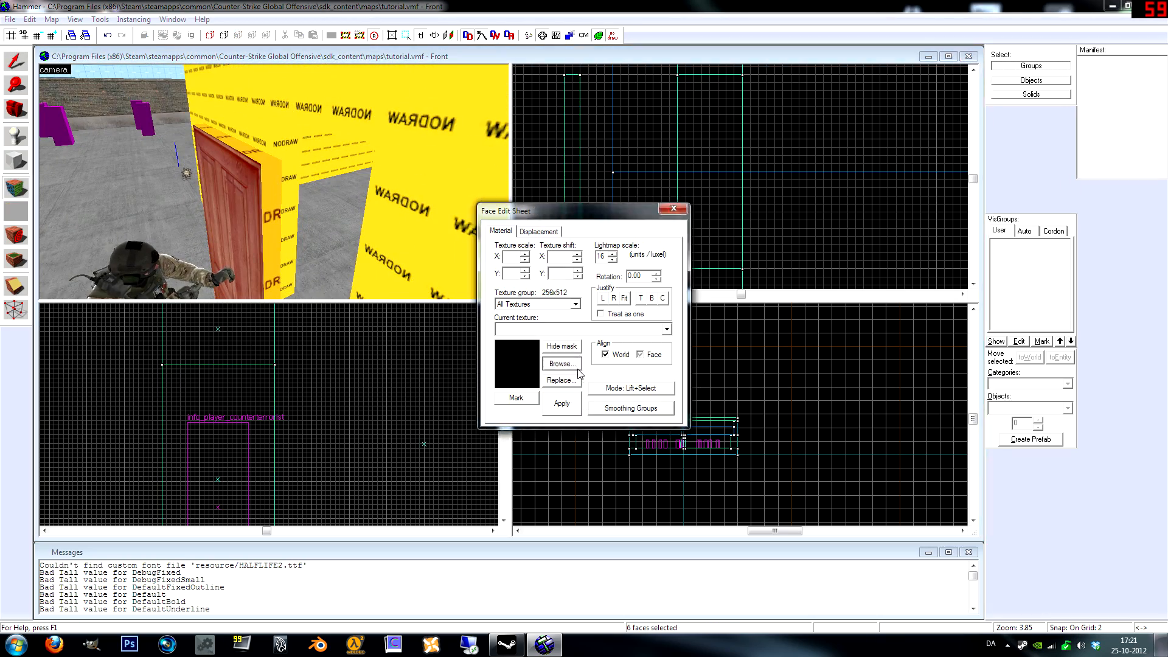
# Apply wood/houseceiling02 to the door's thin edge faces
pyautogui.click(561, 363)
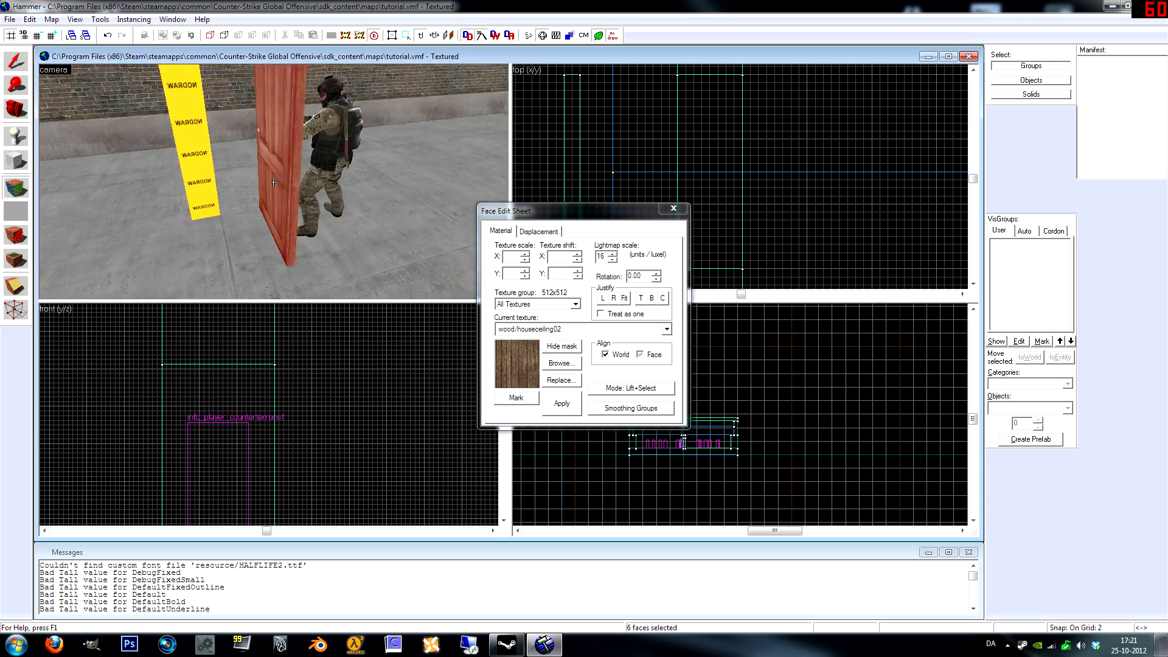
pyautogui.click(673, 208)
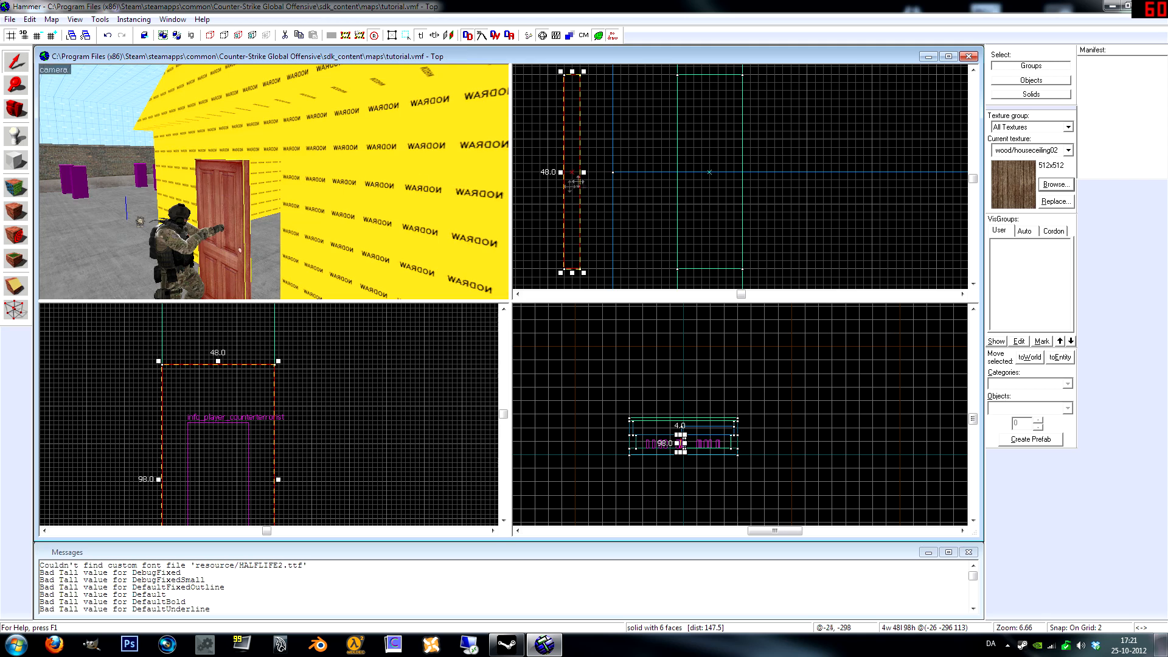
# Apply brick/brickwall040c to the house wall faces and close the Face Edit Sheet
pyautogui.click(789, 209)
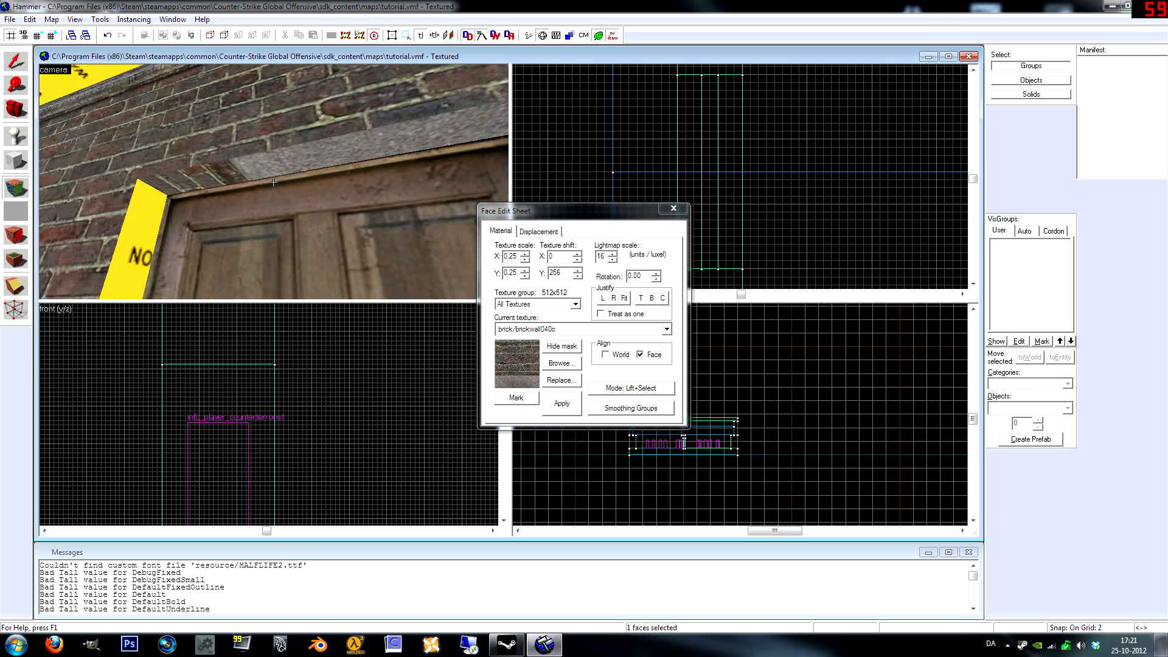
pyautogui.click(606, 355)
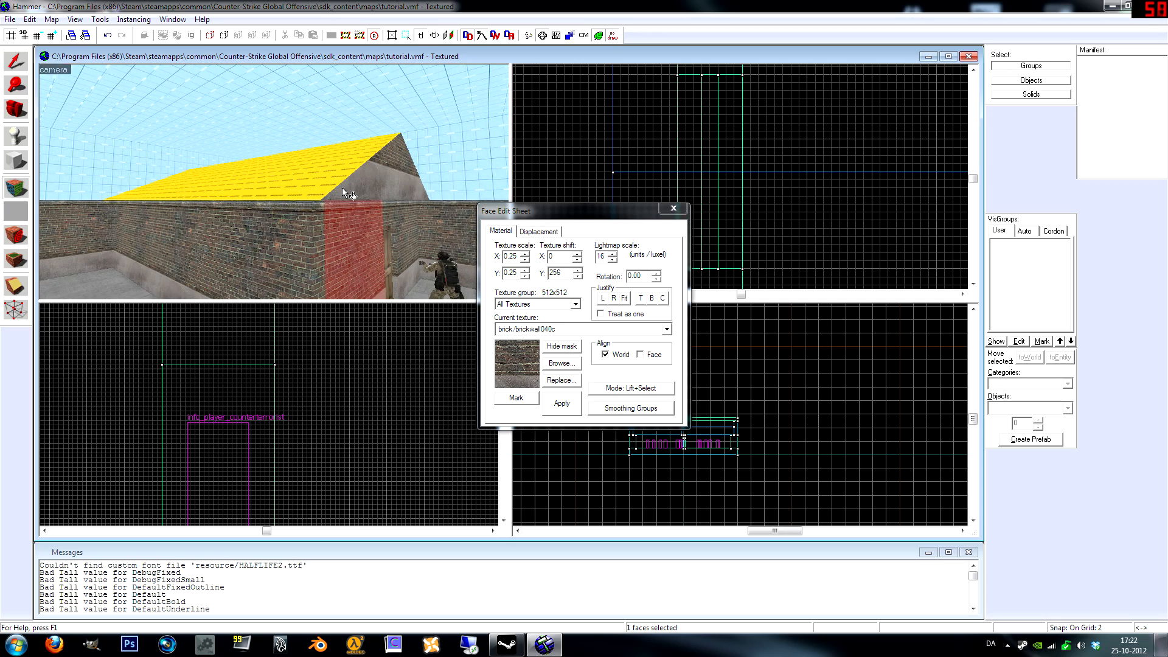
pyautogui.click(674, 209)
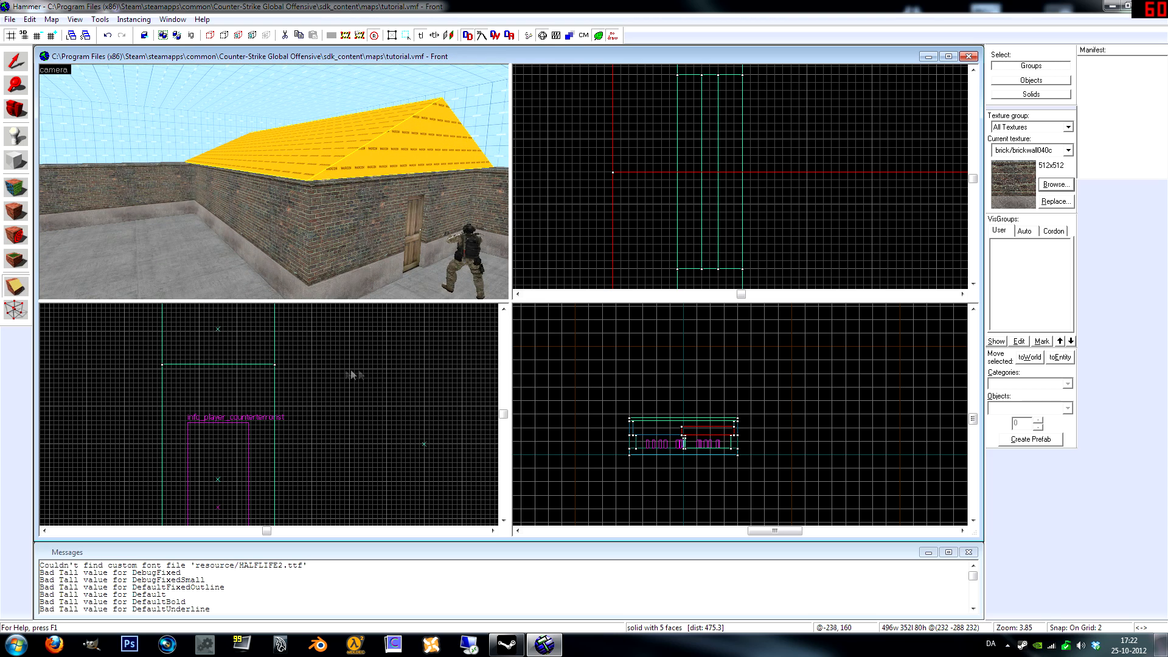
# Zoom out the side views and select the sloped yellow roof brush
pyautogui.scroll(-3)
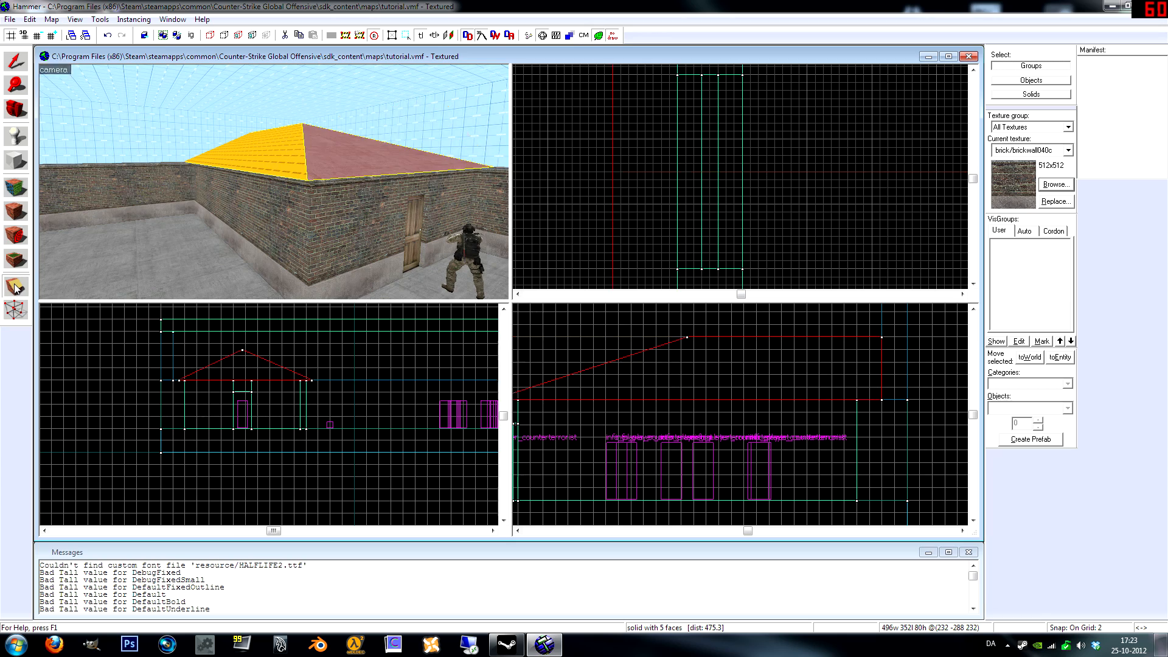
pyautogui.moveTo(298, 187); pyautogui.dragTo(275, 182)
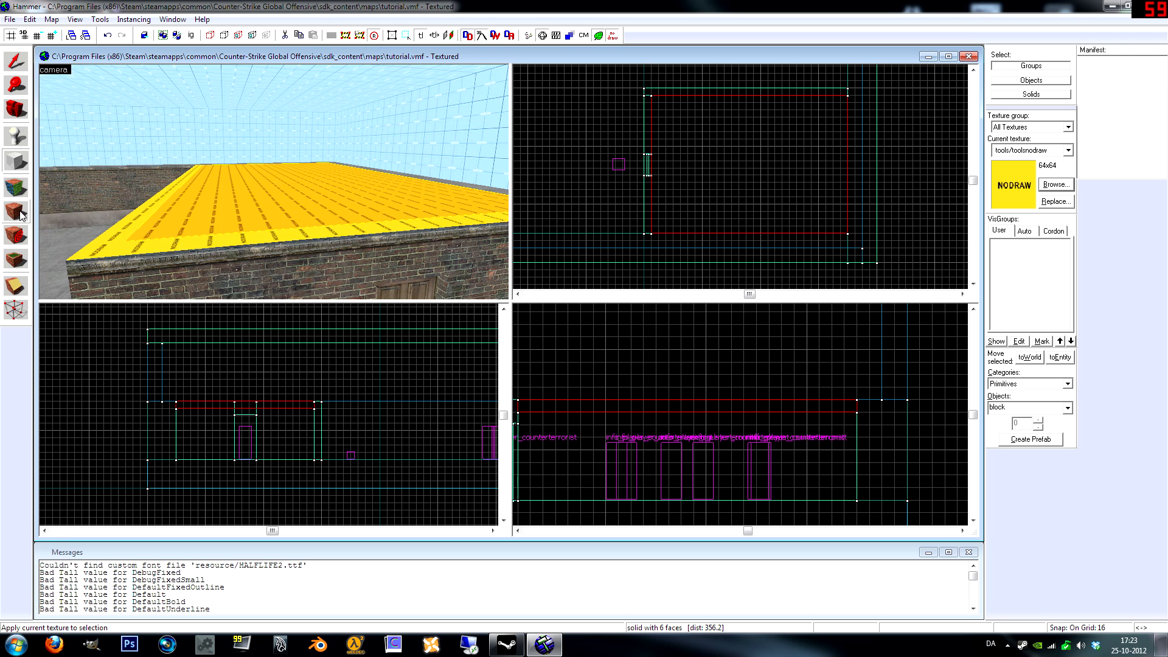
# Switch to the Toggle Texture Application tool to start texturing individual faces
pyautogui.click(395, 34)
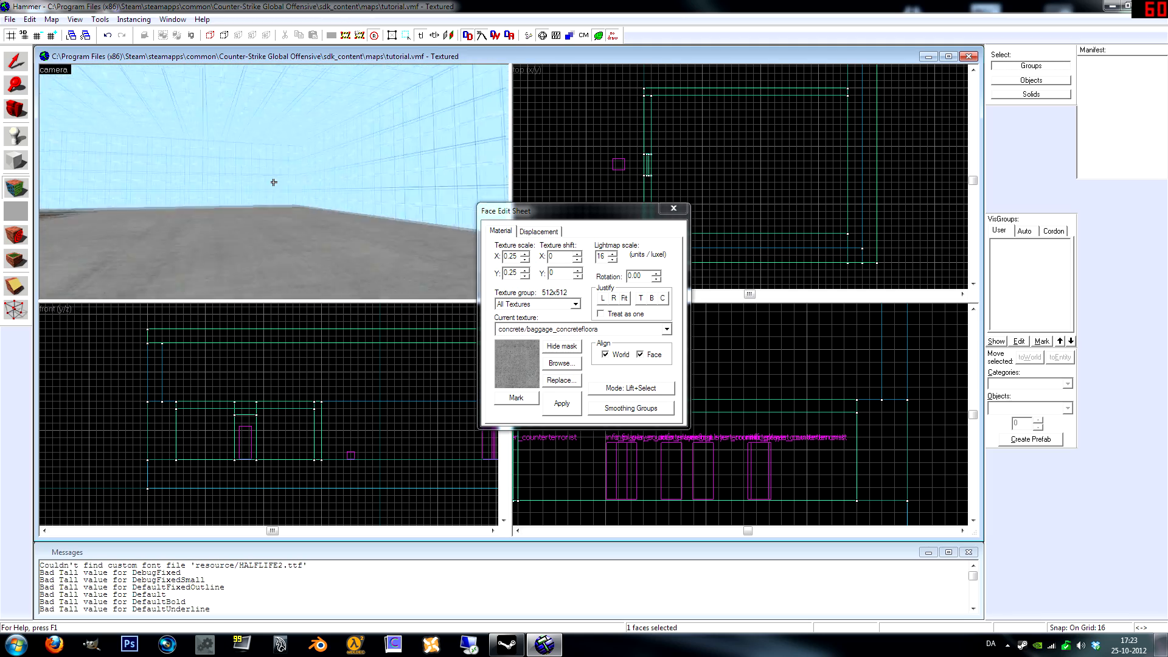
# Apply concrete/baggage_concretefloors to the house floor face in the 3D view
pyautogui.click(673, 207)
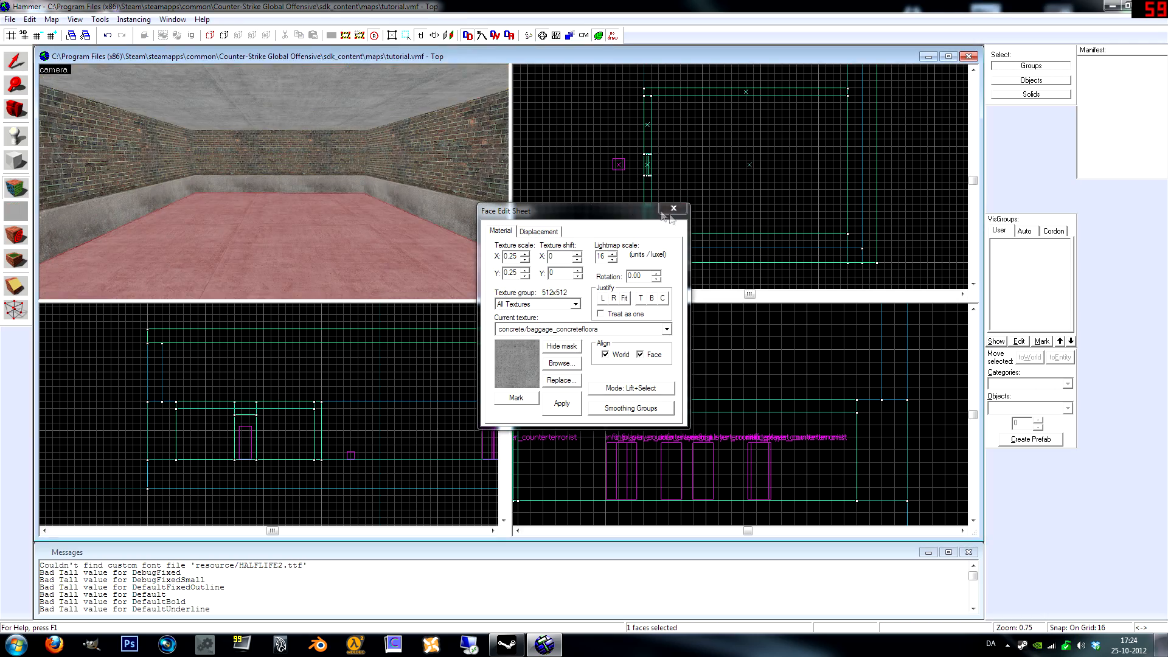
pyautogui.click(674, 208)
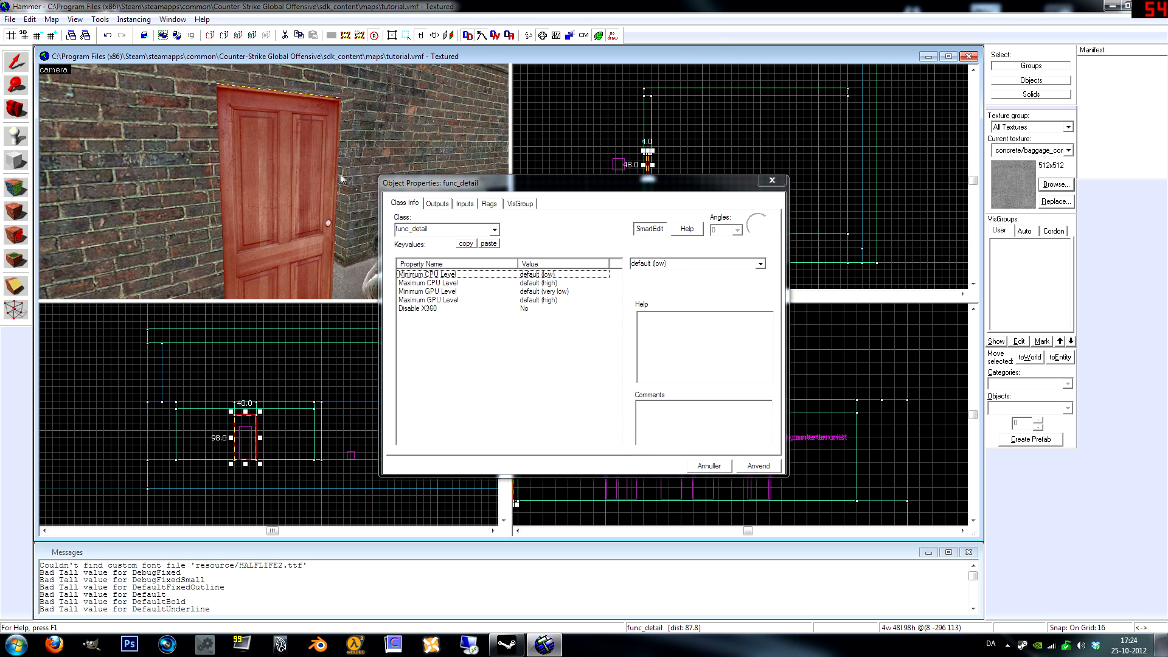
pyautogui.moveTo(290, 134)
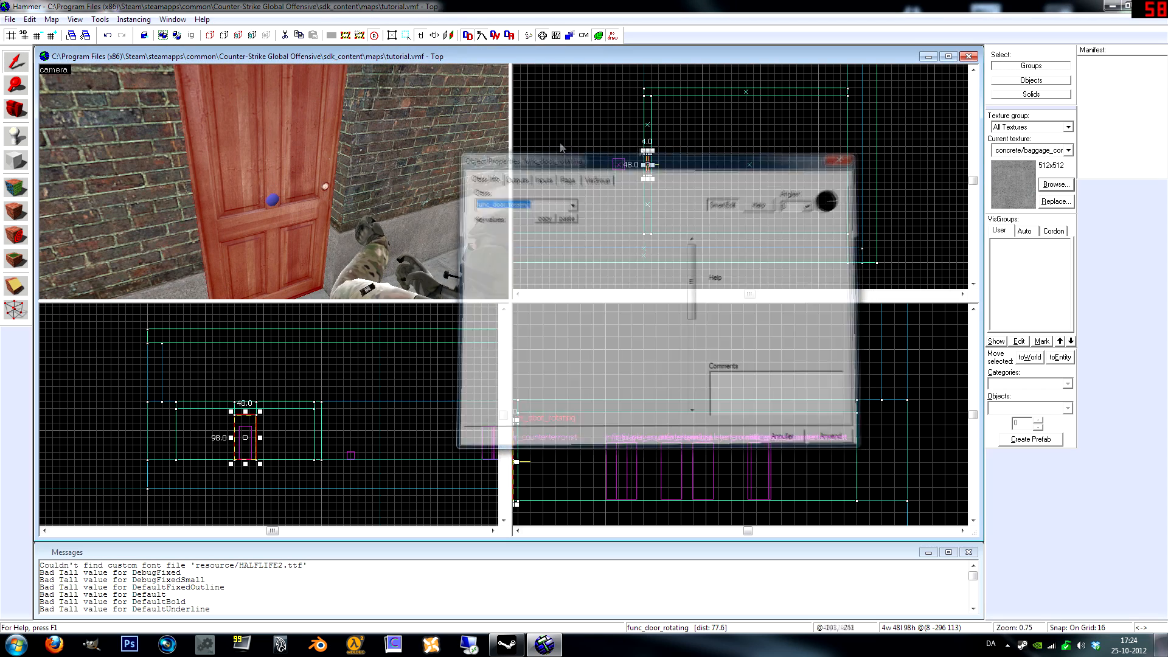
# Make the door a func_door_rotating and move its origin to the hinge edge
pyautogui.click(843, 159)
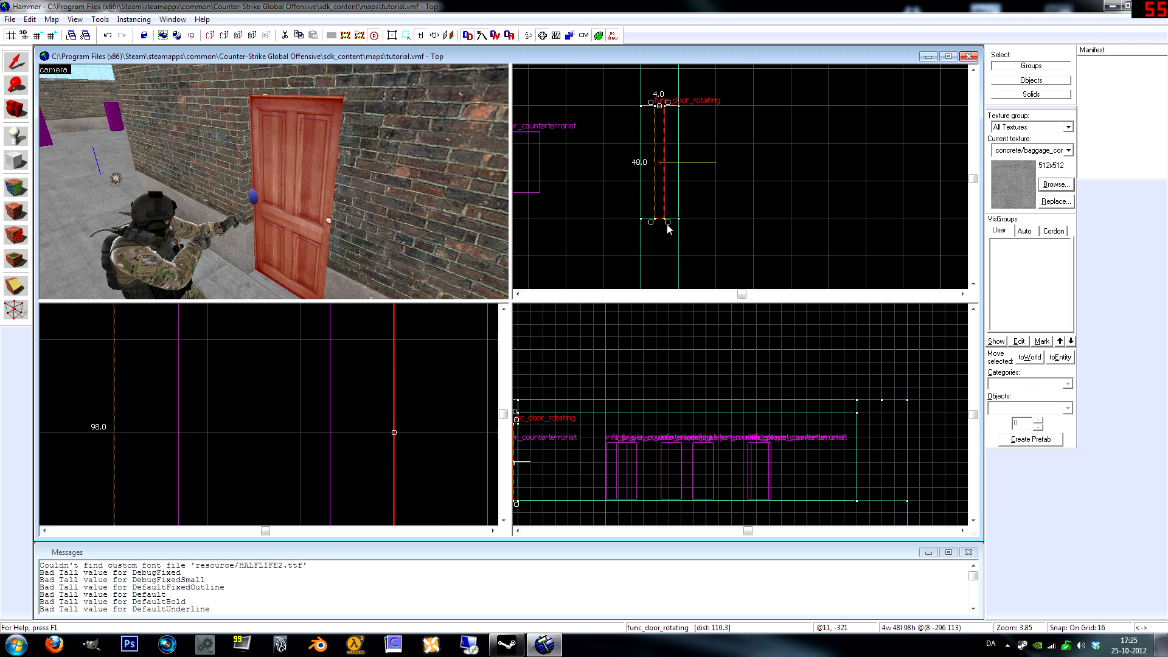
pyautogui.moveTo(667, 221); pyautogui.dragTo(641, 223)
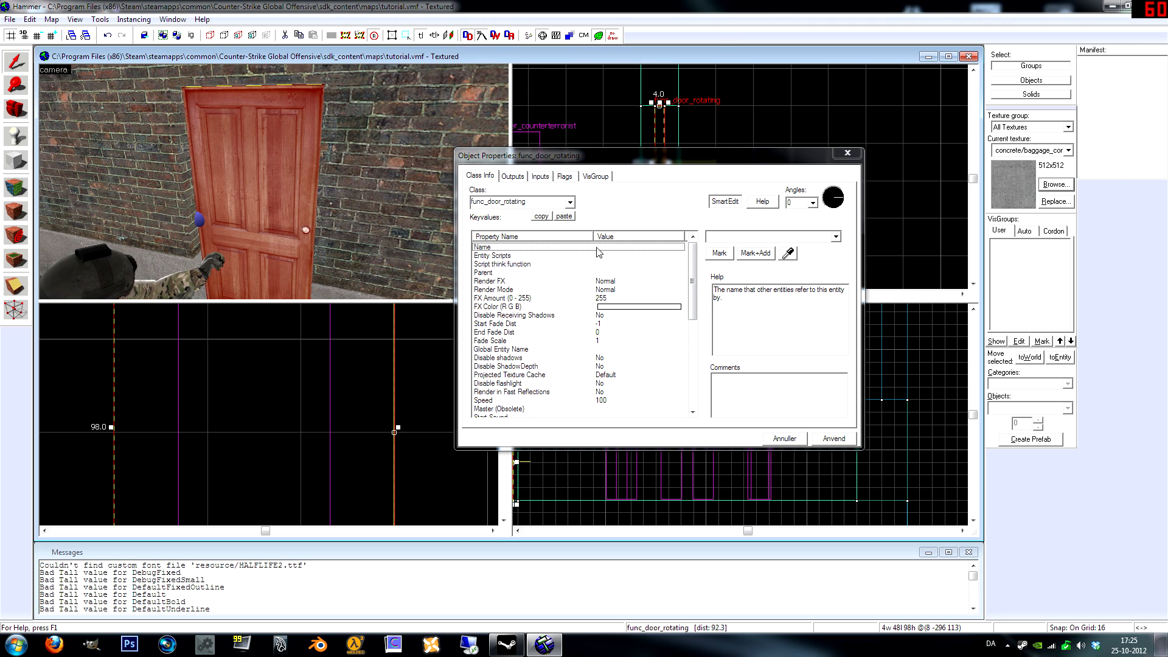
pyautogui.moveTo(626, 250)
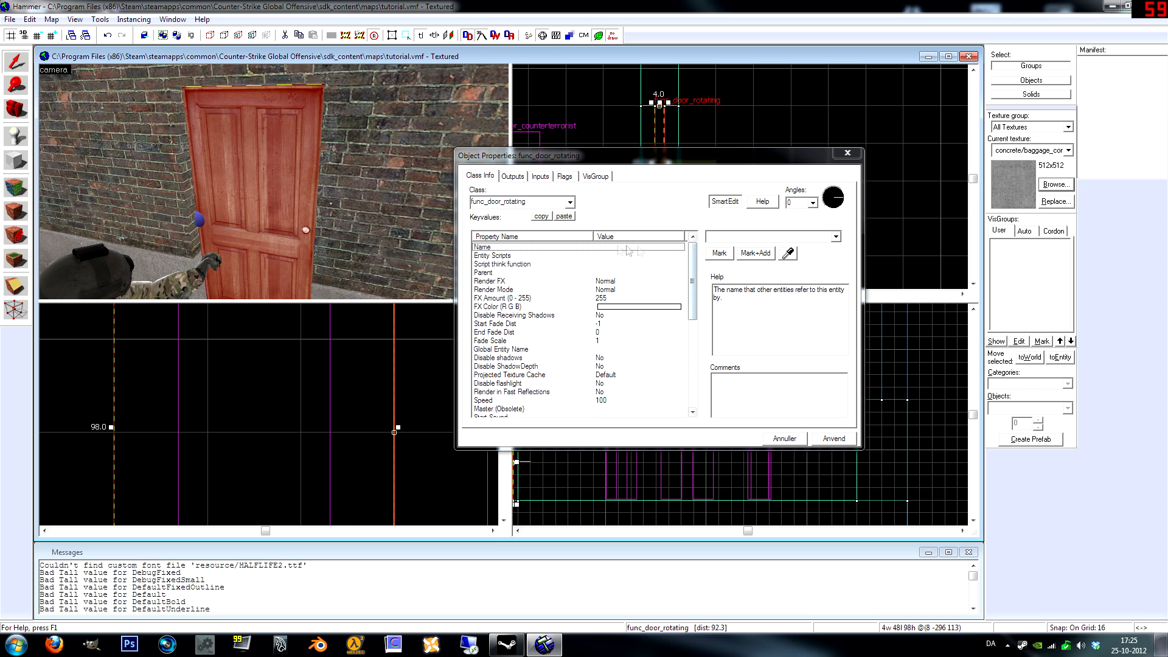
pyautogui.moveTo(550, 323)
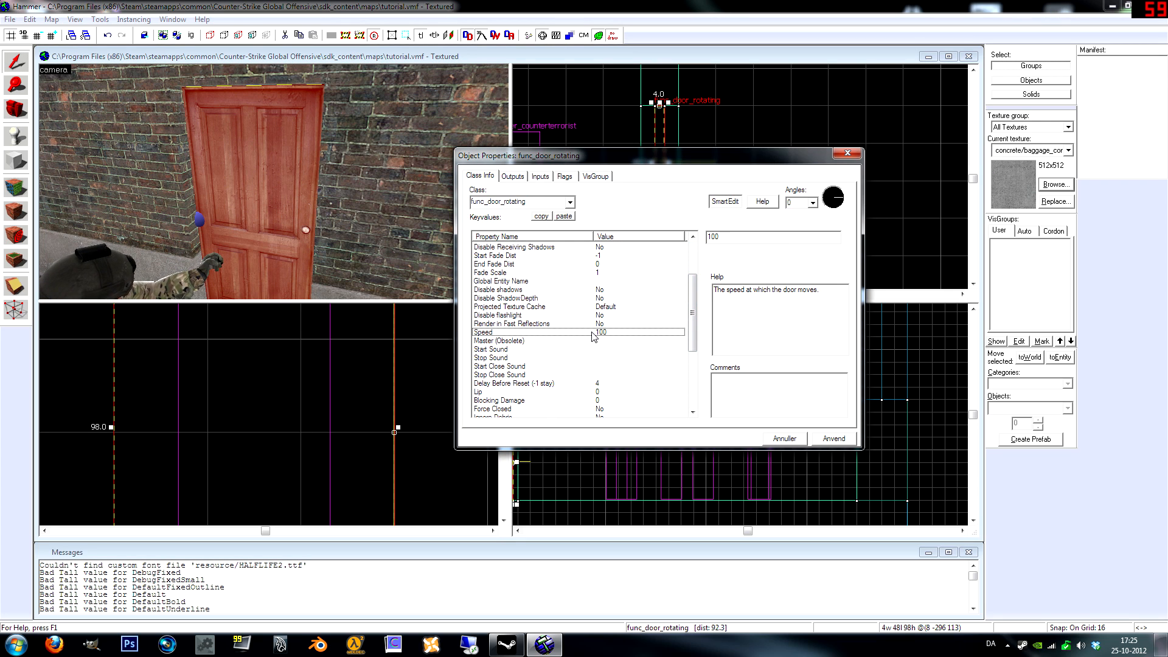
# Scroll past Speed in Object Properties and select the Start Sound keyvalue
pyautogui.scroll(-3)
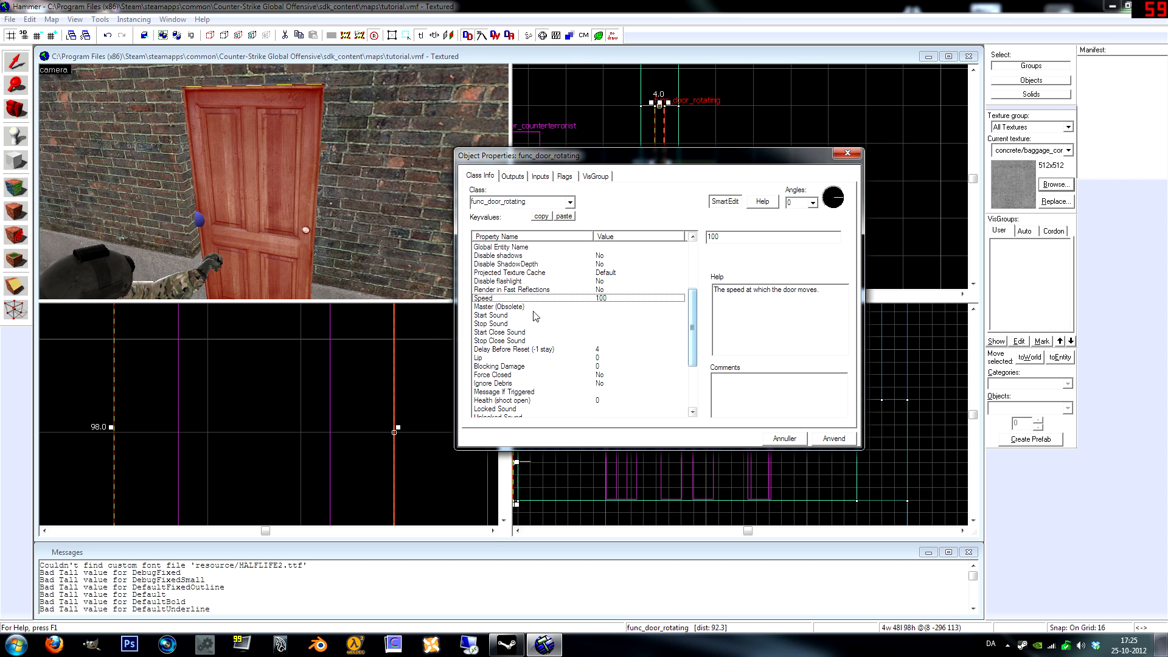
pyautogui.click(490, 315)
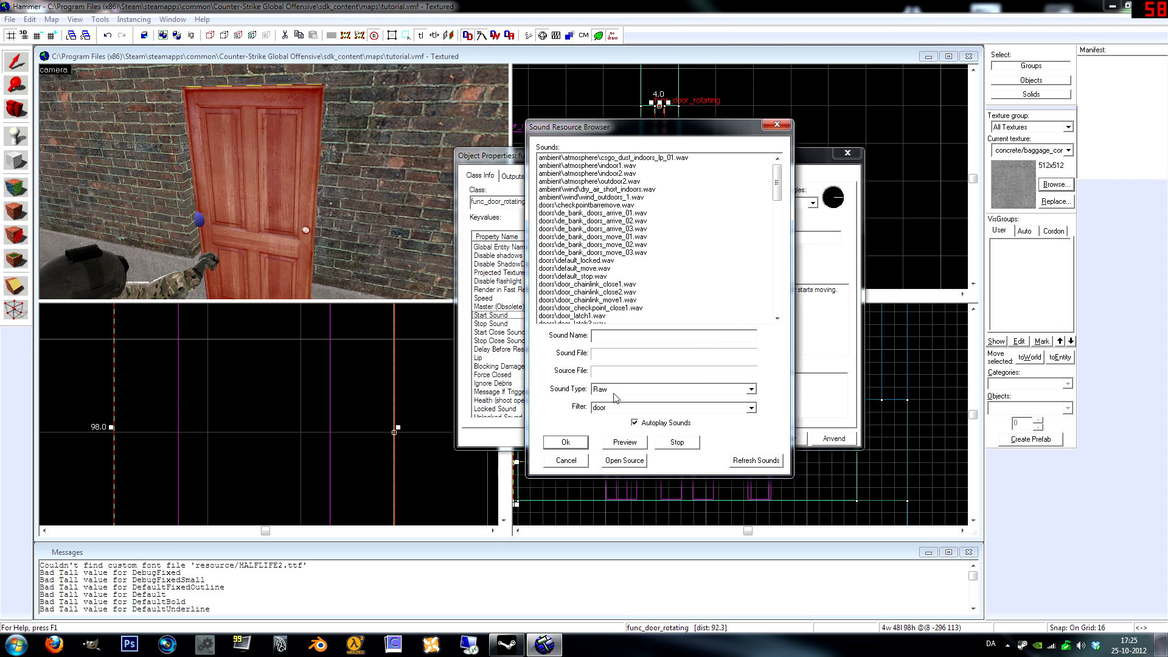
# Preview several ambient and door sounds, then confirm doors/default_move.wav as Start Sound
pyautogui.tripleClick(610, 408)
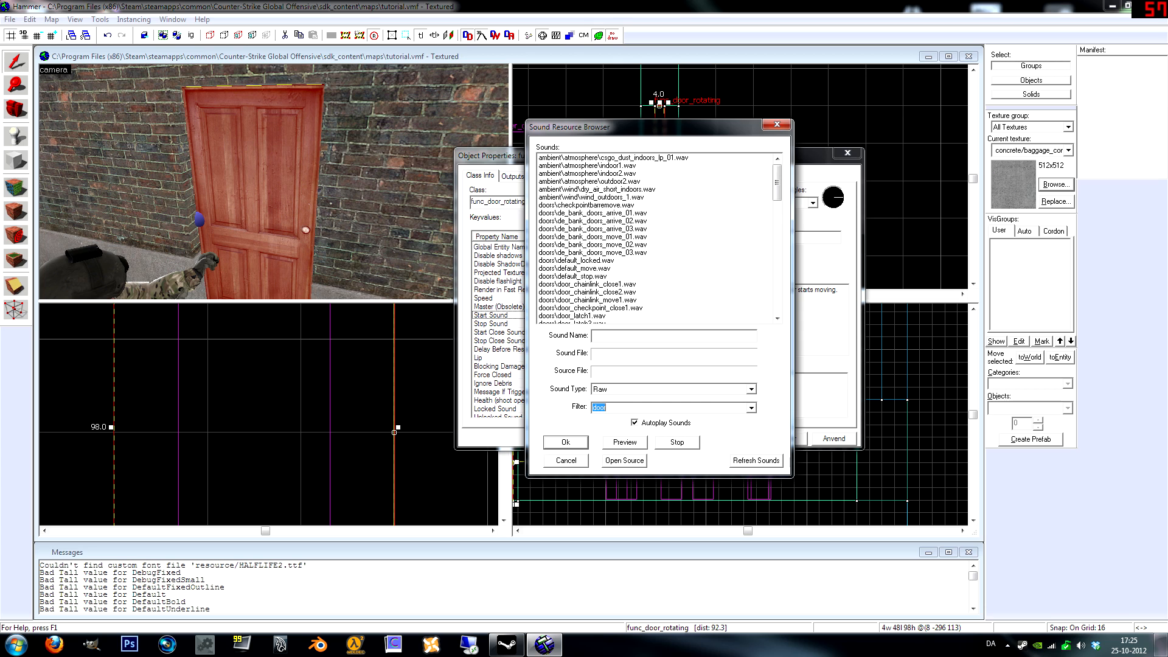
pyautogui.click(611, 157)
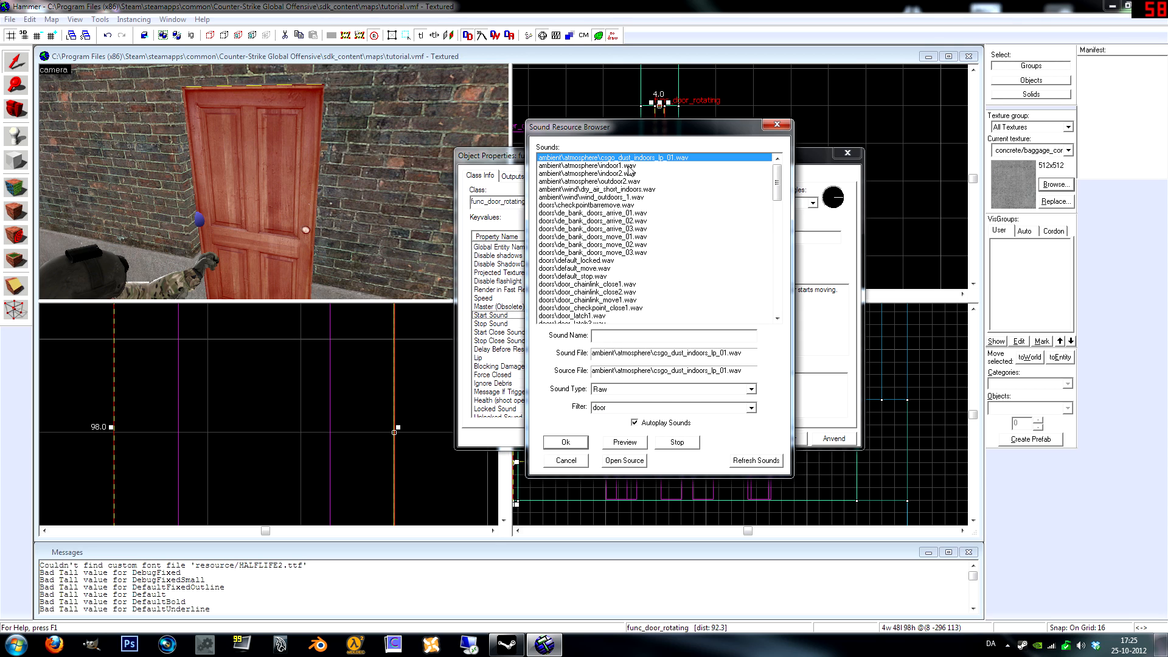
pyautogui.click(596, 165)
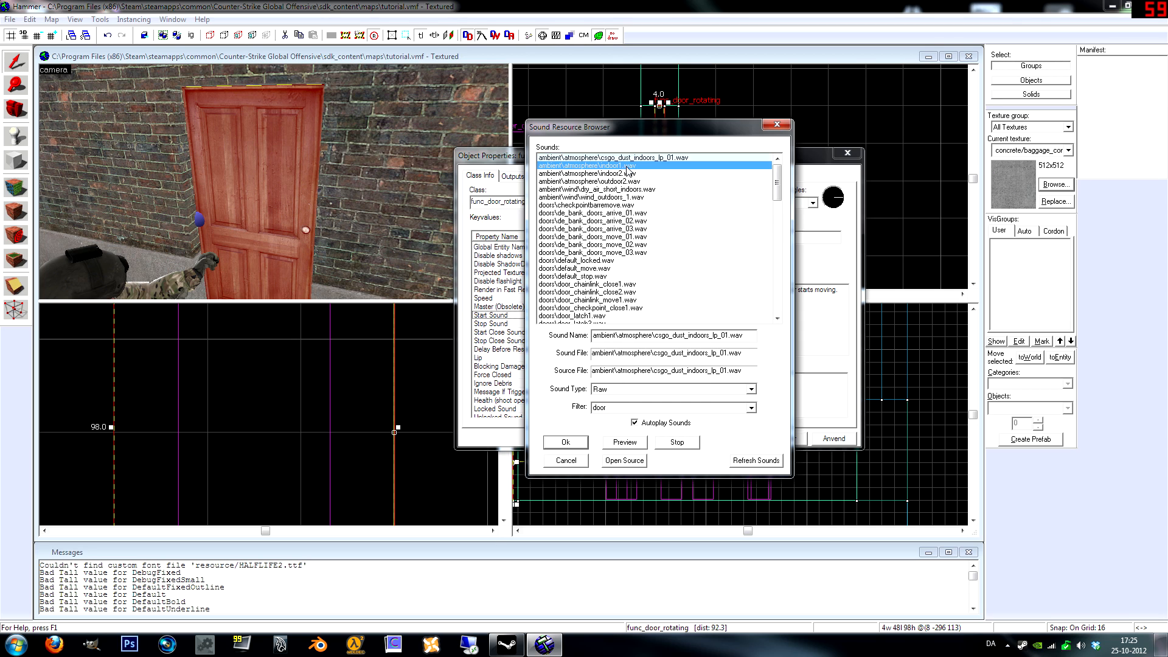
pyautogui.click(607, 165)
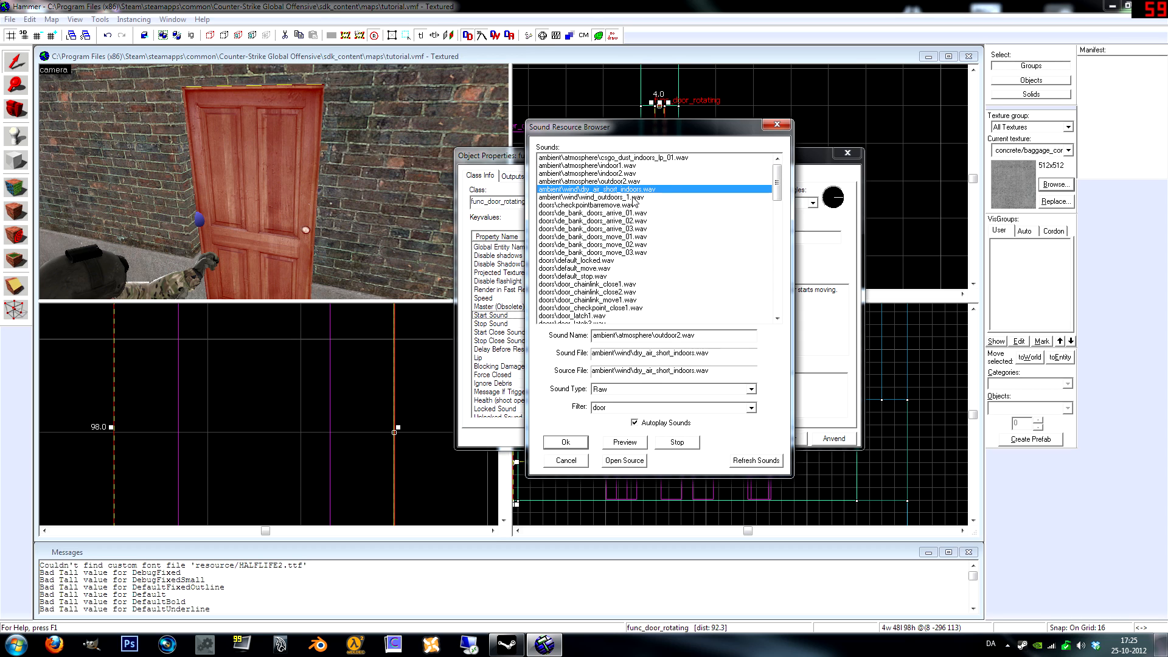
pyautogui.click(591, 197)
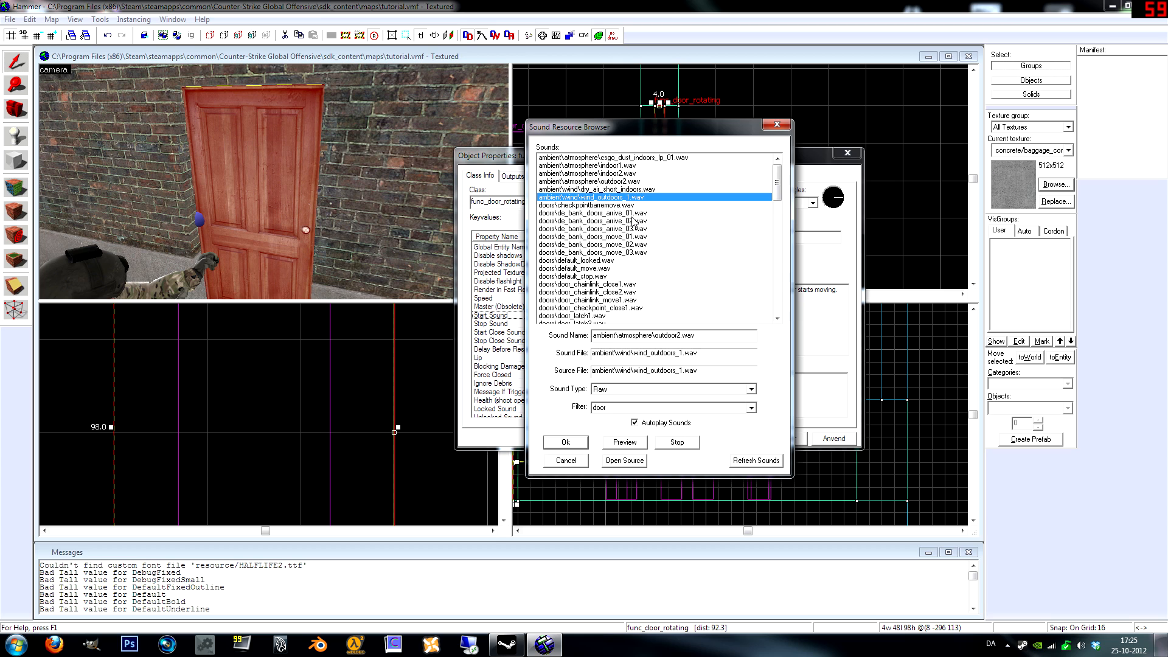
pyautogui.click(603, 220)
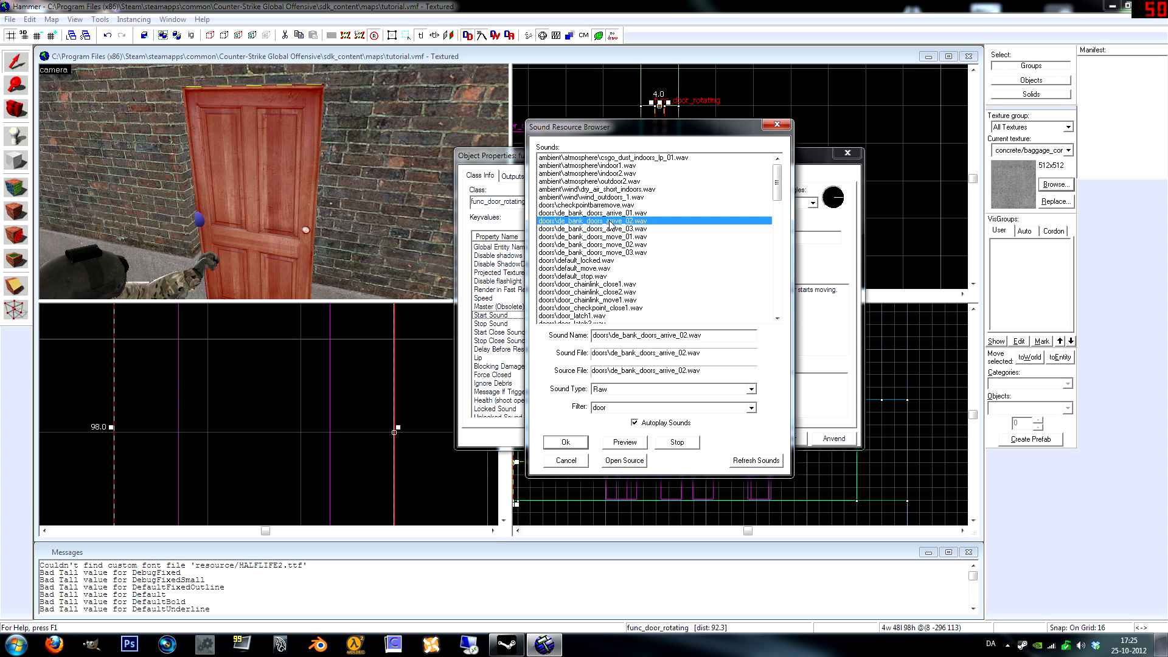
pyautogui.click(592, 236)
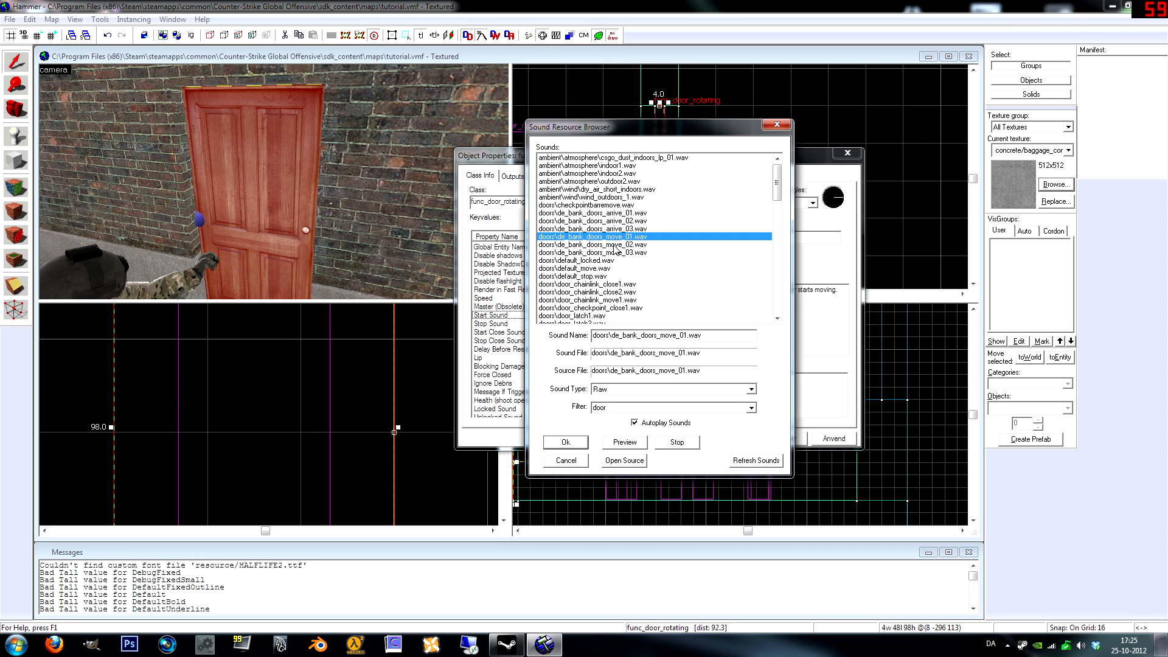
pyautogui.click(575, 260)
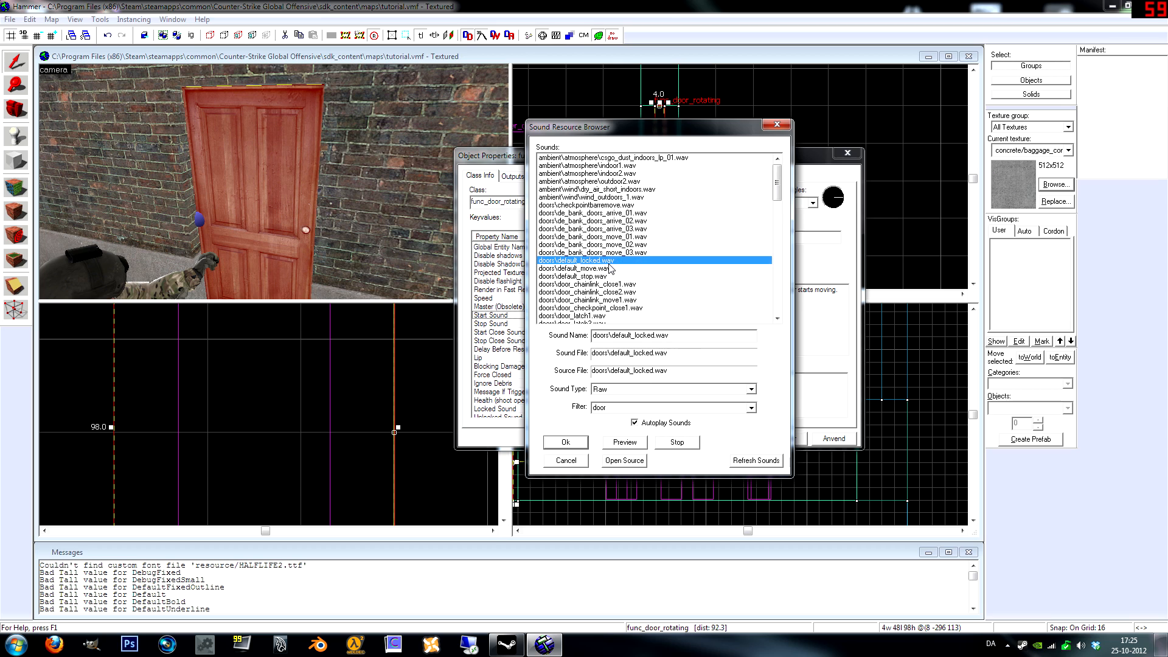
pyautogui.click(576, 276)
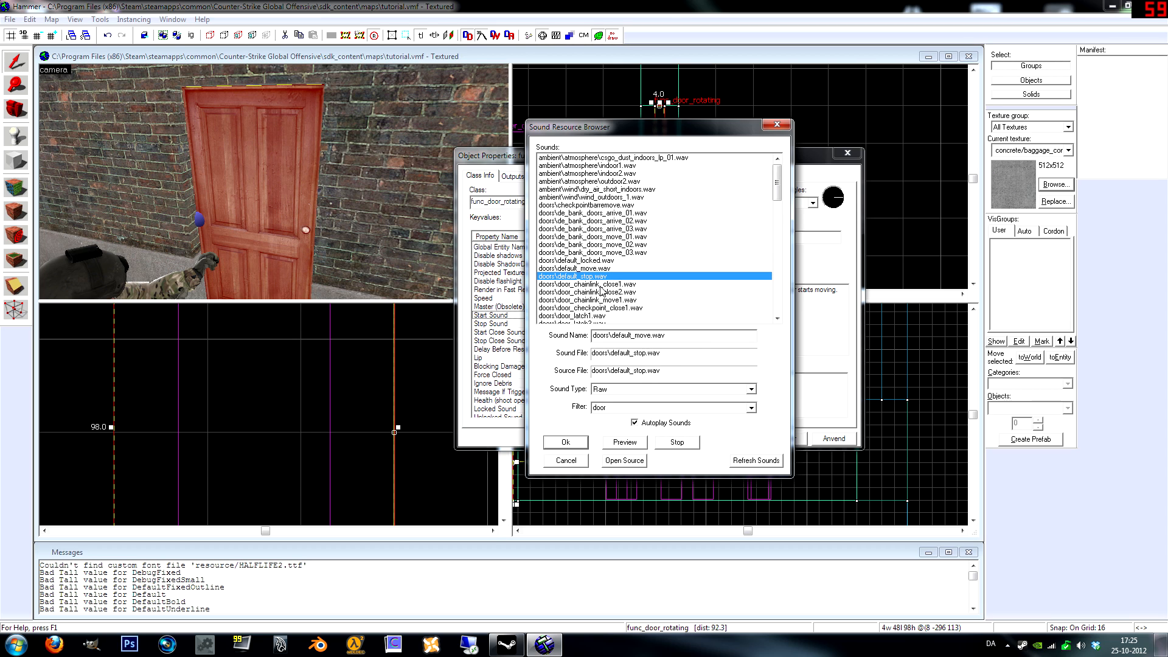
pyautogui.click(588, 284)
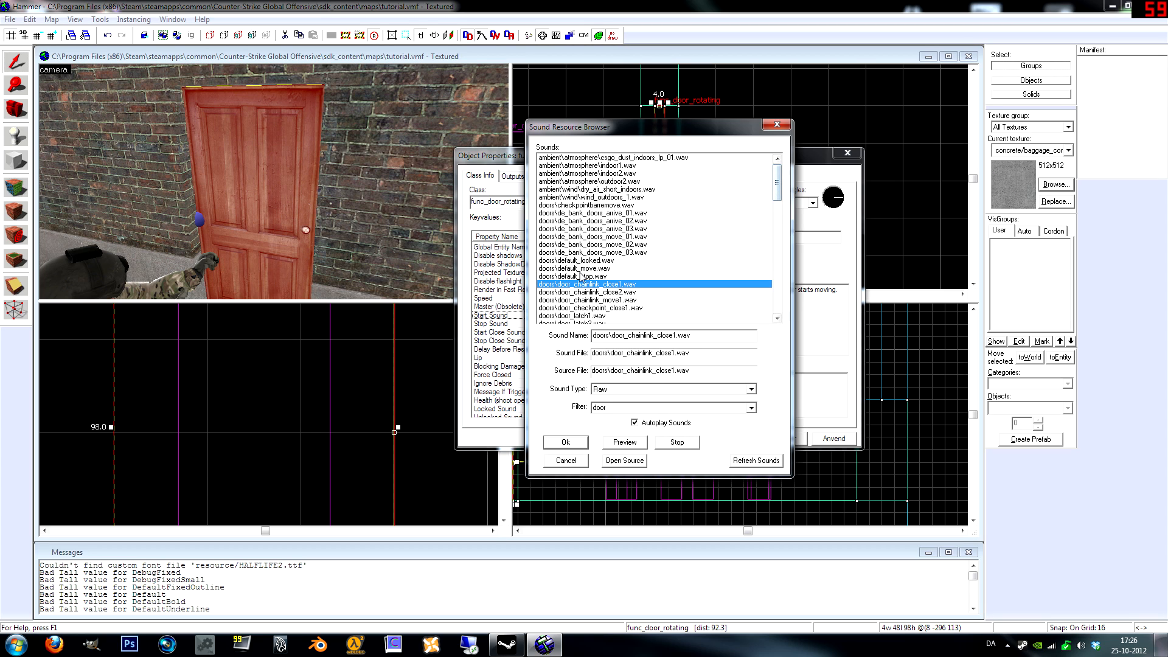
pyautogui.click(565, 443)
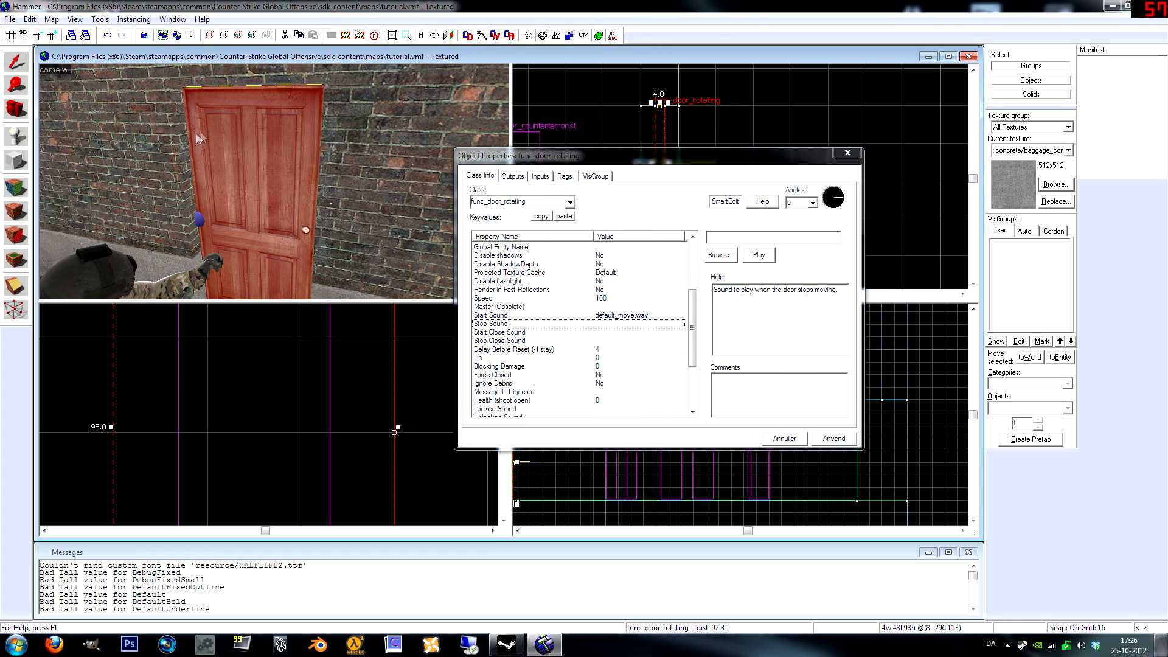
pyautogui.moveTo(320, 258)
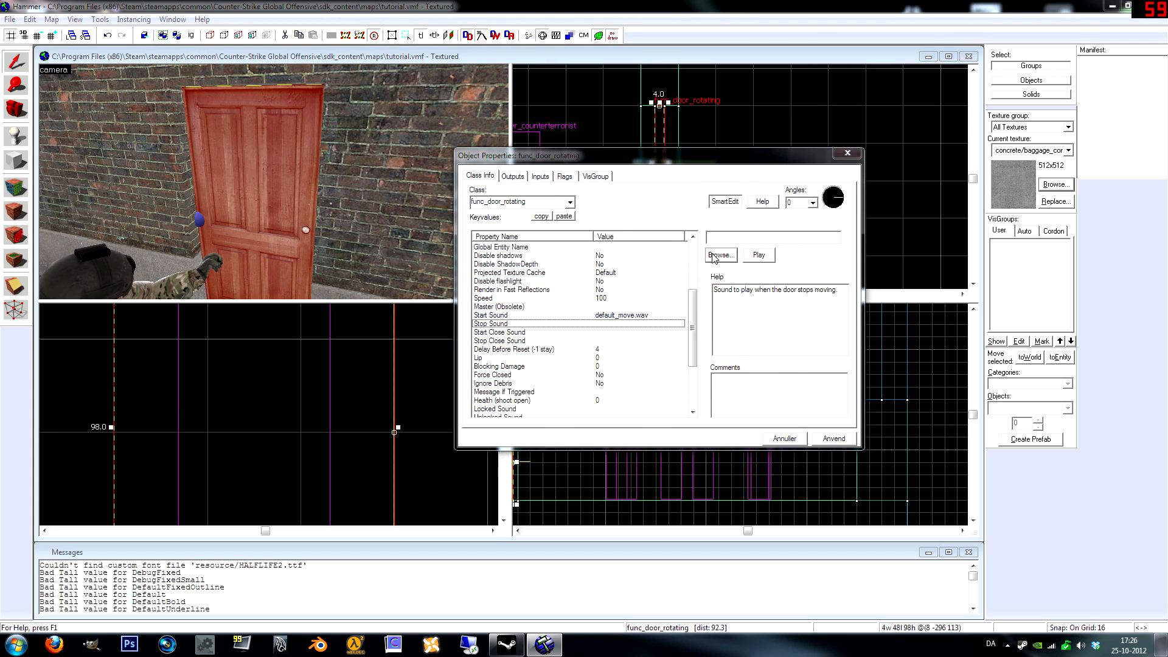
# Set Stop Sound to doors/default_stop.wav and copy the default_move.wav path for reuse
pyautogui.click(721, 255)
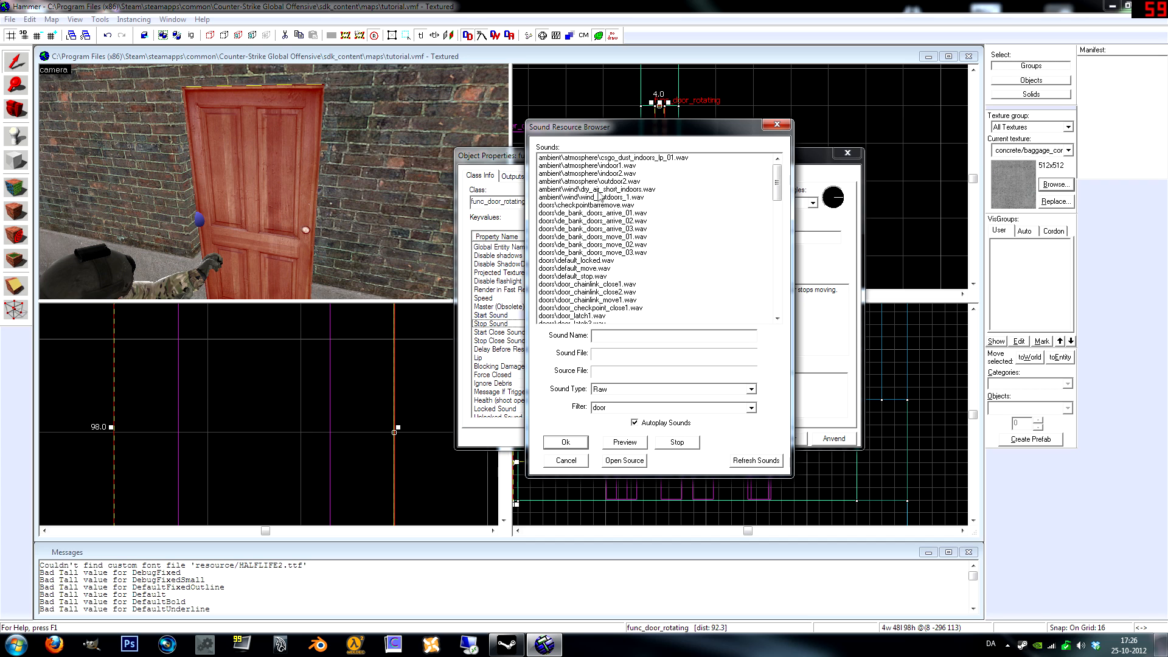
pyautogui.click(601, 275)
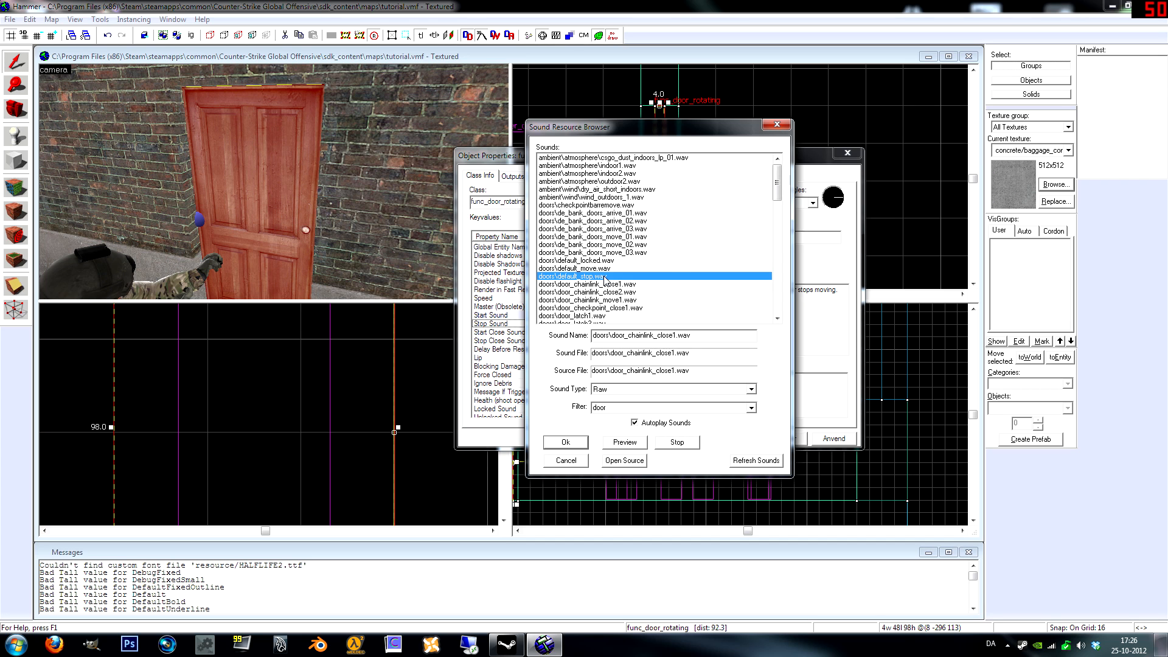
pyautogui.click(565, 442)
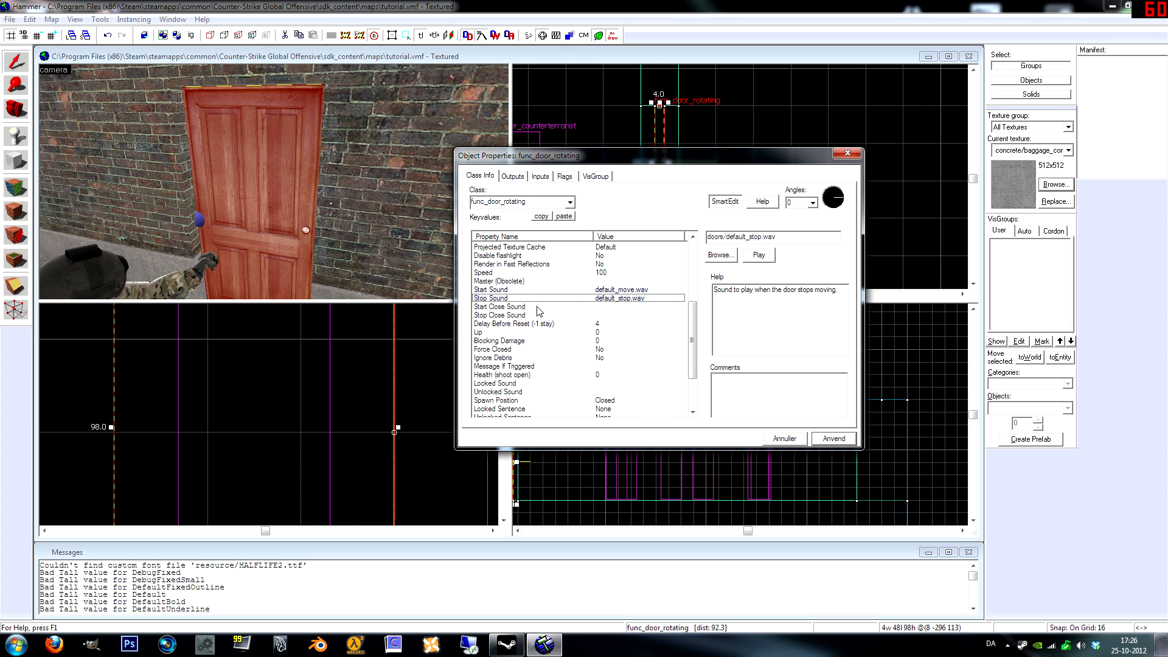
pyautogui.click(514, 289)
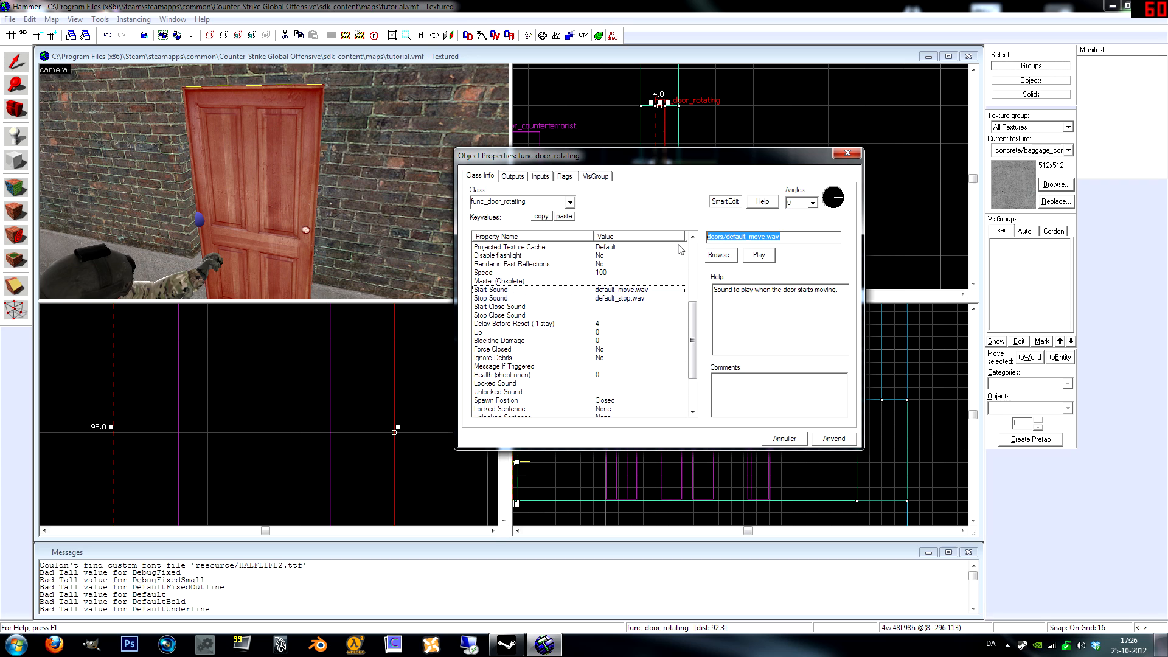
pyautogui.click(500, 307)
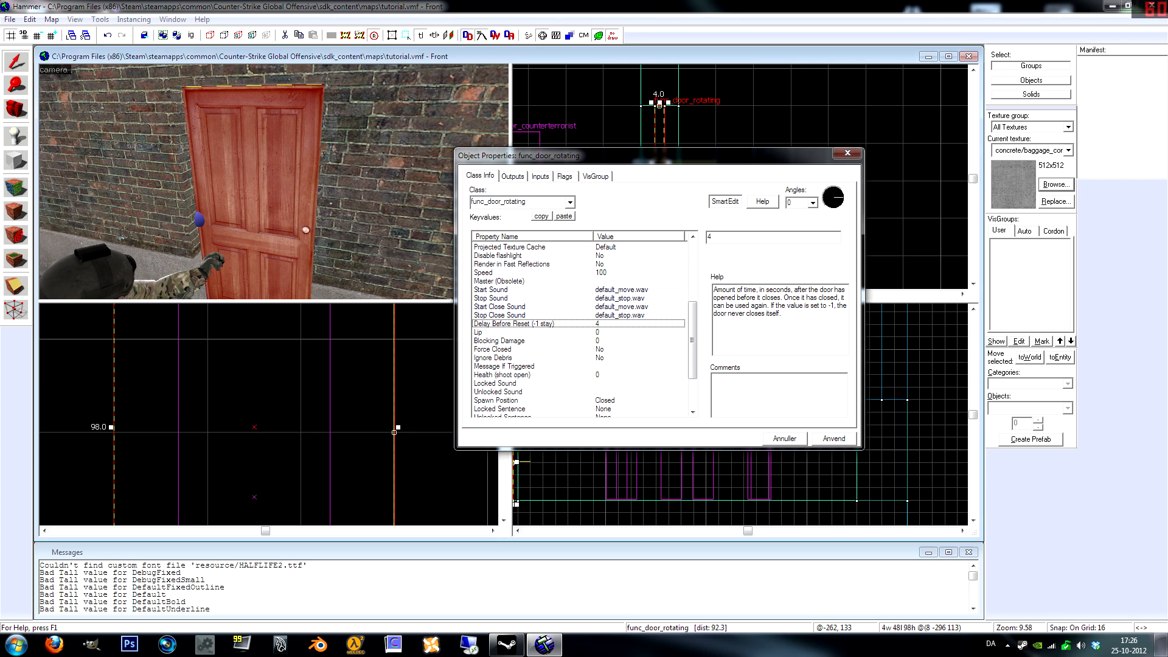
# Enter -1 for Delay Before Reset and scroll through the remaining keyvalues
pyautogui.write('-1')
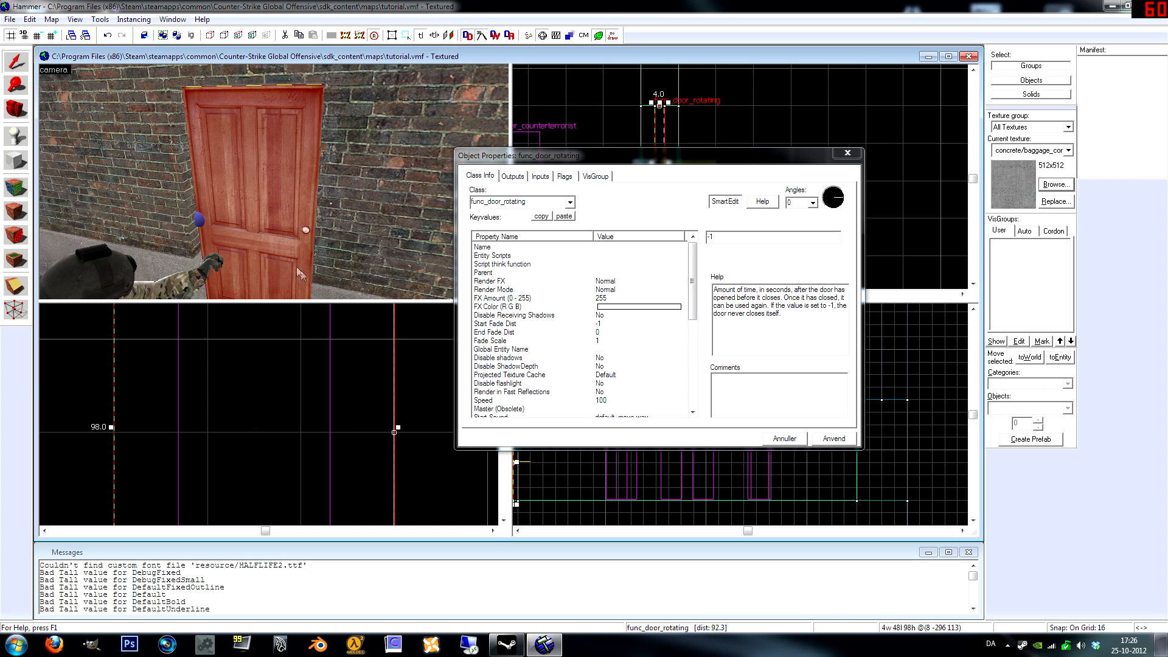
pyautogui.moveTo(260, 225)
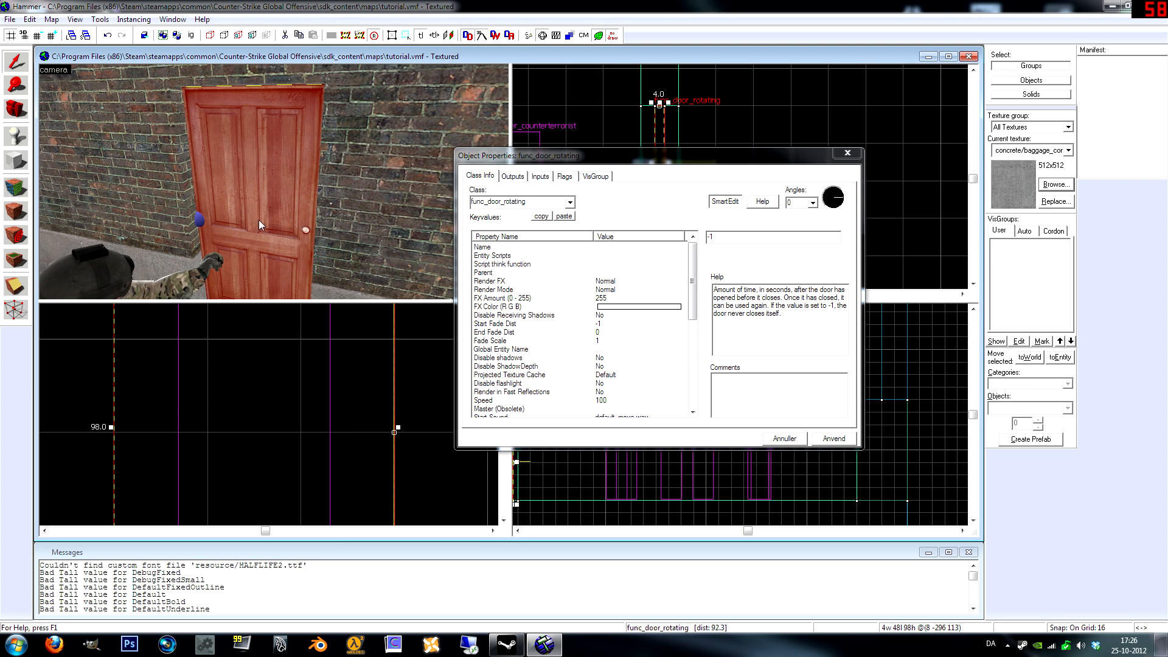
pyautogui.scroll(-3)
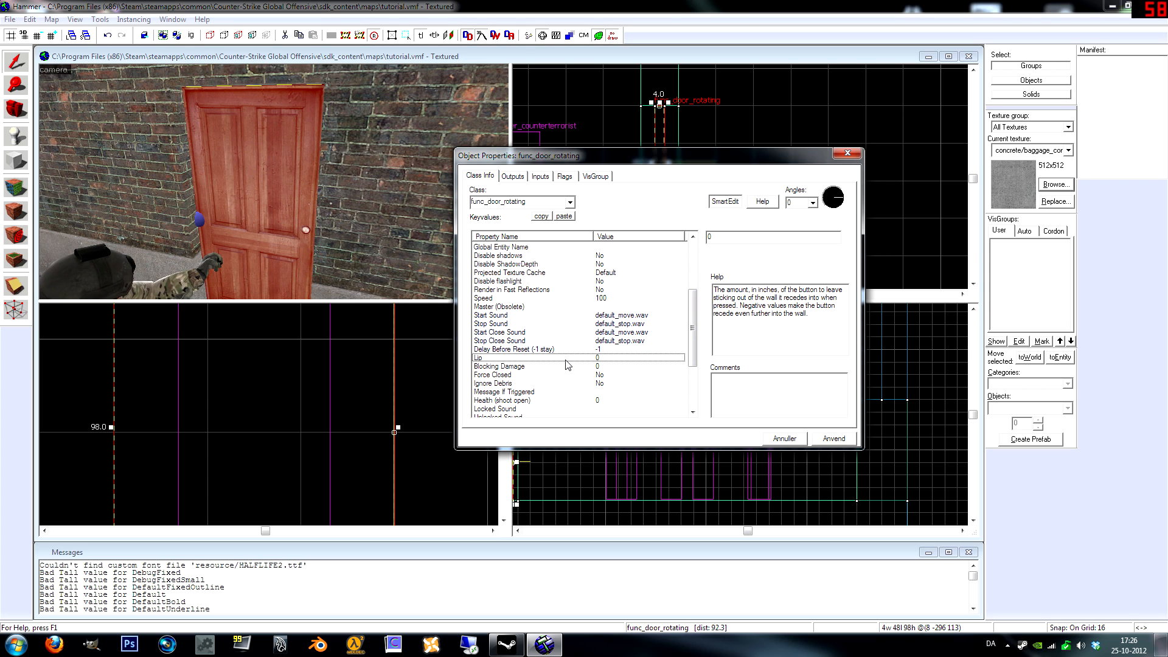
pyautogui.moveTo(578, 372)
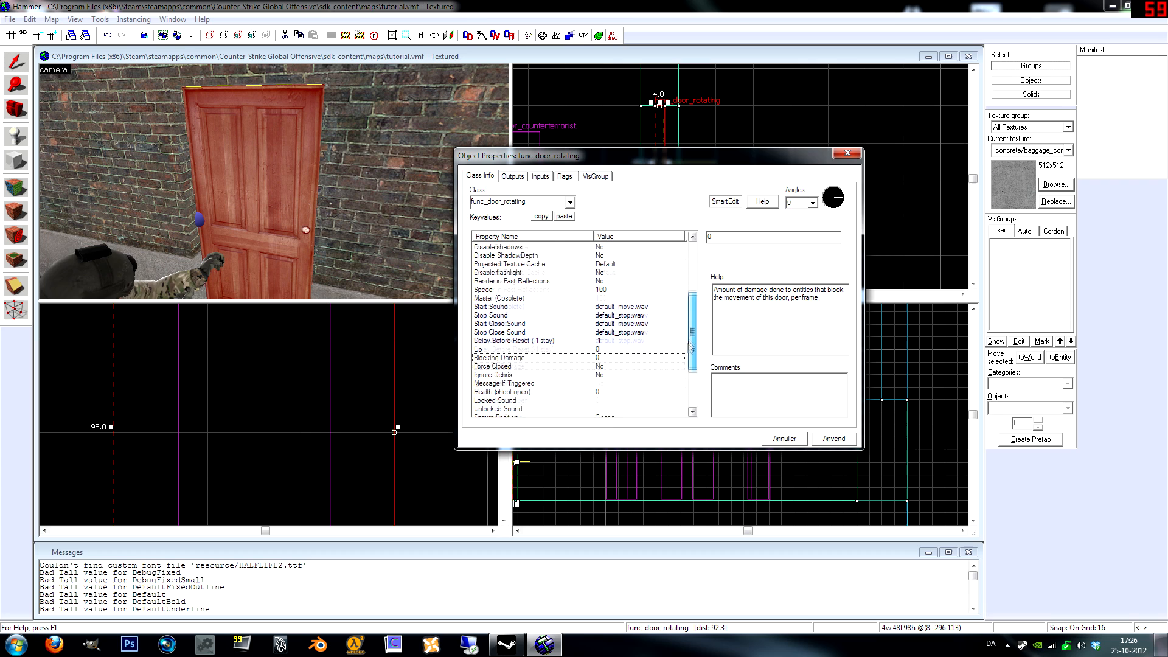
pyautogui.scroll(-3)
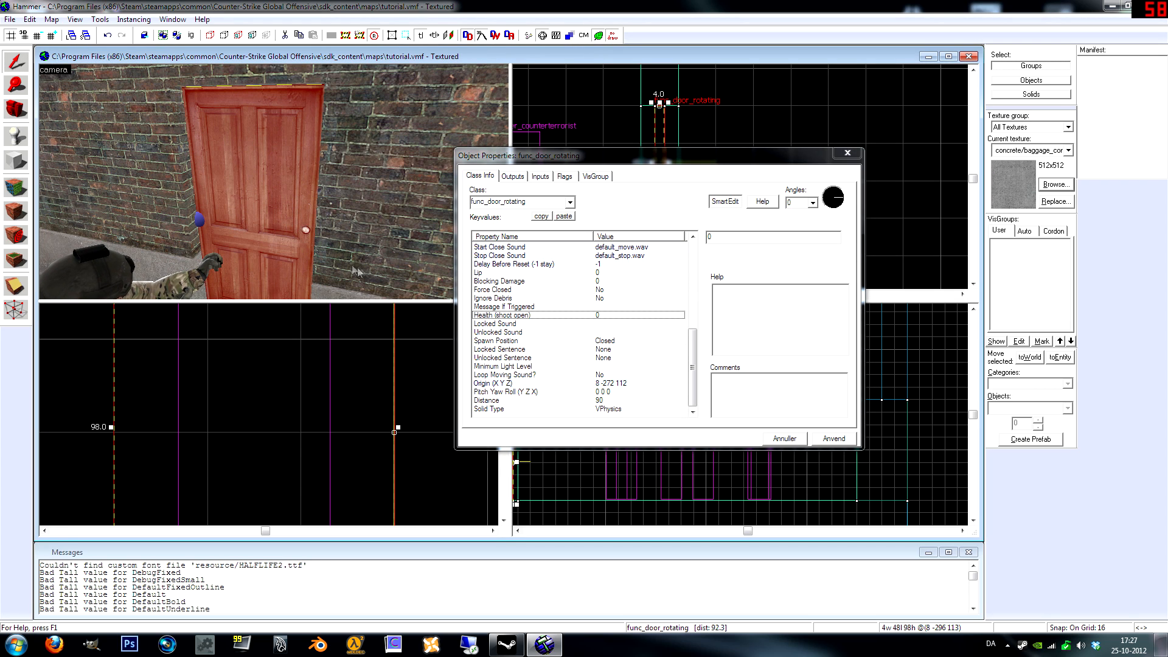
# Review the door's spawn position, orientation and rotation distance settings
pyautogui.click(496, 323)
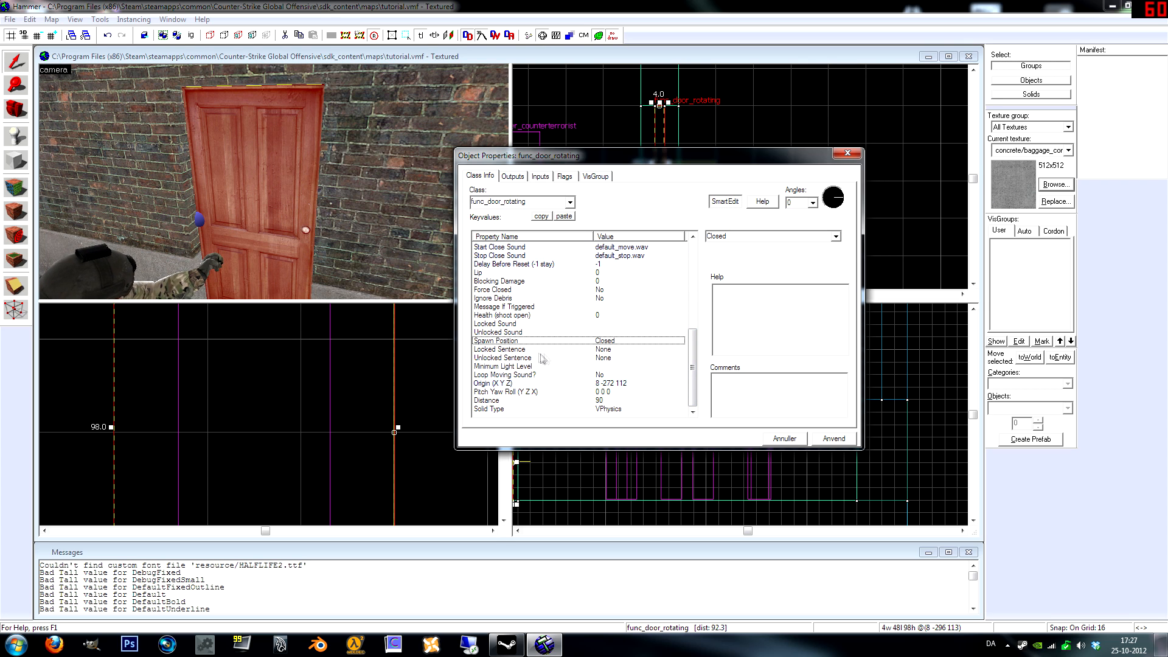
pyautogui.click(504, 375)
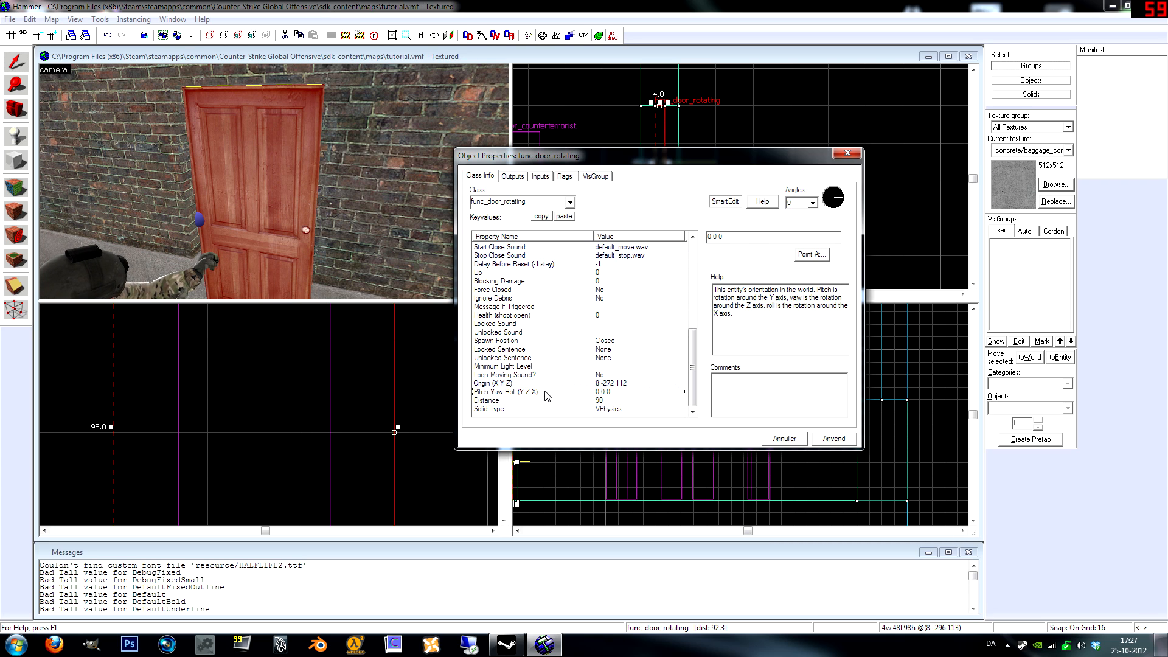
pyautogui.click(488, 400)
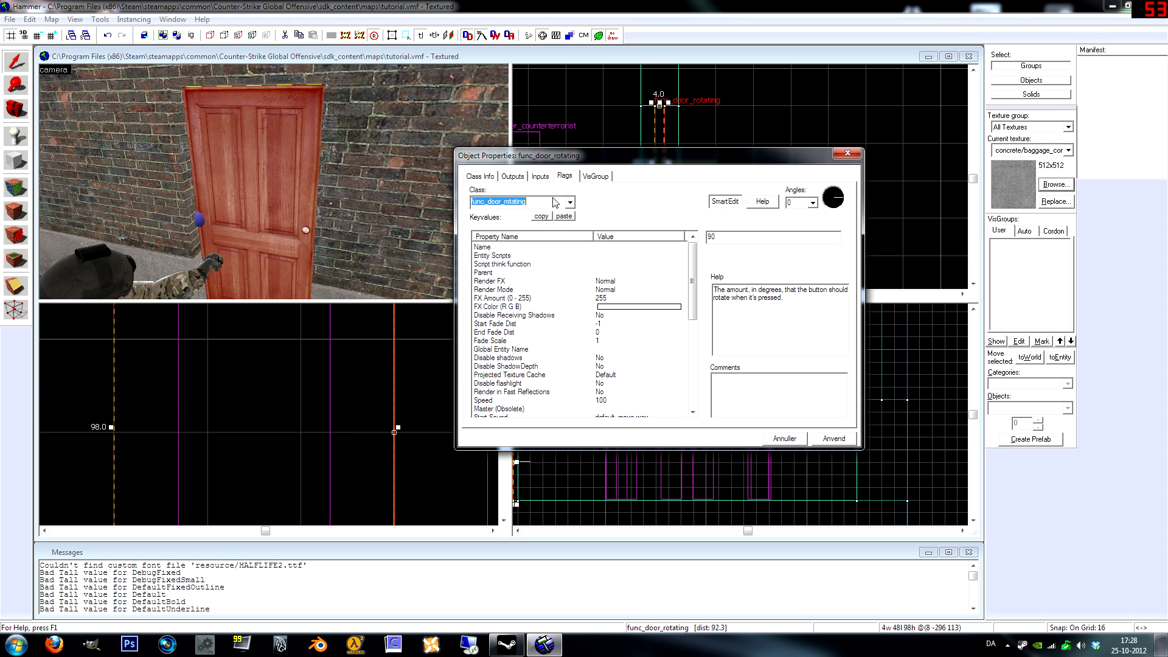
# On the Flags tab, enable Toggle and Use Opens and apply the changes
pyautogui.click(564, 175)
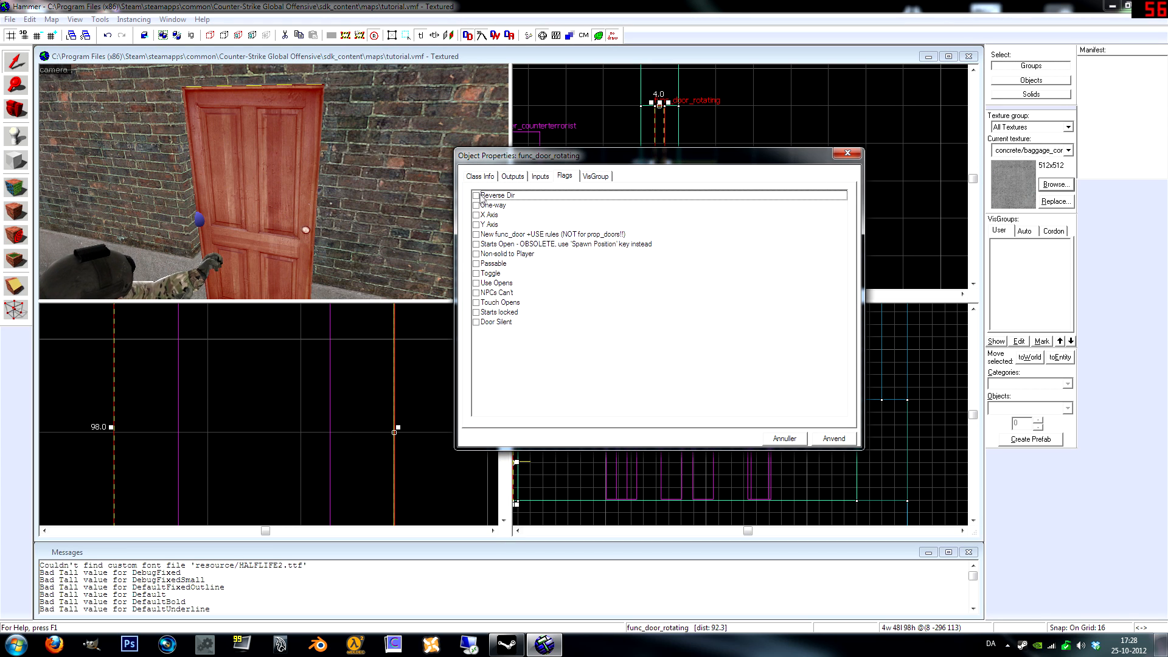
pyautogui.moveTo(572, 186)
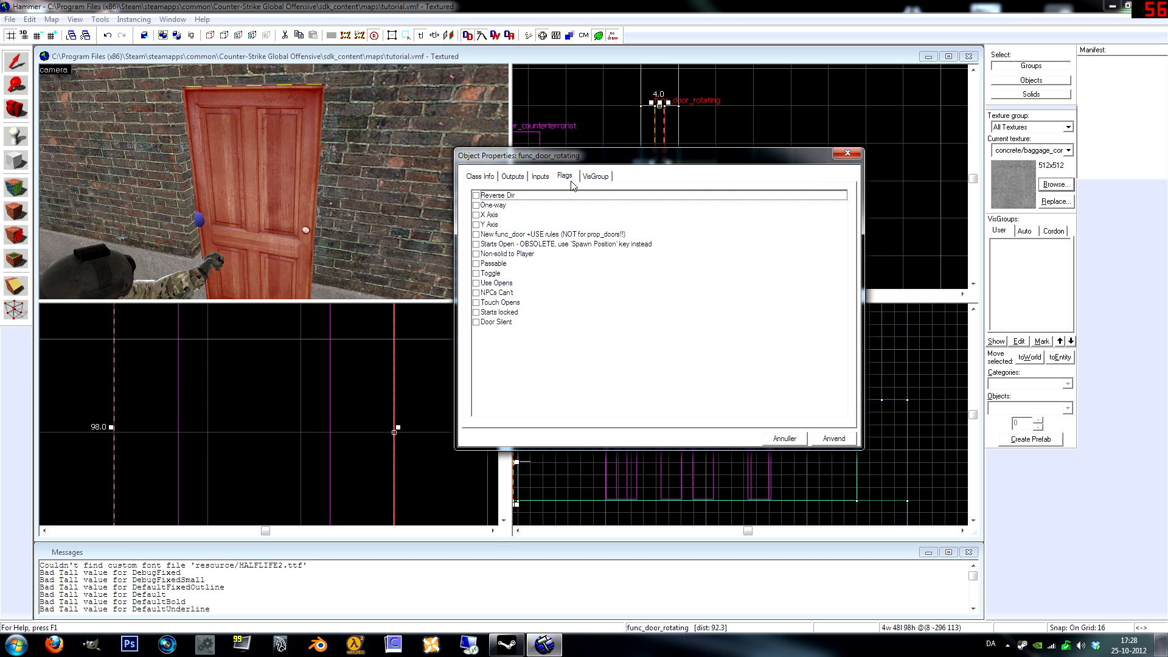
pyautogui.moveTo(519, 155); pyautogui.dragTo(548, 249)
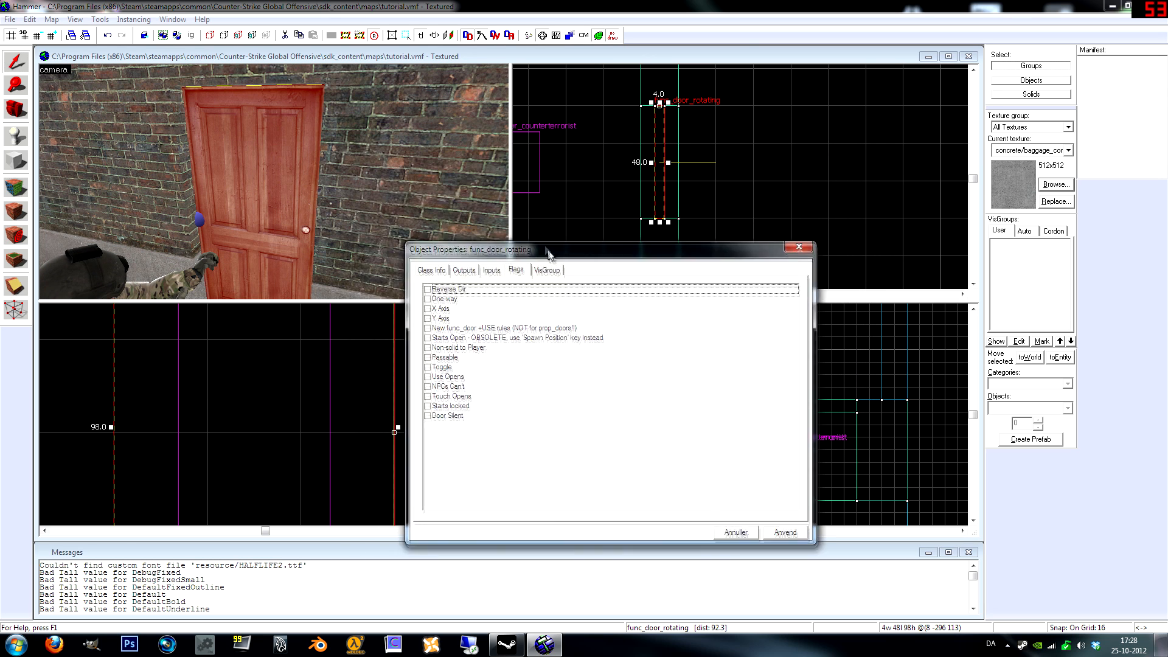
pyautogui.moveTo(548, 249); pyautogui.dragTo(479, 146)
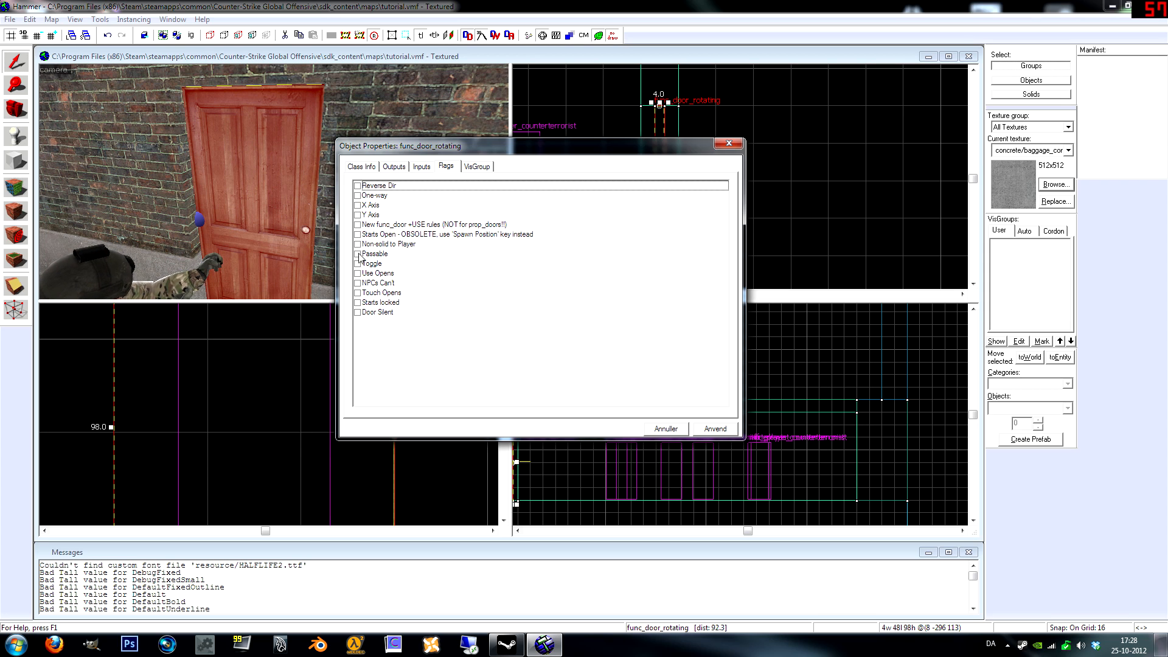
pyautogui.click(358, 264)
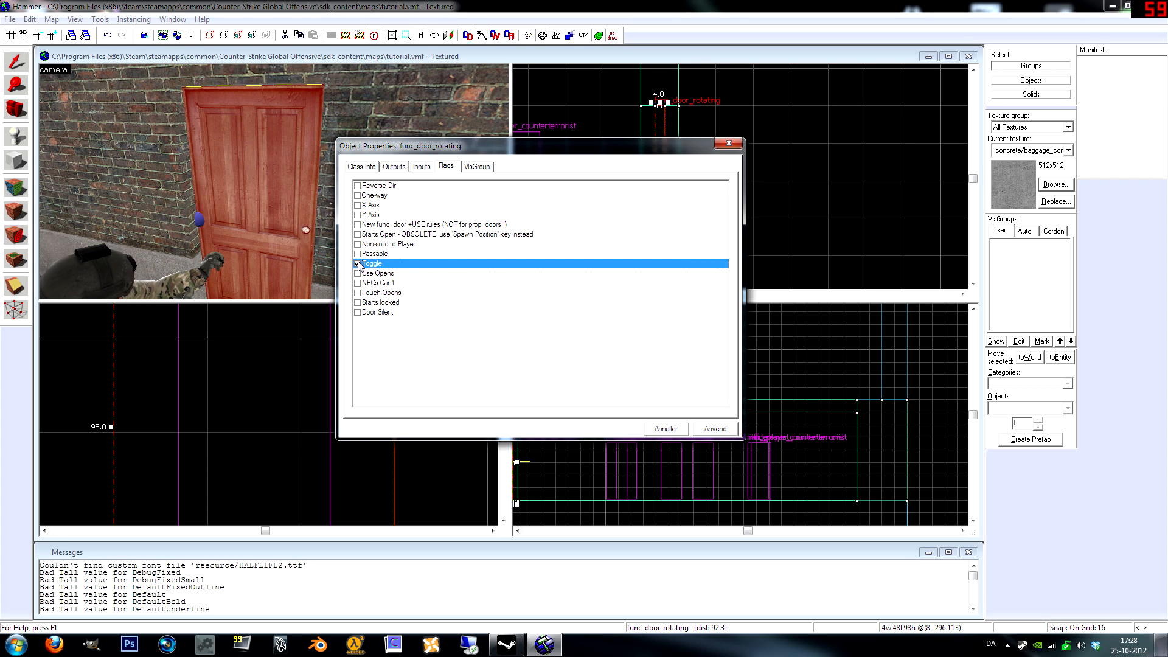
pyautogui.click(358, 263)
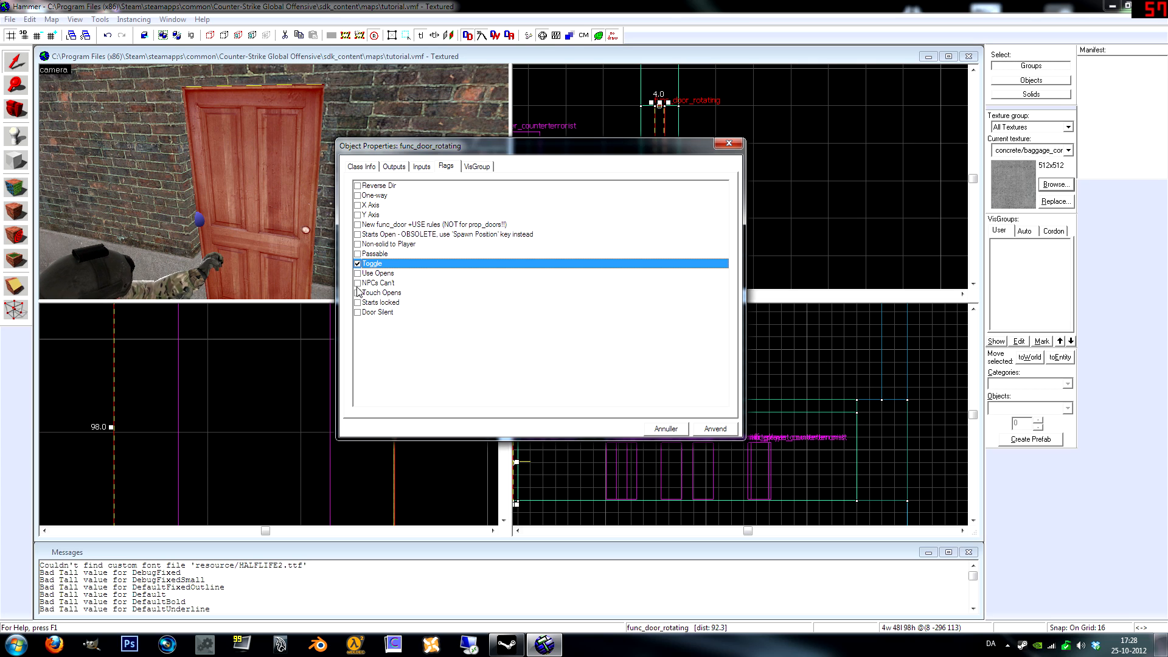
pyautogui.click(357, 273)
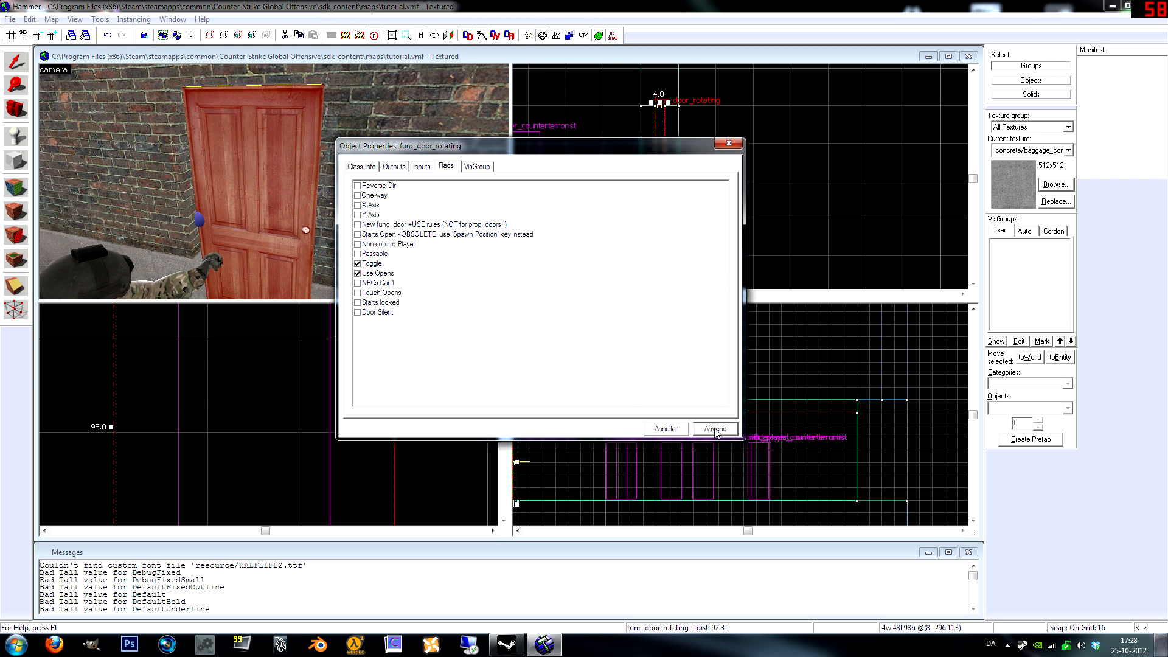
pyautogui.click(715, 428)
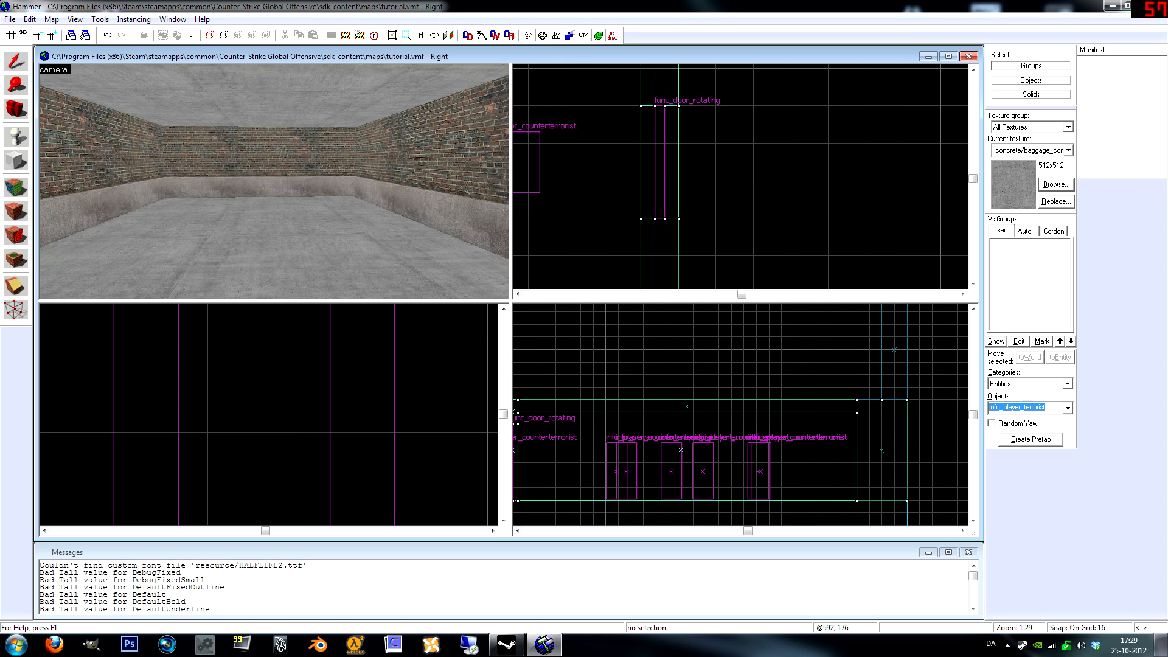
# Choose 'light' from the entity tool's Objects dropdown
pyautogui.click(1071, 408)
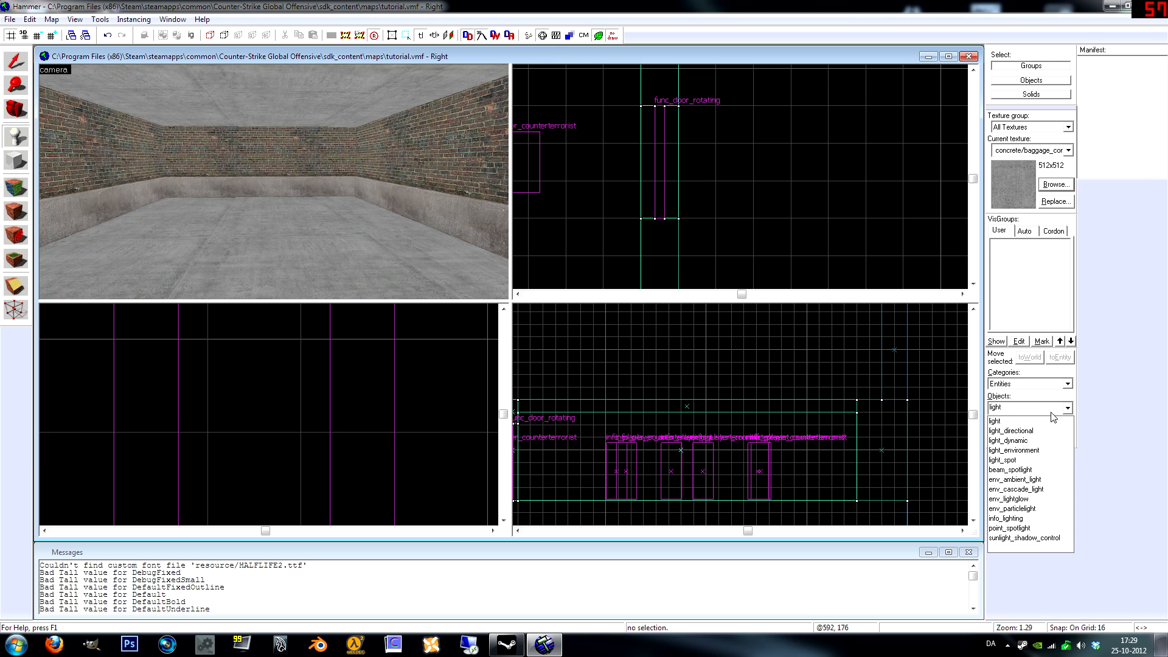
pyautogui.click(995, 421)
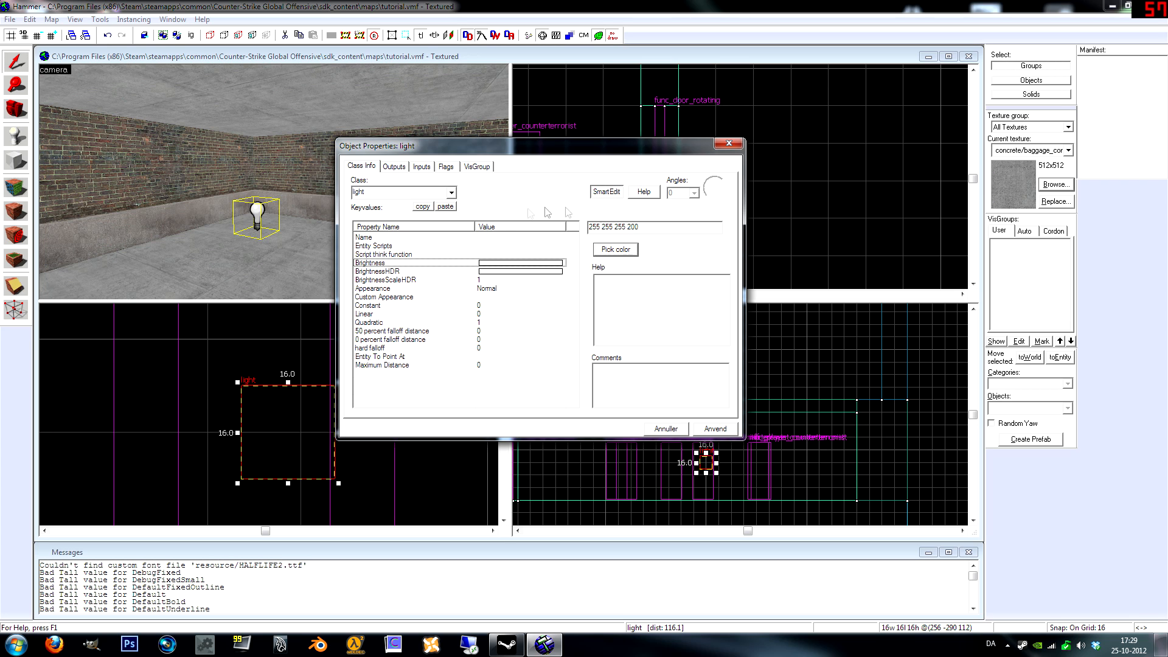
# Set the light's brightness colour to a pale yellow via Pick color
pyautogui.click(616, 250)
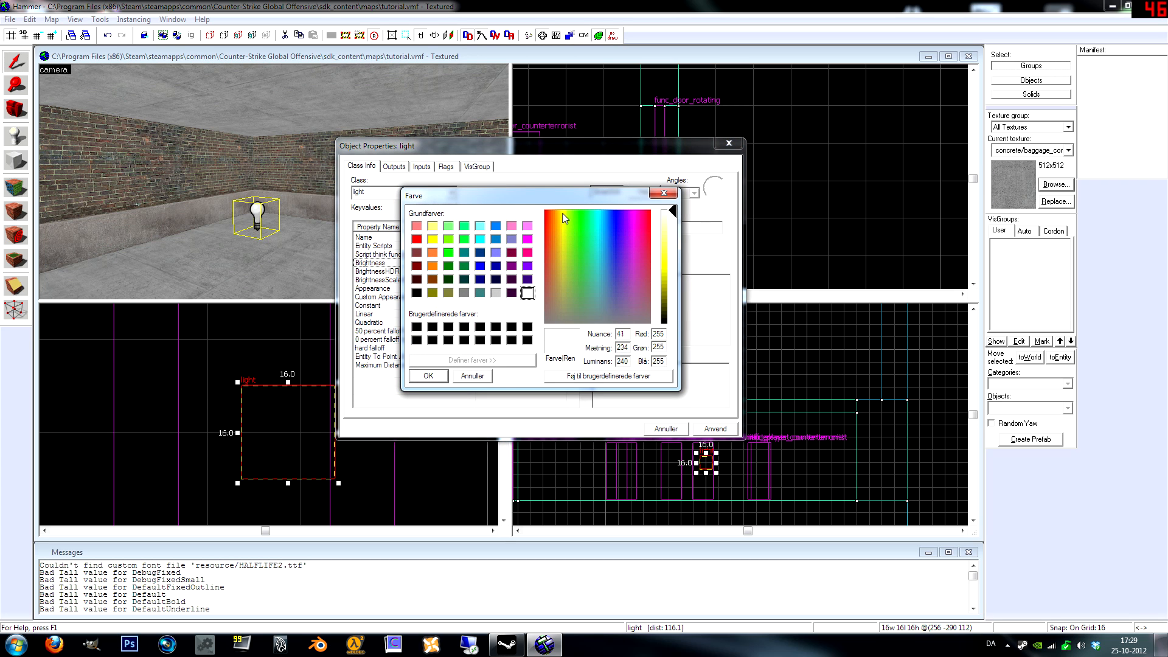
pyautogui.click(579, 214)
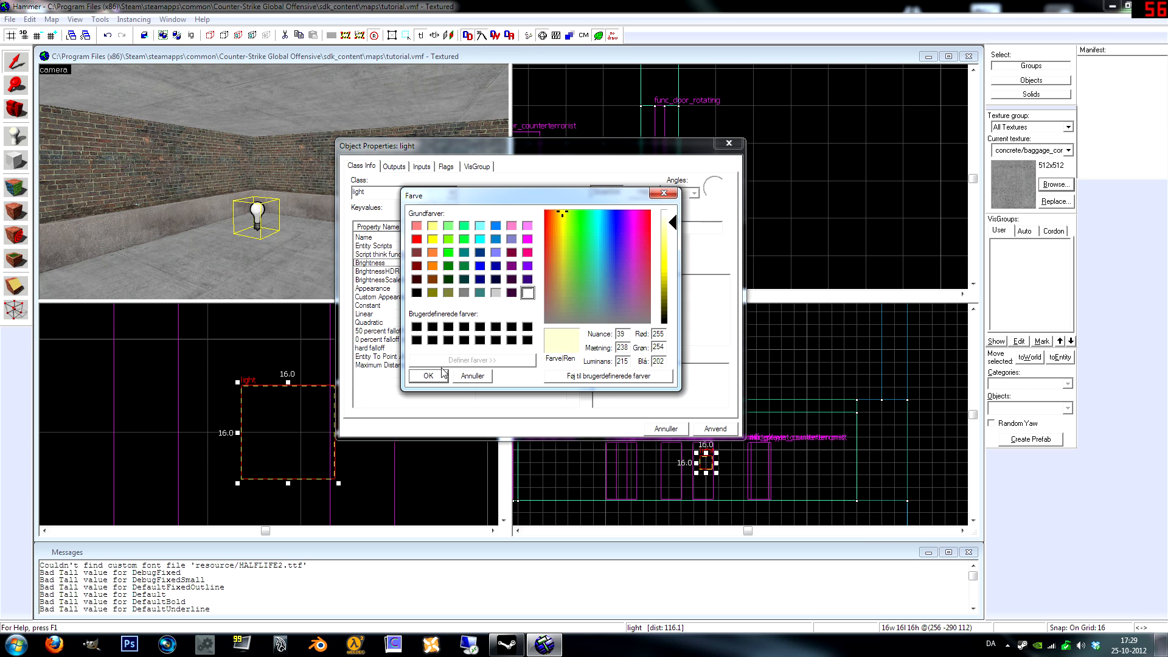
pyautogui.click(427, 375)
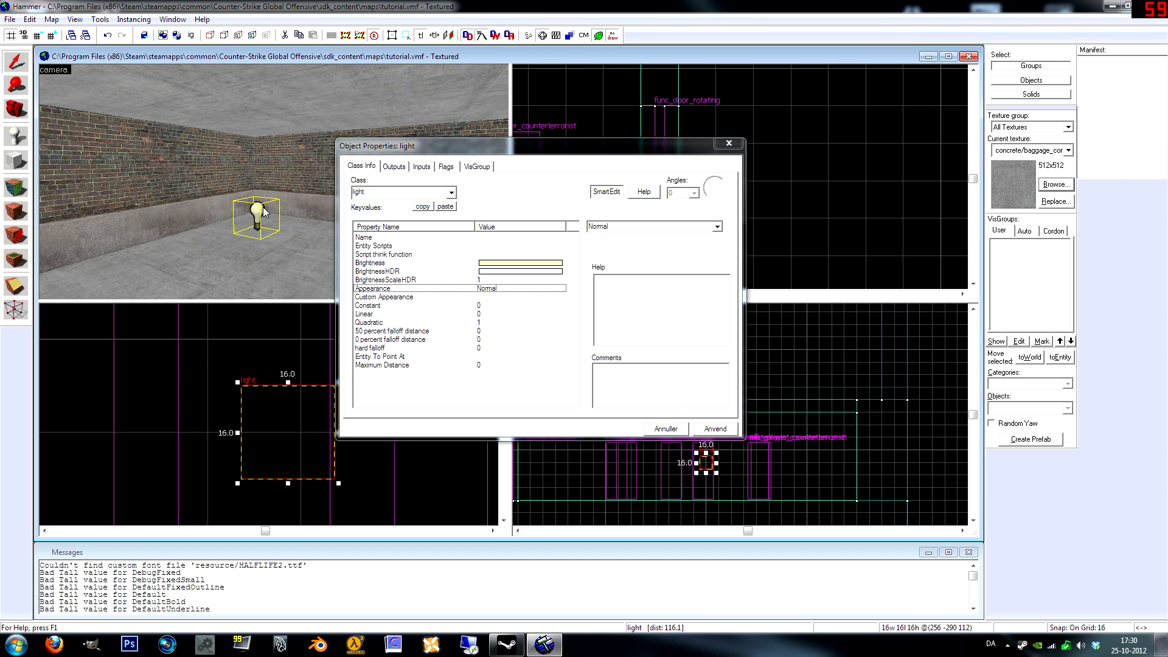
pyautogui.moveTo(546, 285)
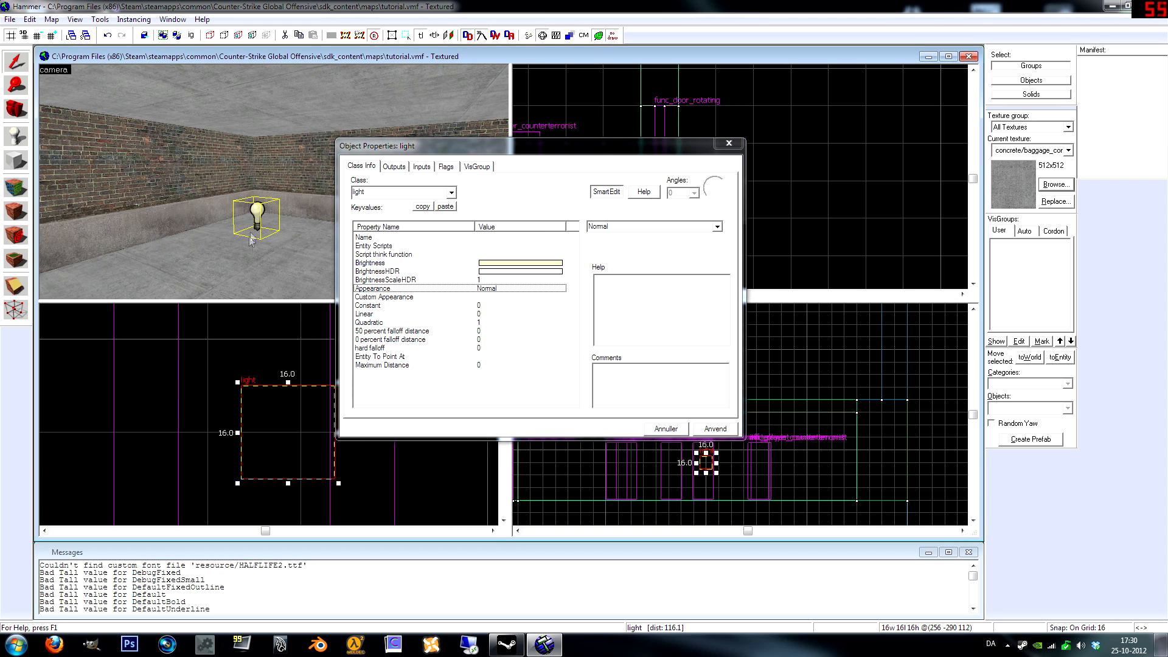
pyautogui.moveTo(493, 304)
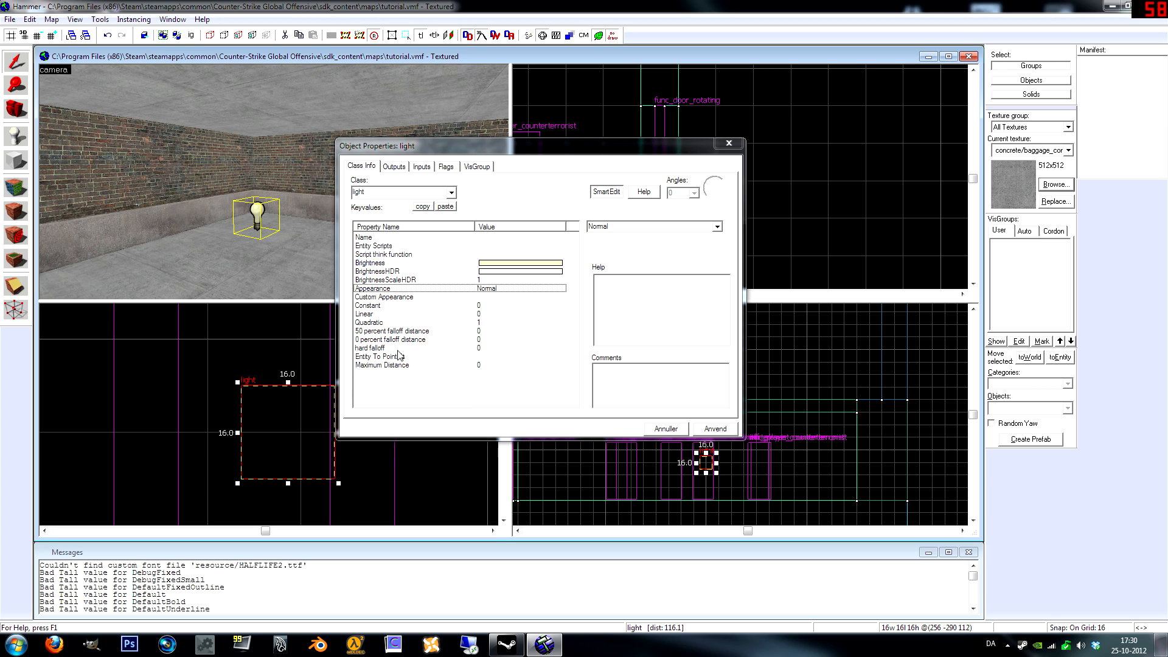
pyautogui.moveTo(404, 370)
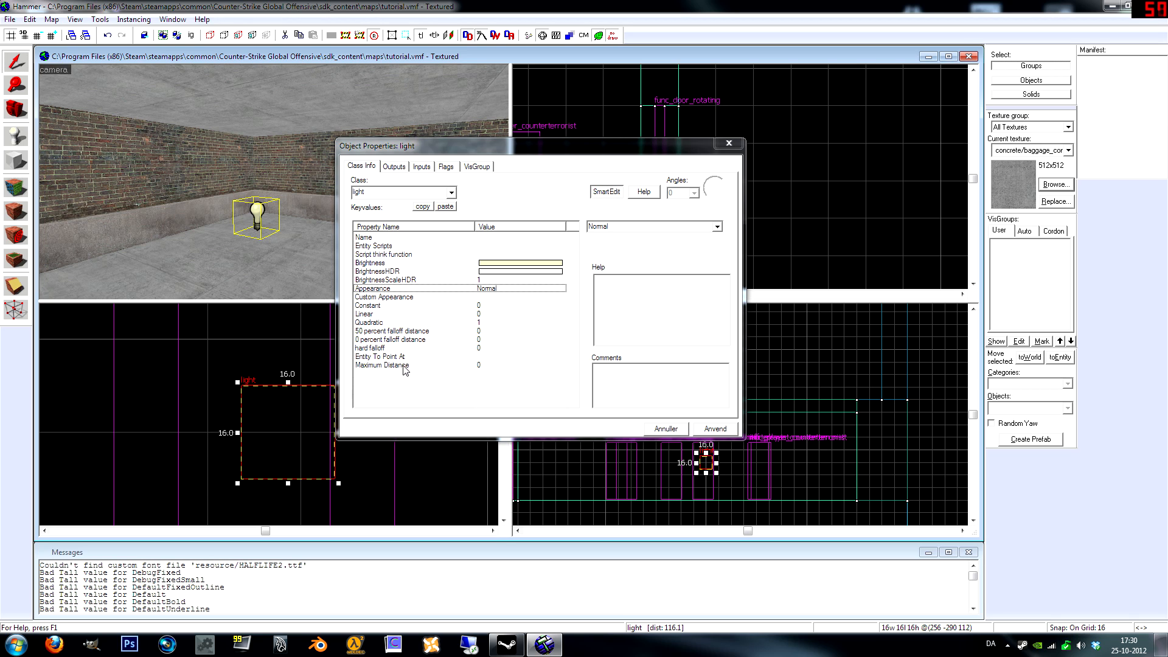
# Check the light's Maximum Distance keyvalue before closing its properties
pyautogui.click(446, 166)
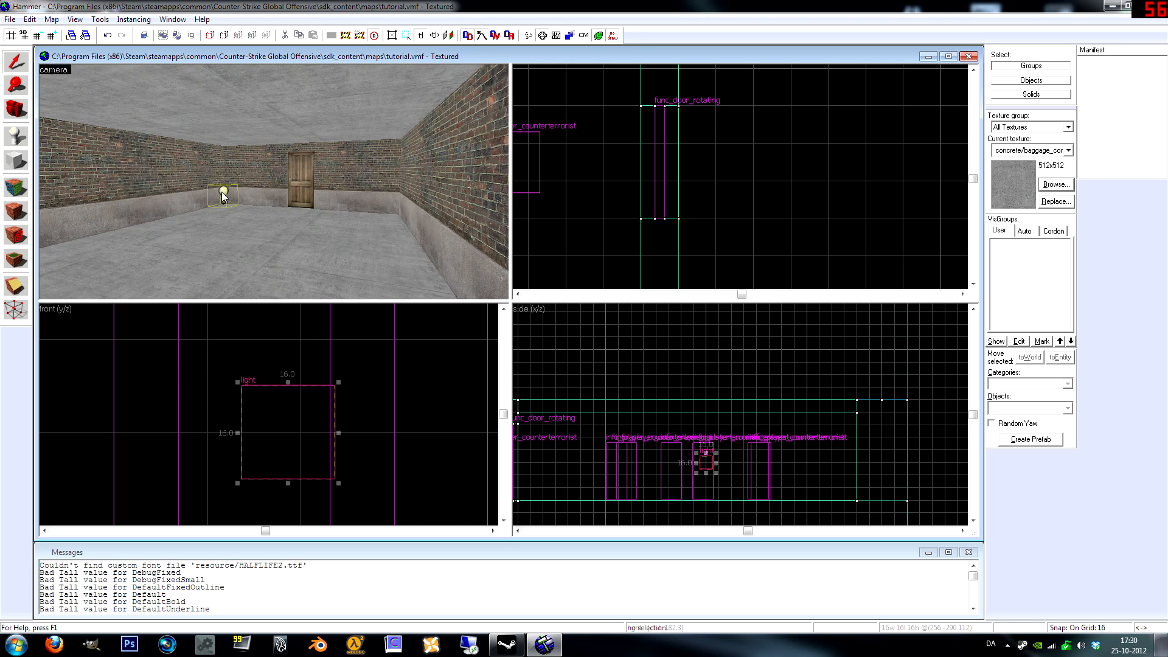
# Reopen the light and append an intensity of 50 to its brightness value
pyautogui.doubleClick(222, 194)
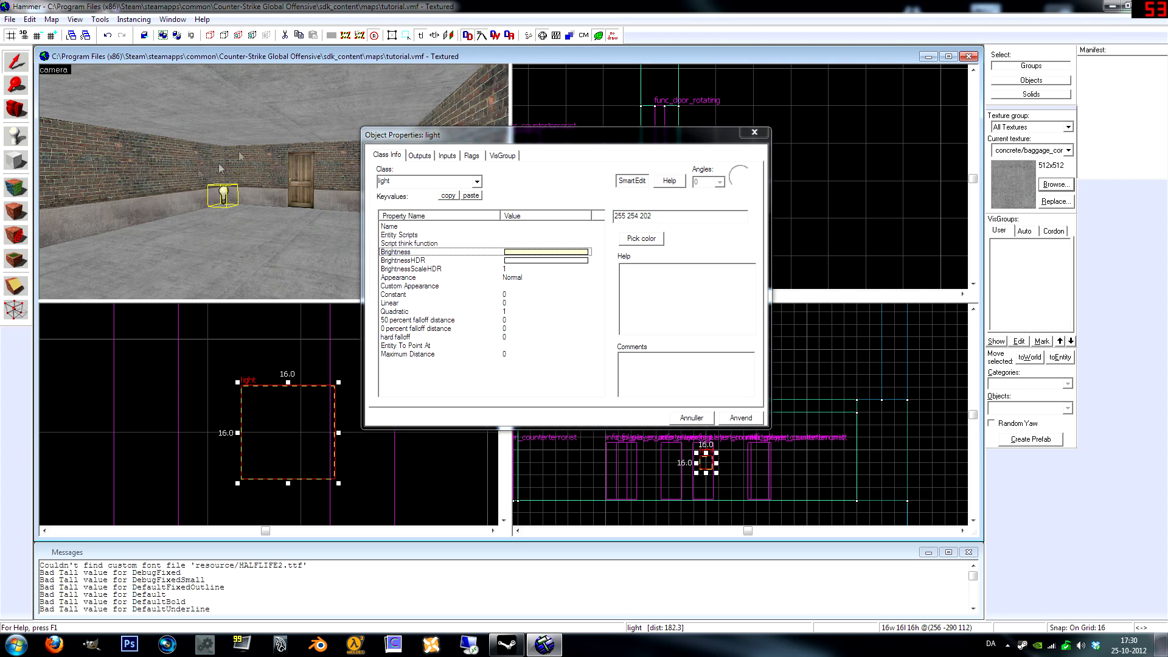
pyautogui.moveTo(191, 225)
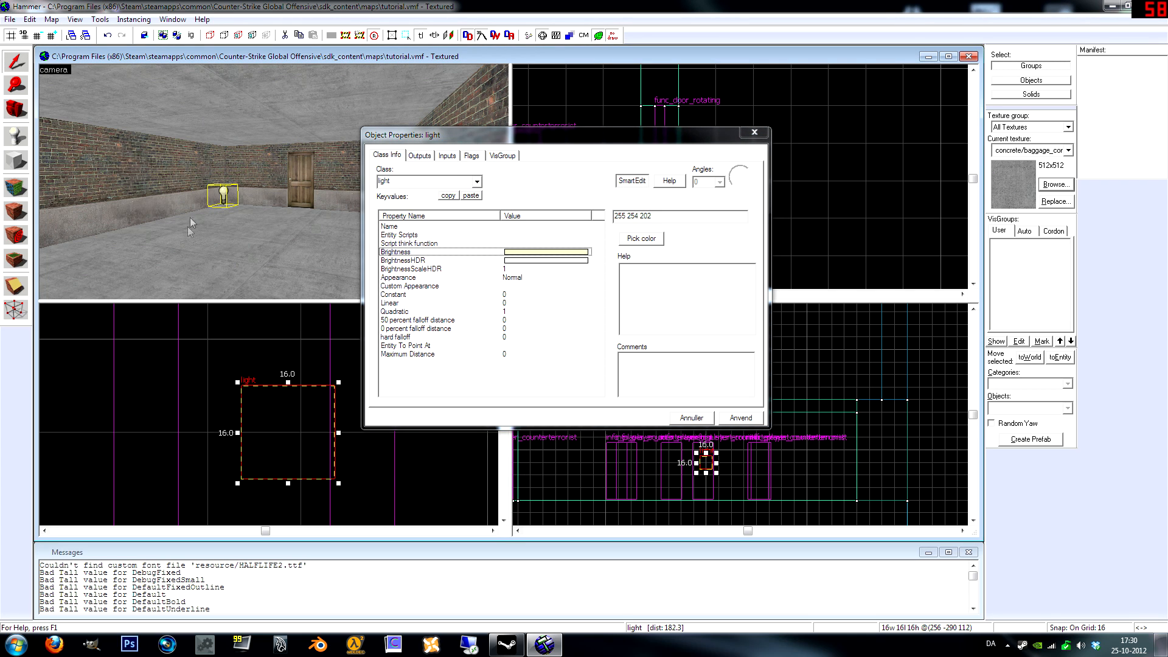
pyautogui.click(658, 215)
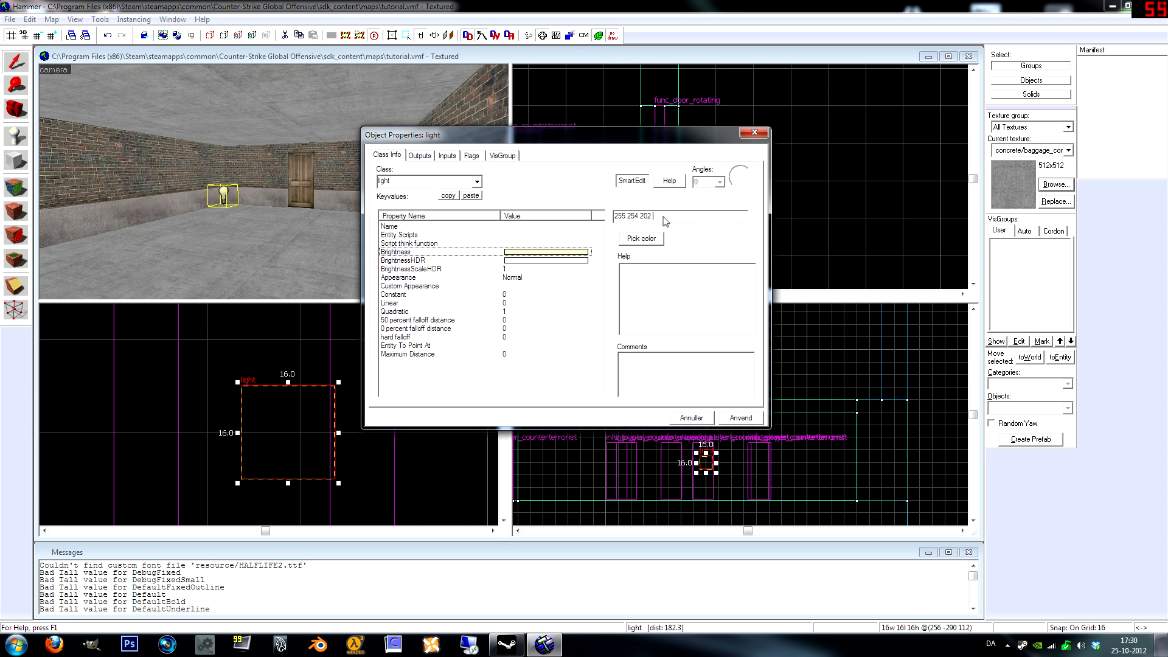
pyautogui.moveTo(678, 219)
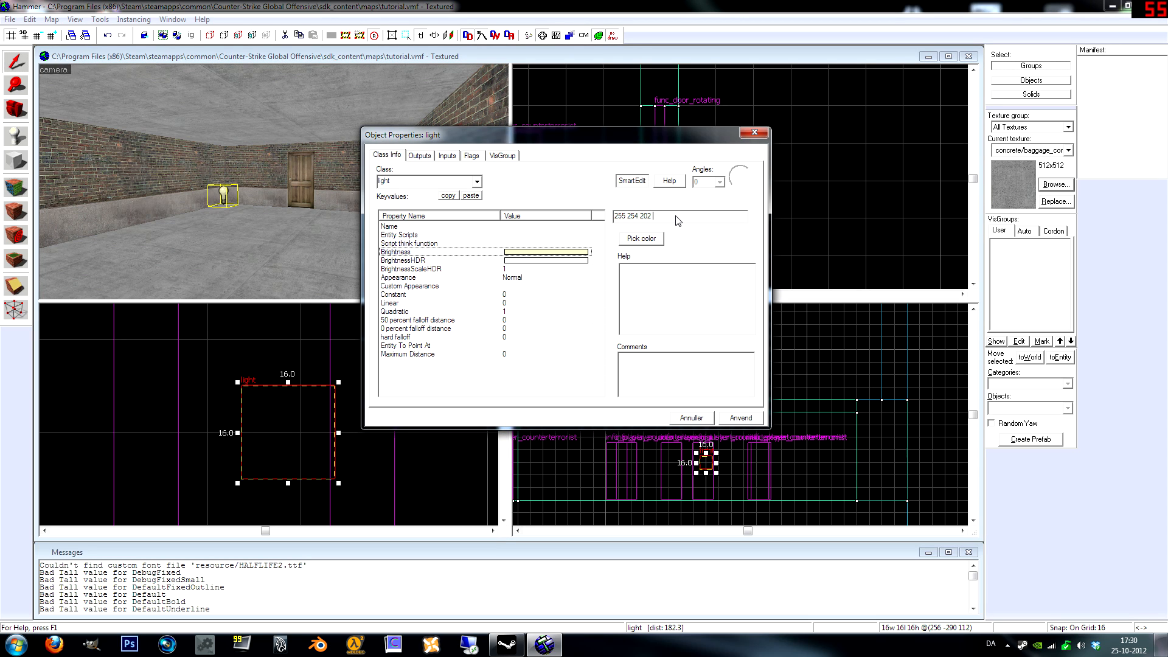
pyautogui.write('50')
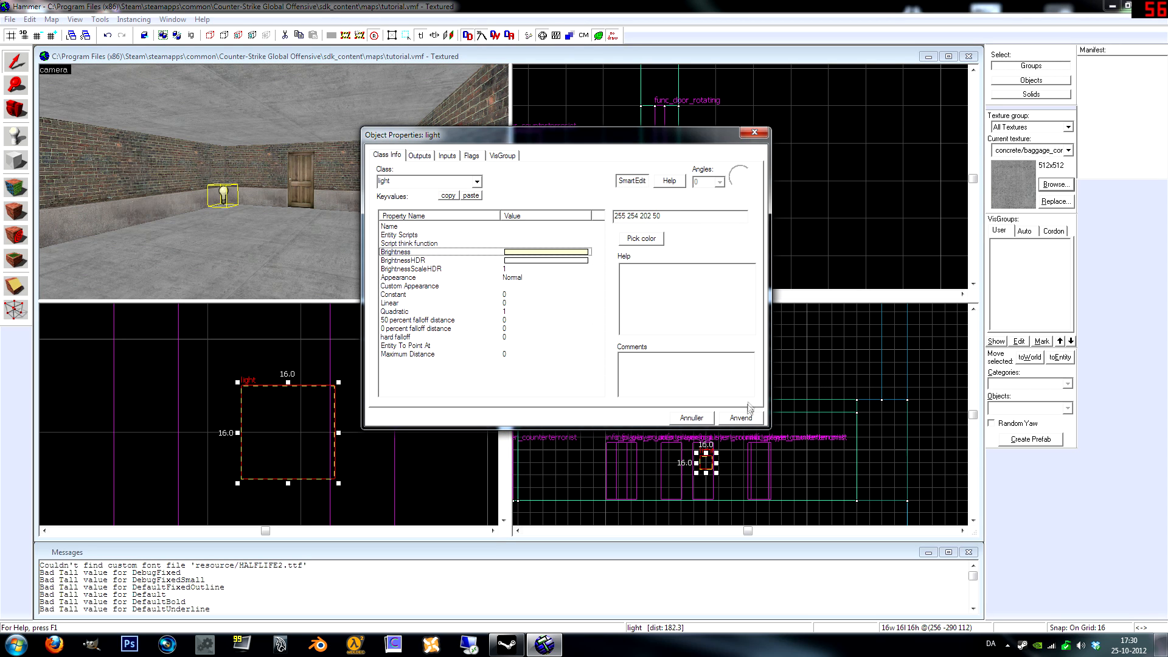
pyautogui.click(692, 417)
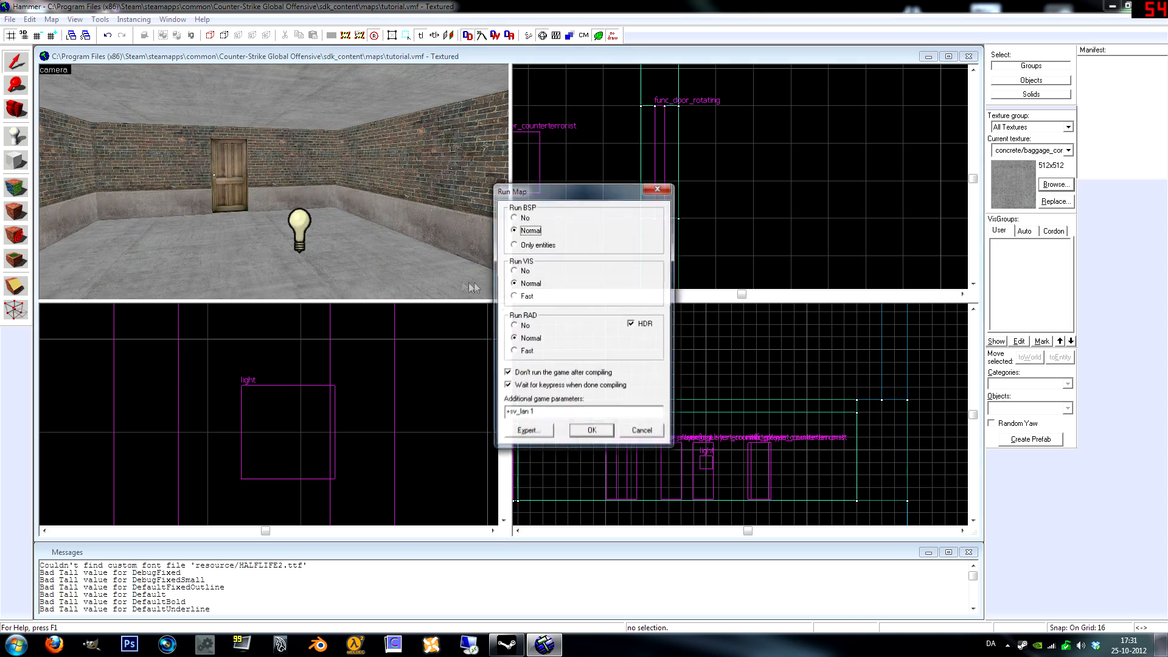
# Run the map compile with Normal BSP, VIS and RAD
pyautogui.click(592, 430)
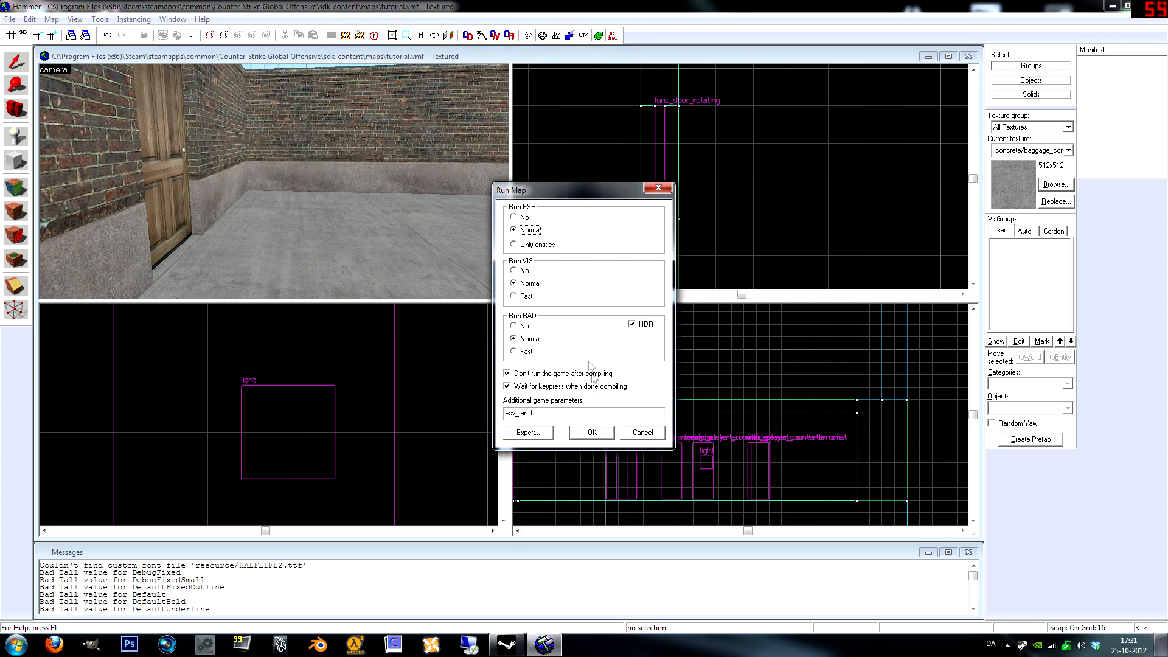
pyautogui.click(643, 432)
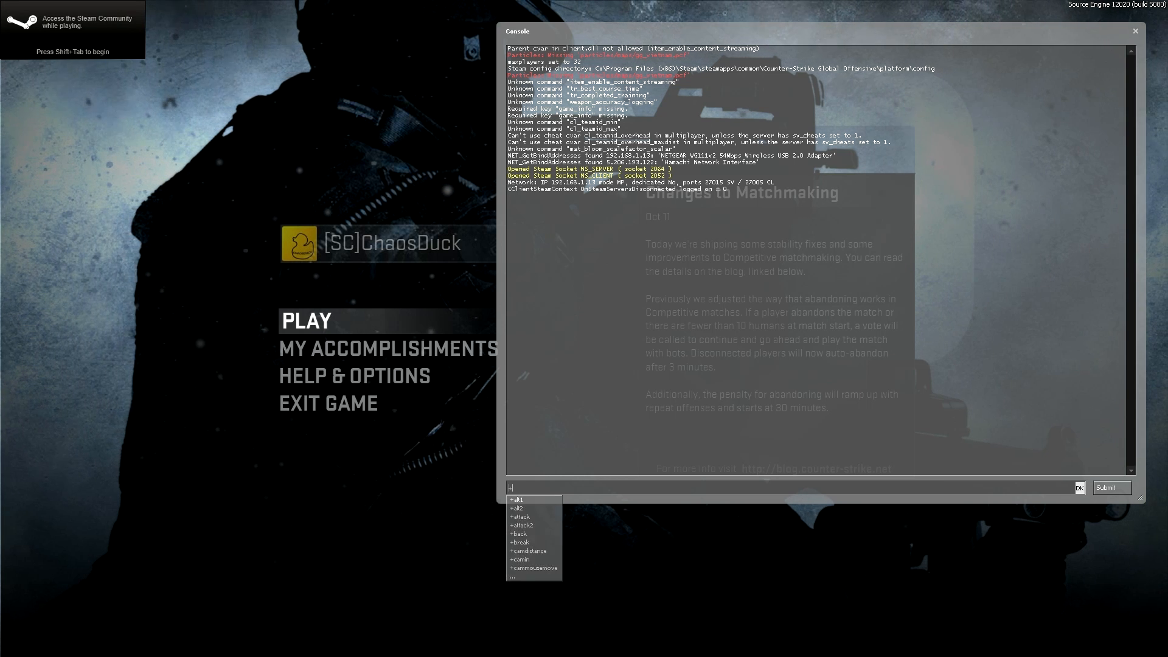
# Enter 'map tutorial' in the console to load the compiled map
pyautogui.write('map tutor')
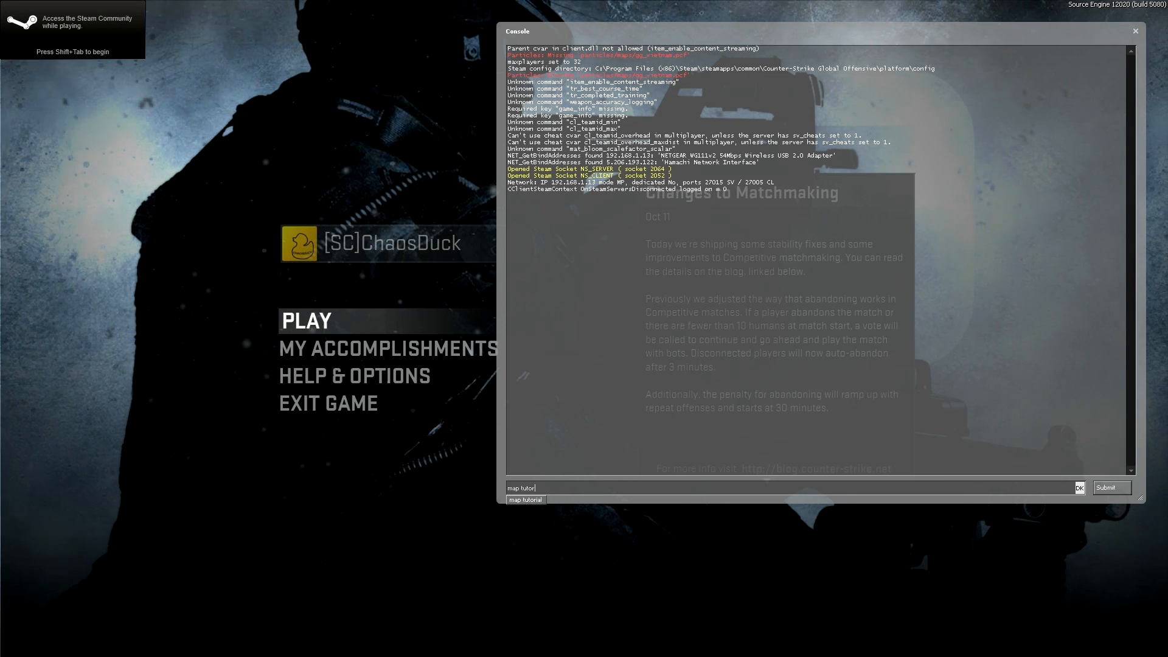
pyautogui.press('Enter')
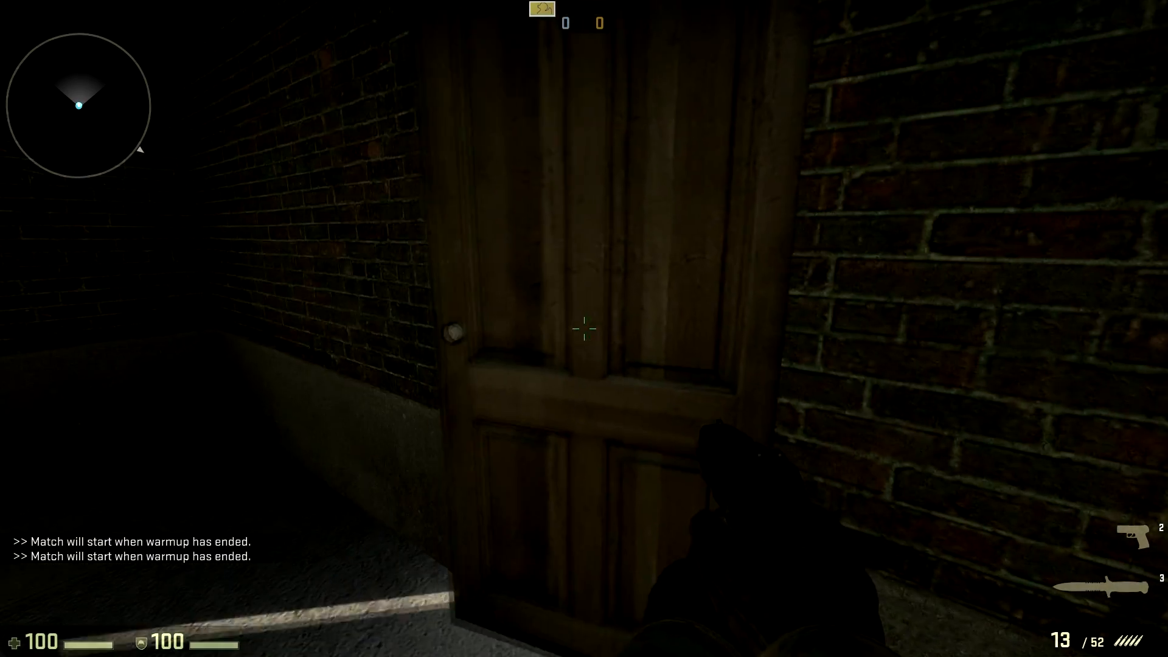
# Walk toward the wooden door in the dim brick room
pyautogui.press('w')
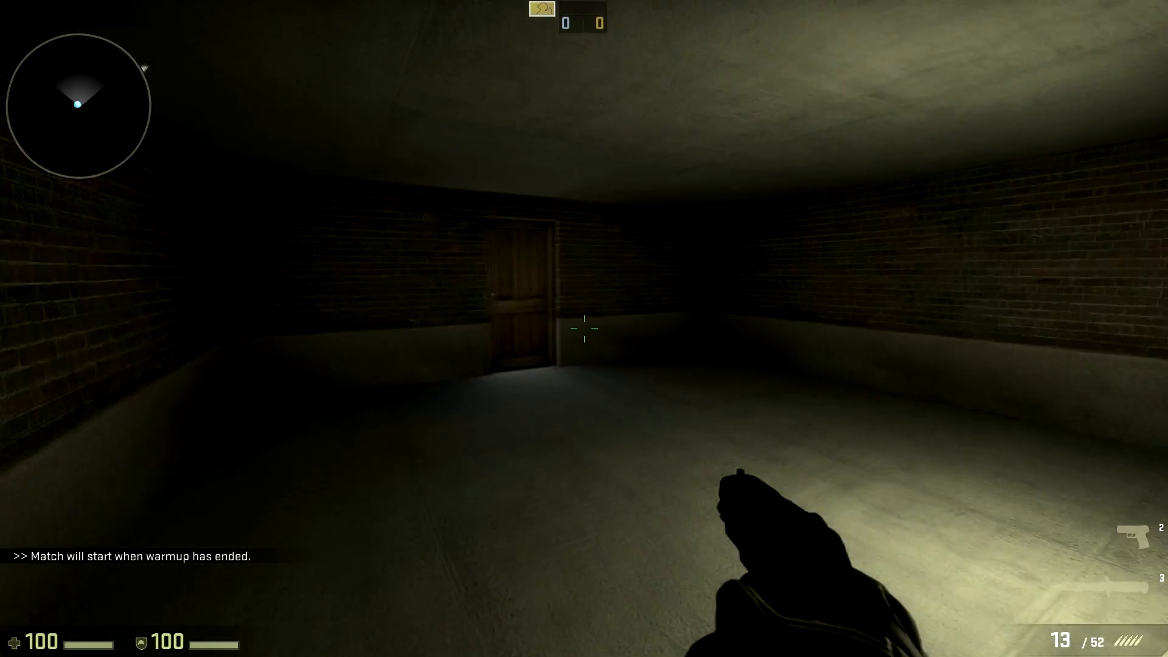
pyautogui.moveTo(586, 330)
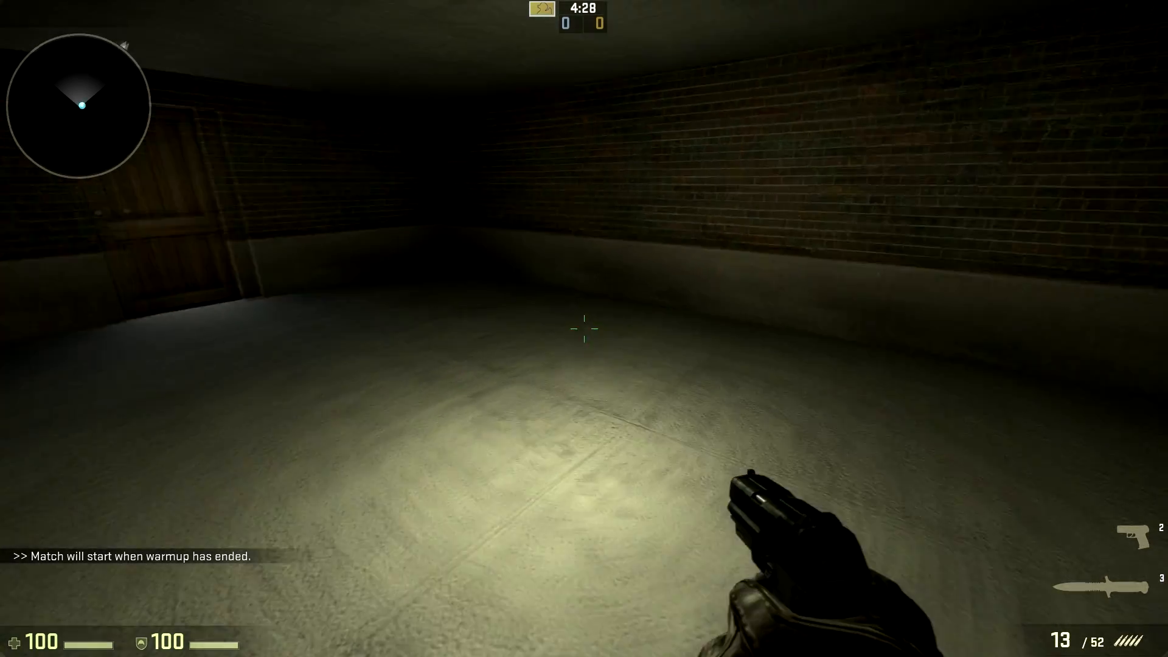